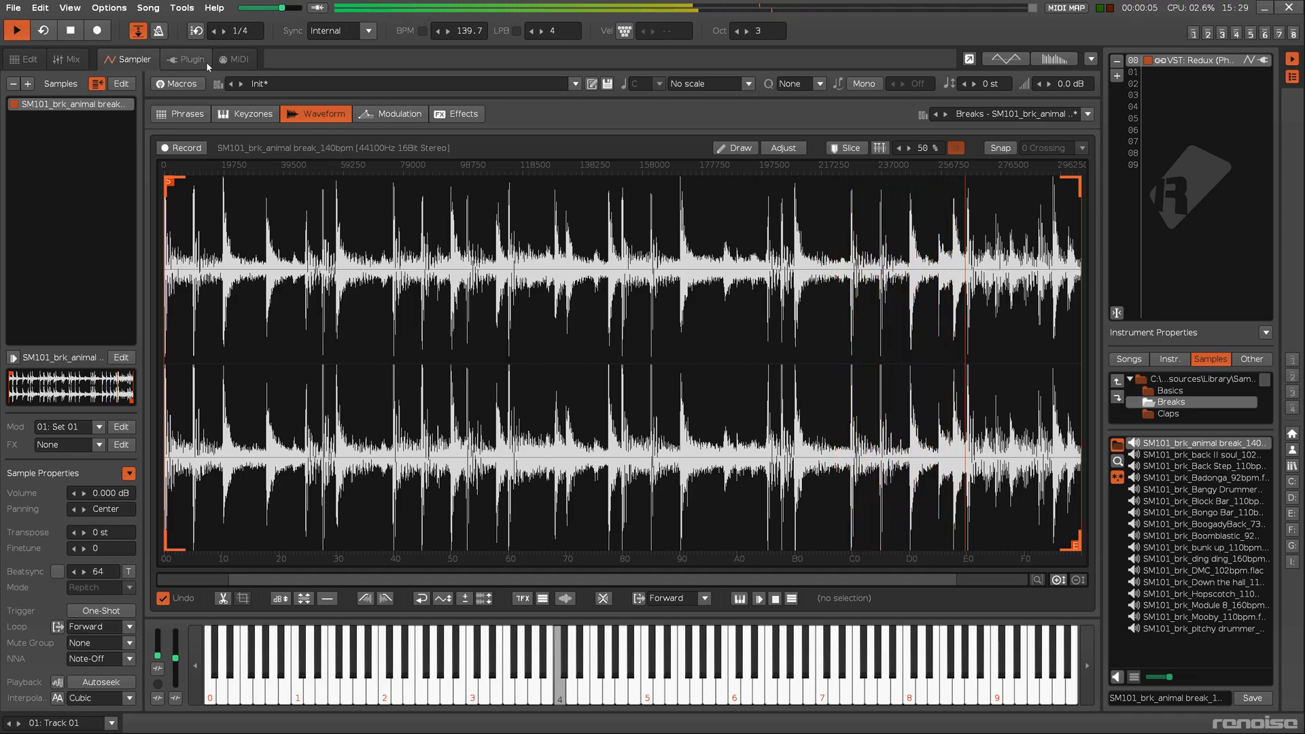
Load Fluttering.xrni from the FX instruments folder, showing its Ham Radio Beeps sample
click(190, 59)
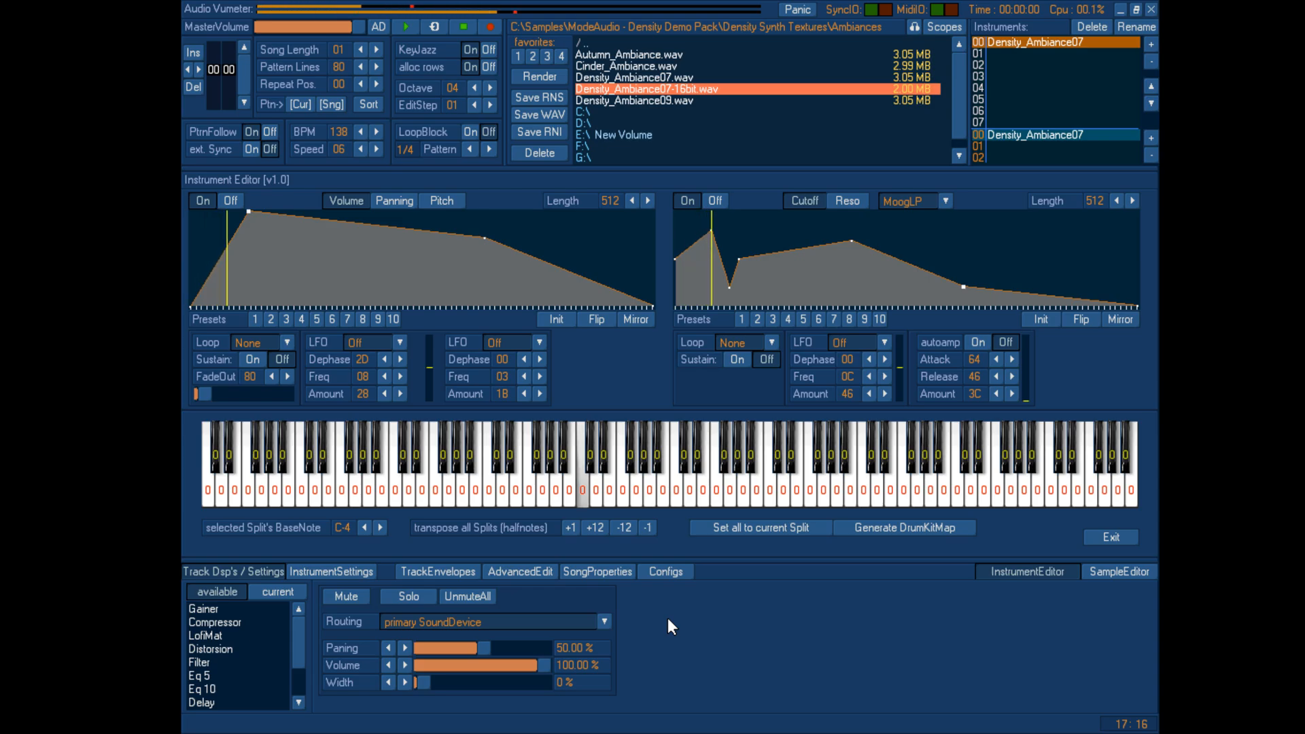
click(393, 201)
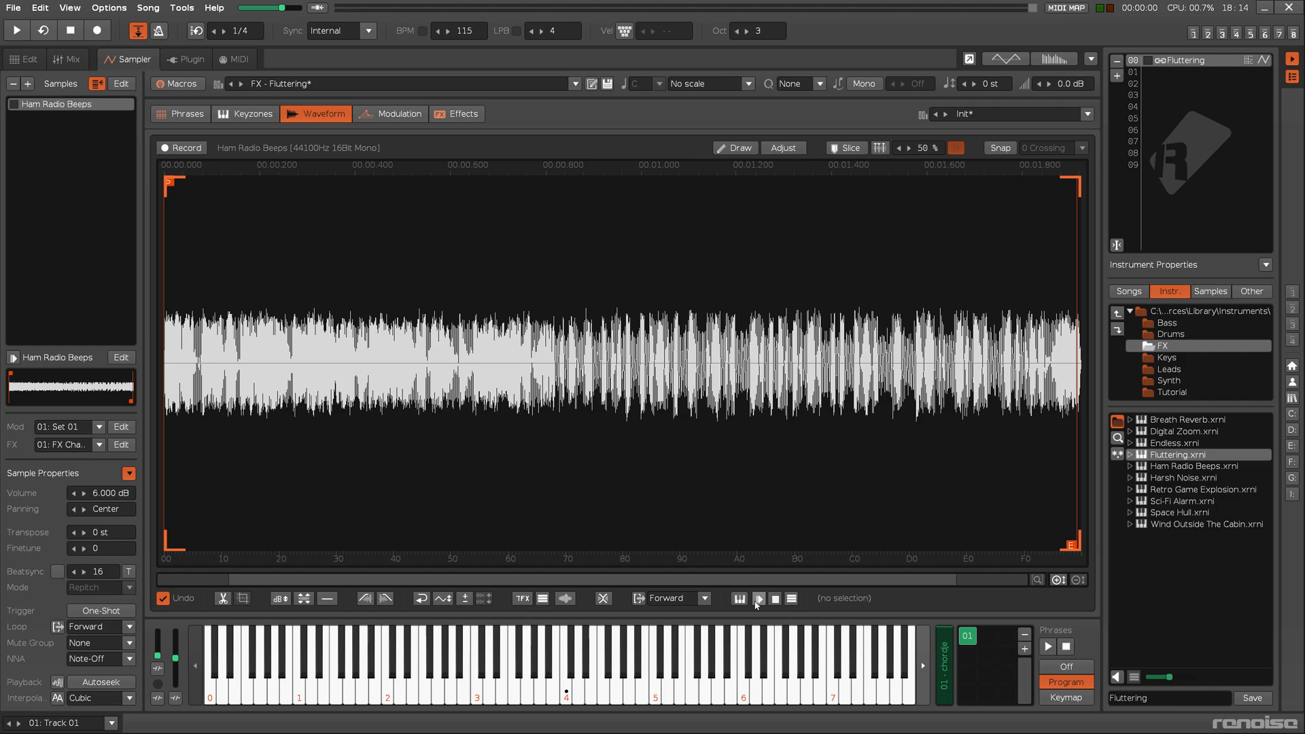
Play the Ham Radio Beeps sample and view the instrument's two pitch LFOs under Modulation
click(757, 598)
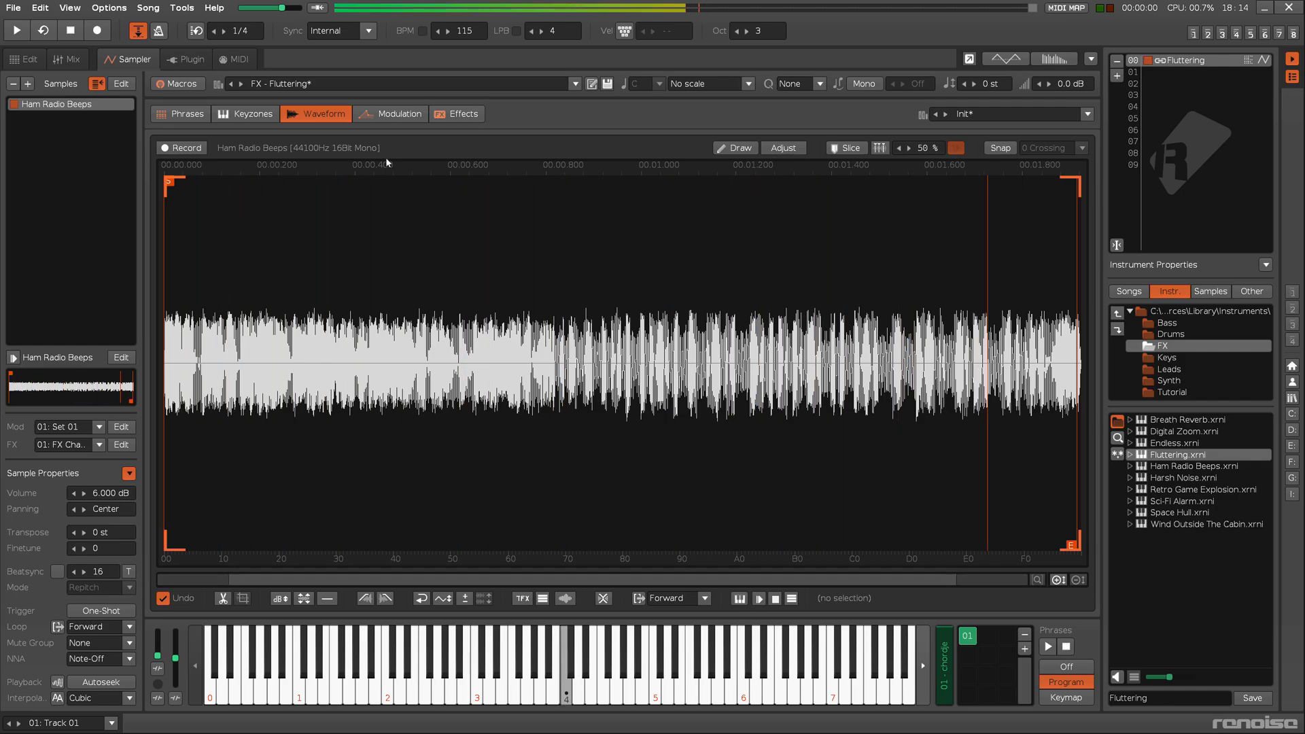
click(397, 114)
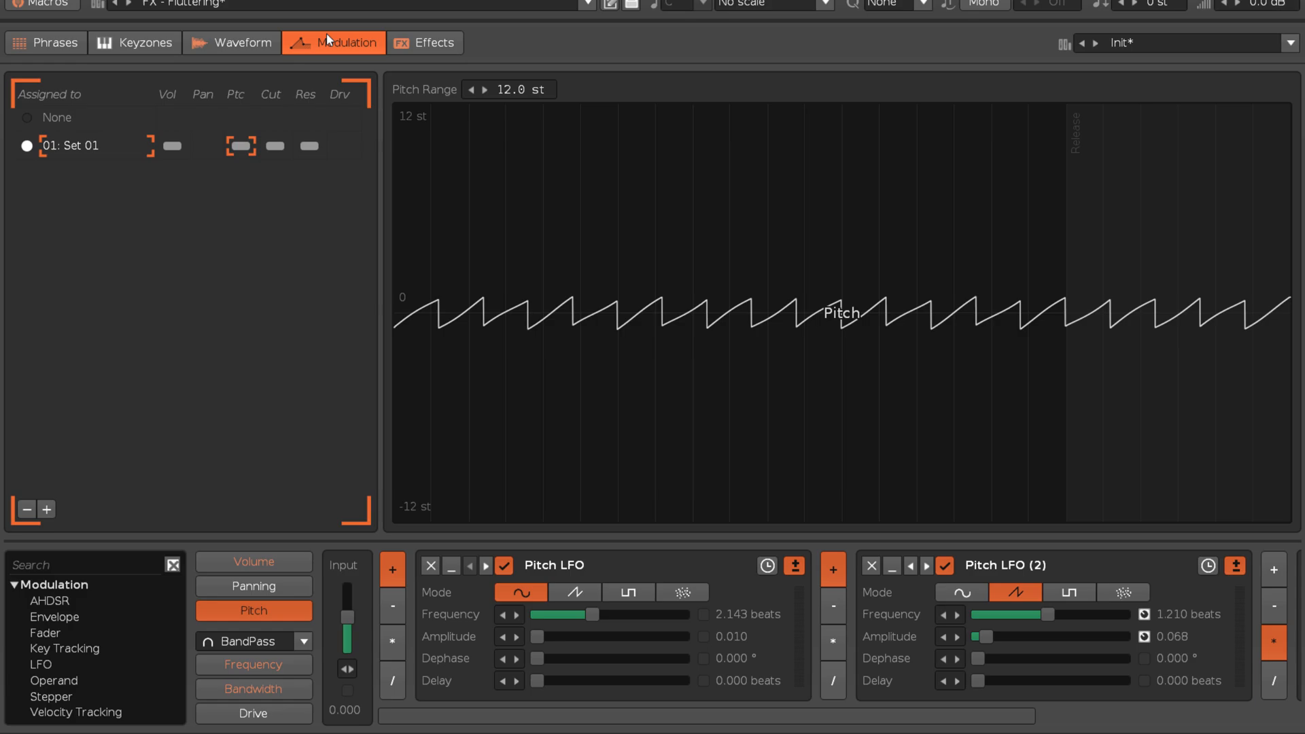
Add one-second Faders to Volume and to Panning, the panning one From 1 To -1
click(252, 561)
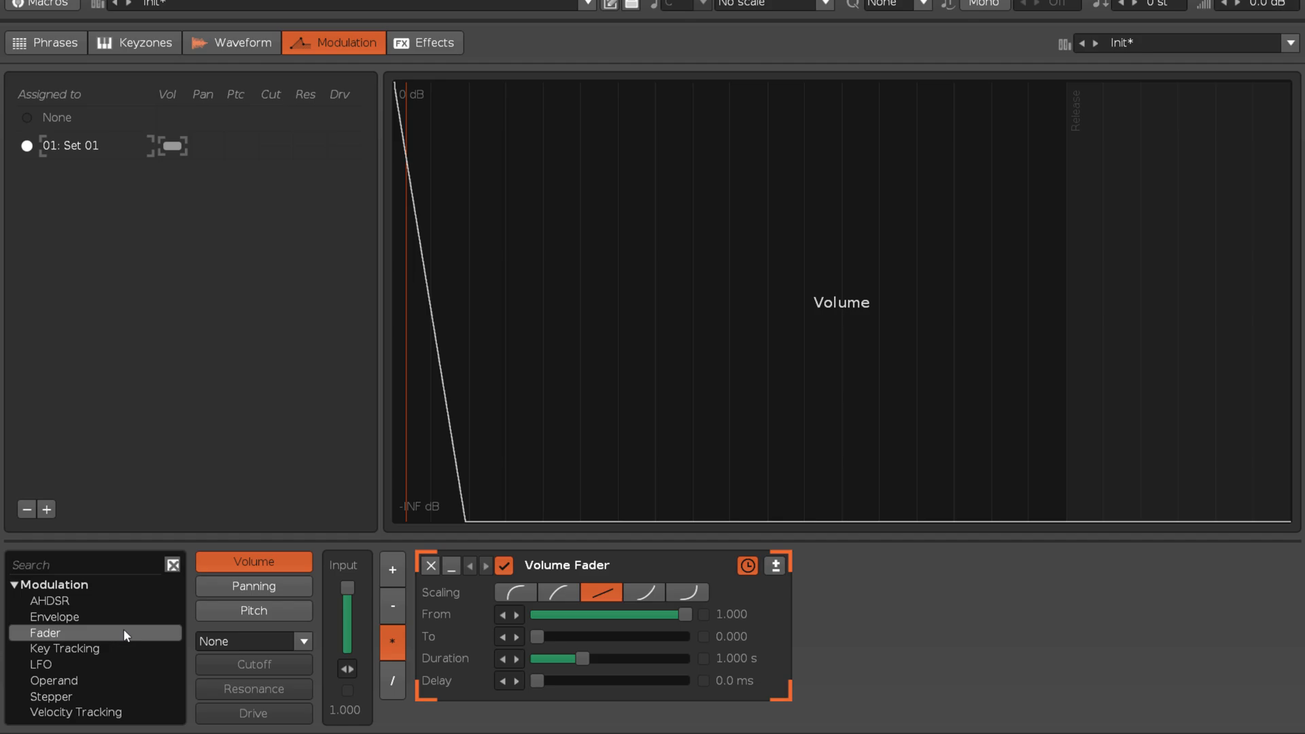
click(253, 585)
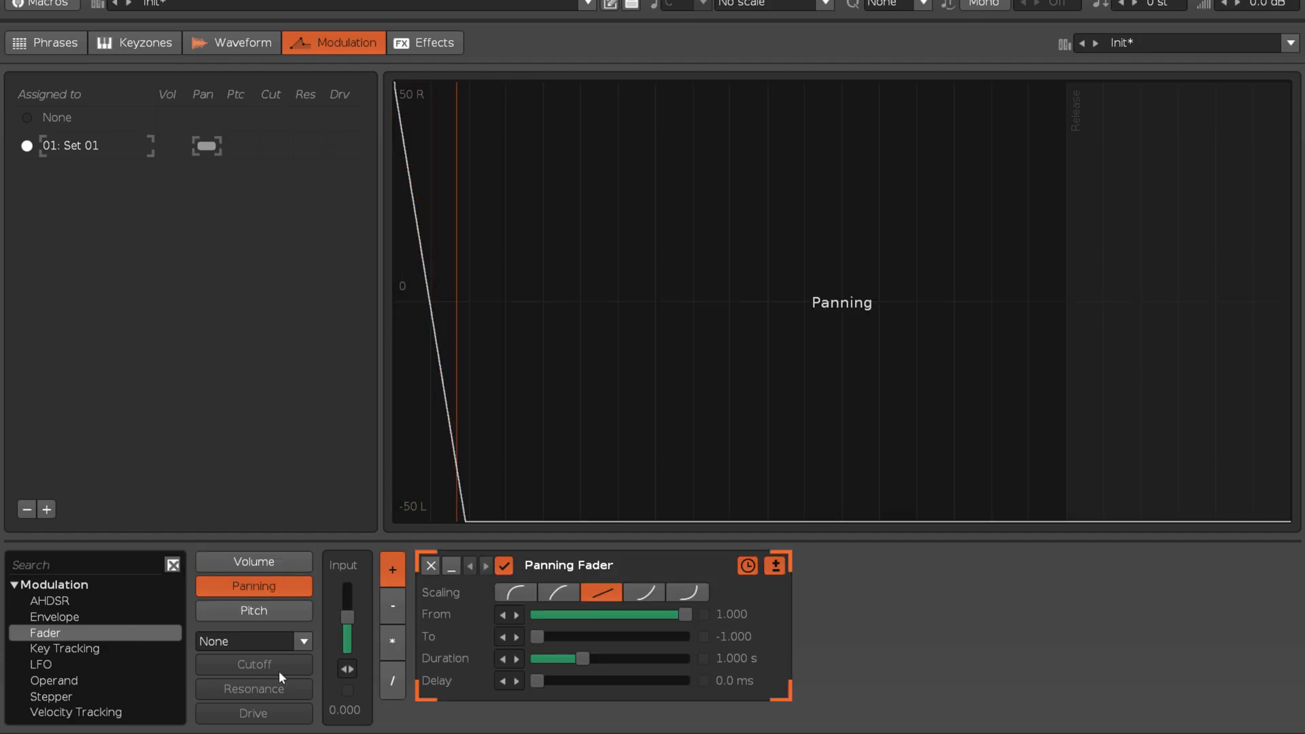
click(253, 610)
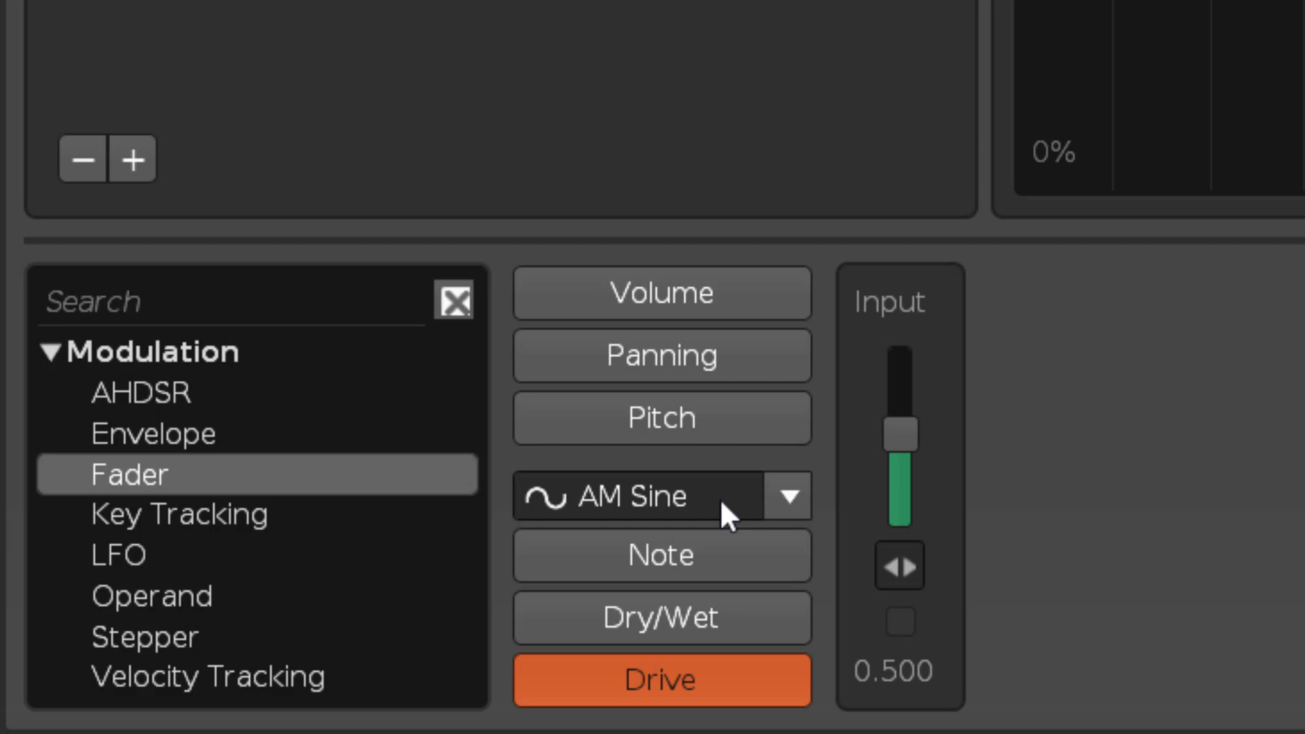
Cycle the modulation filter type through AM Sine, Decimator, Comb and finally BandStop
click(661, 495)
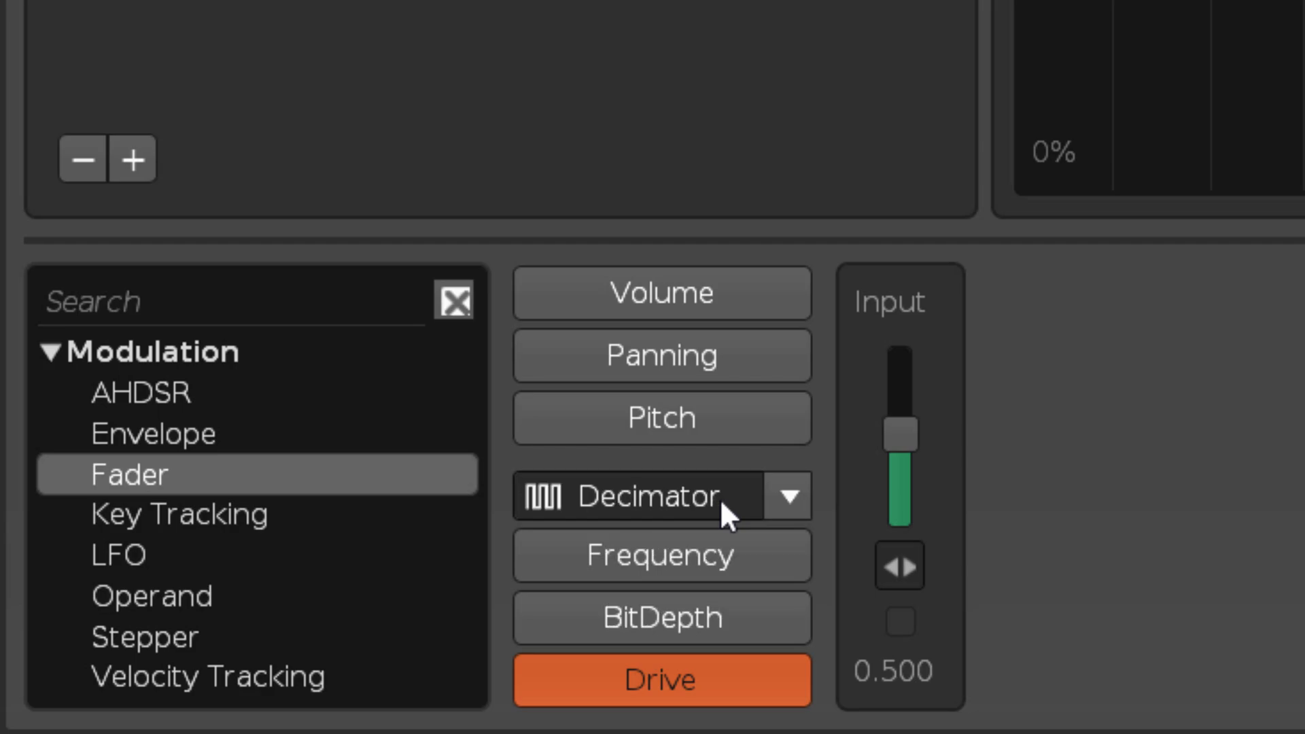
click(661, 496)
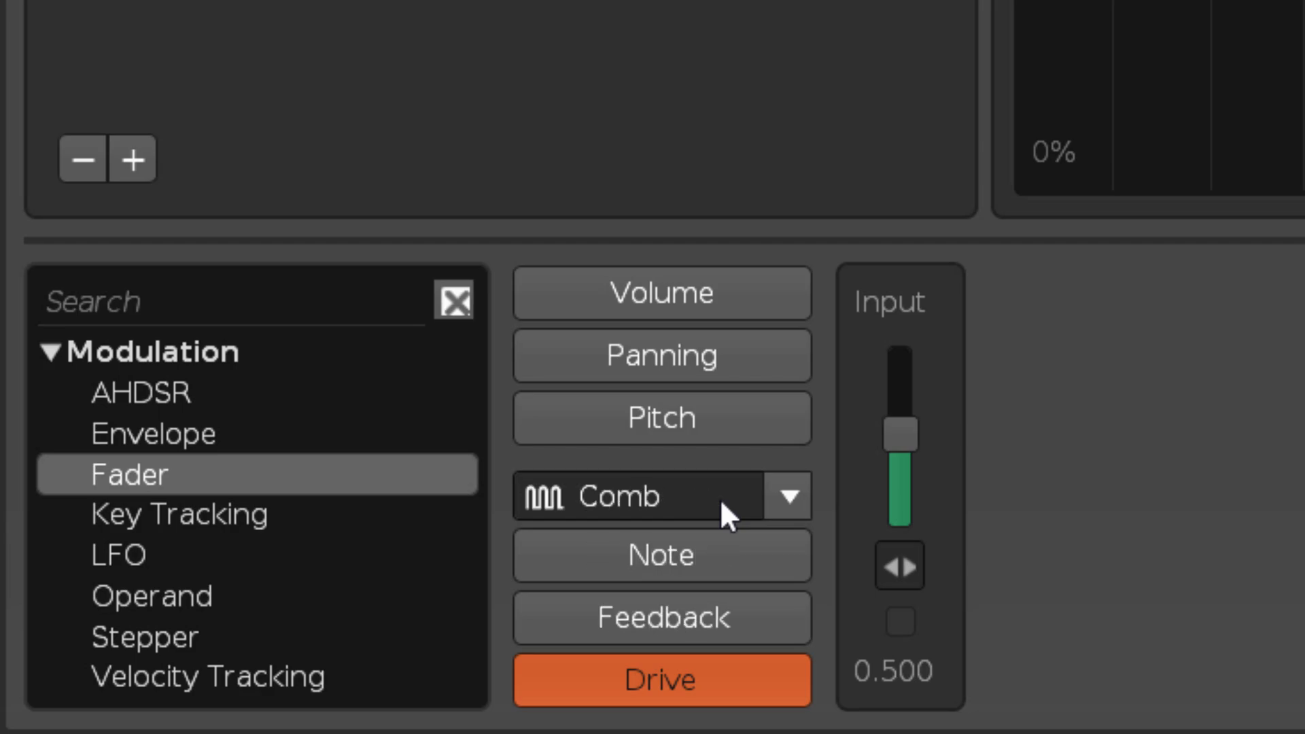
click(788, 496)
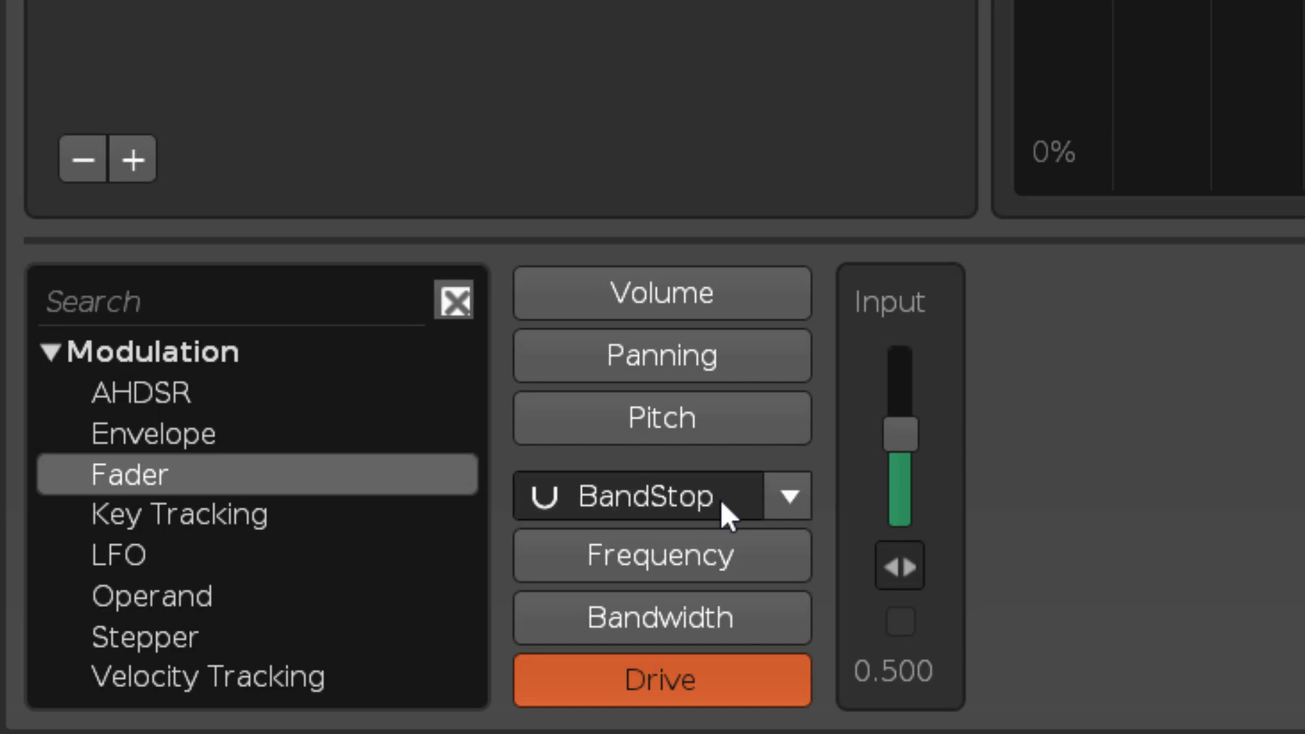
click(661, 496)
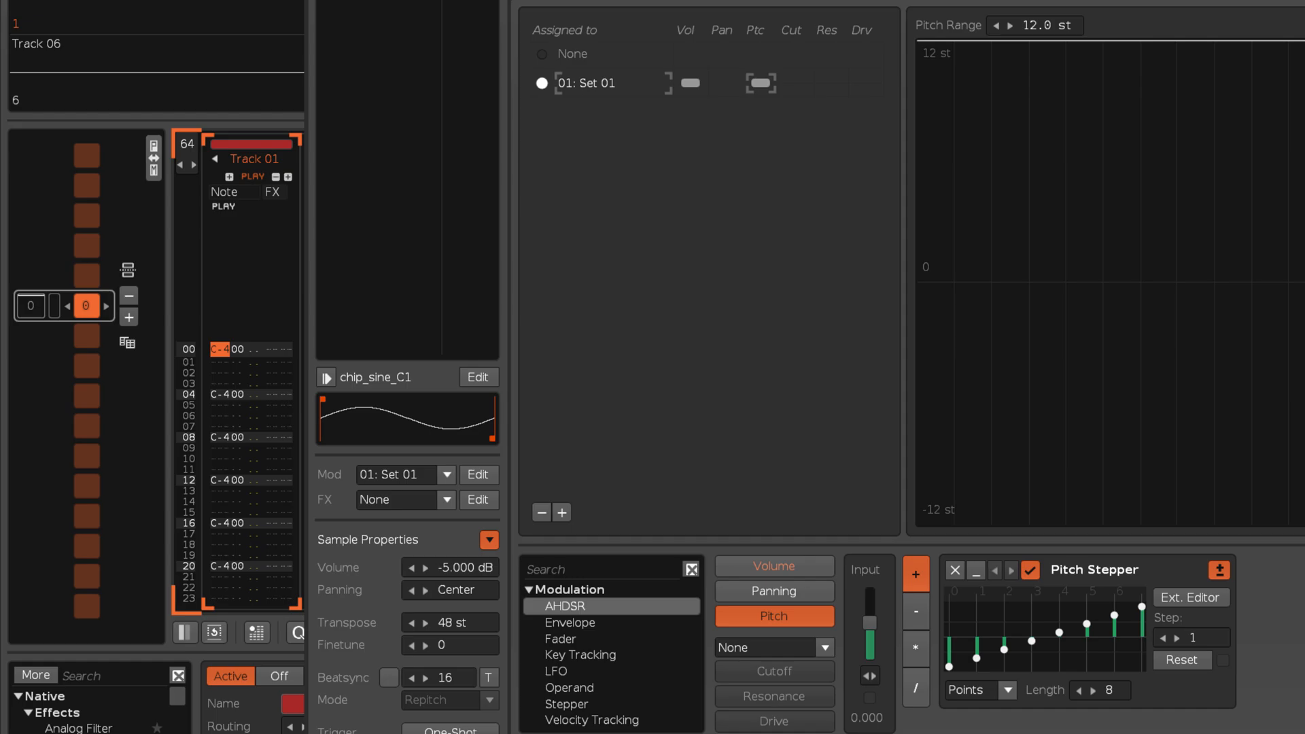
Give the chip sine sample's Pitch target a Stepper with eight ascending steps
click(31, 305)
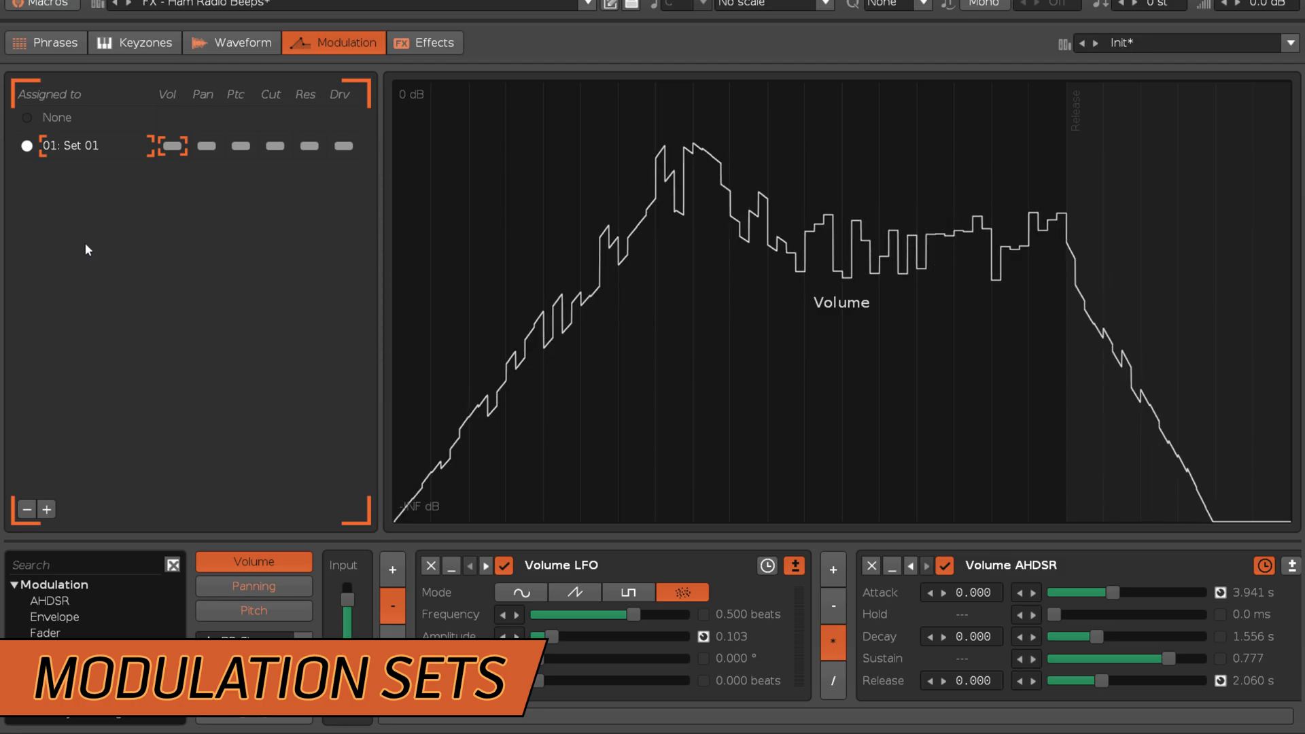
Inspect Set 01's Pitch lane, then load GMKit - Nano from the Drums folder
click(242, 147)
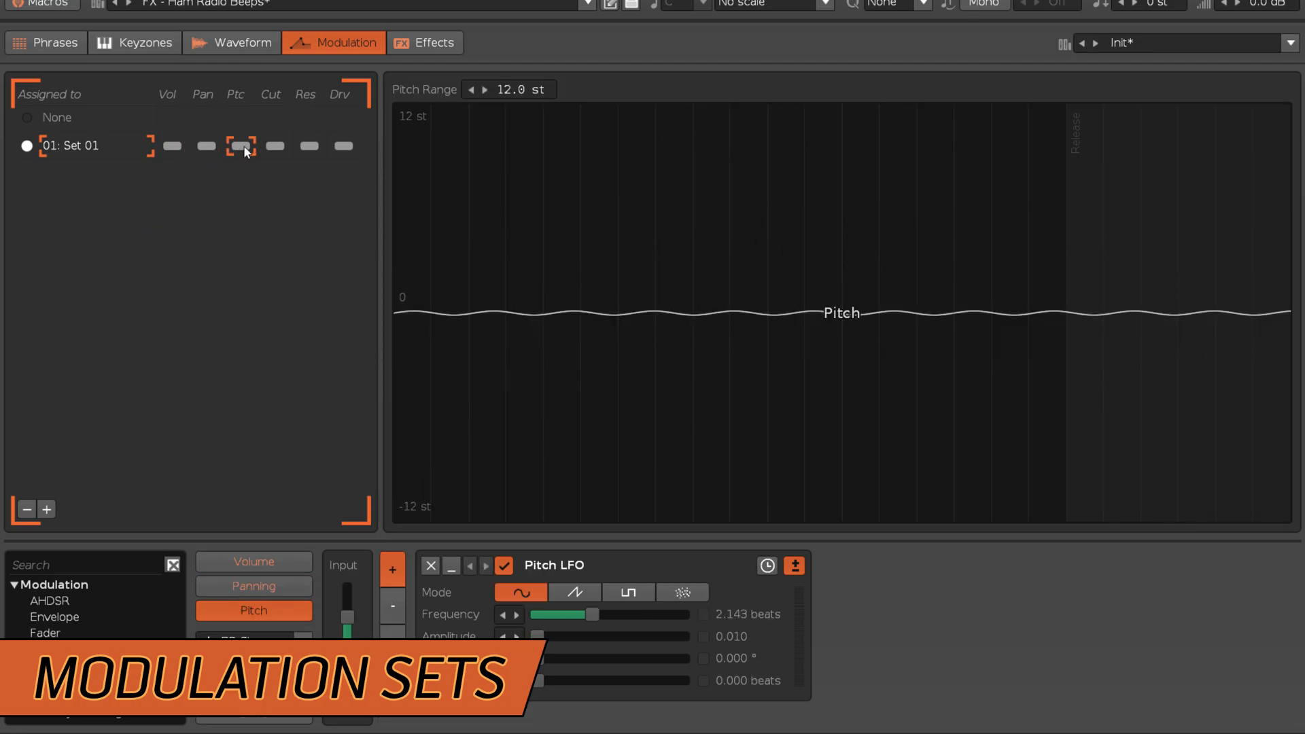
click(170, 146)
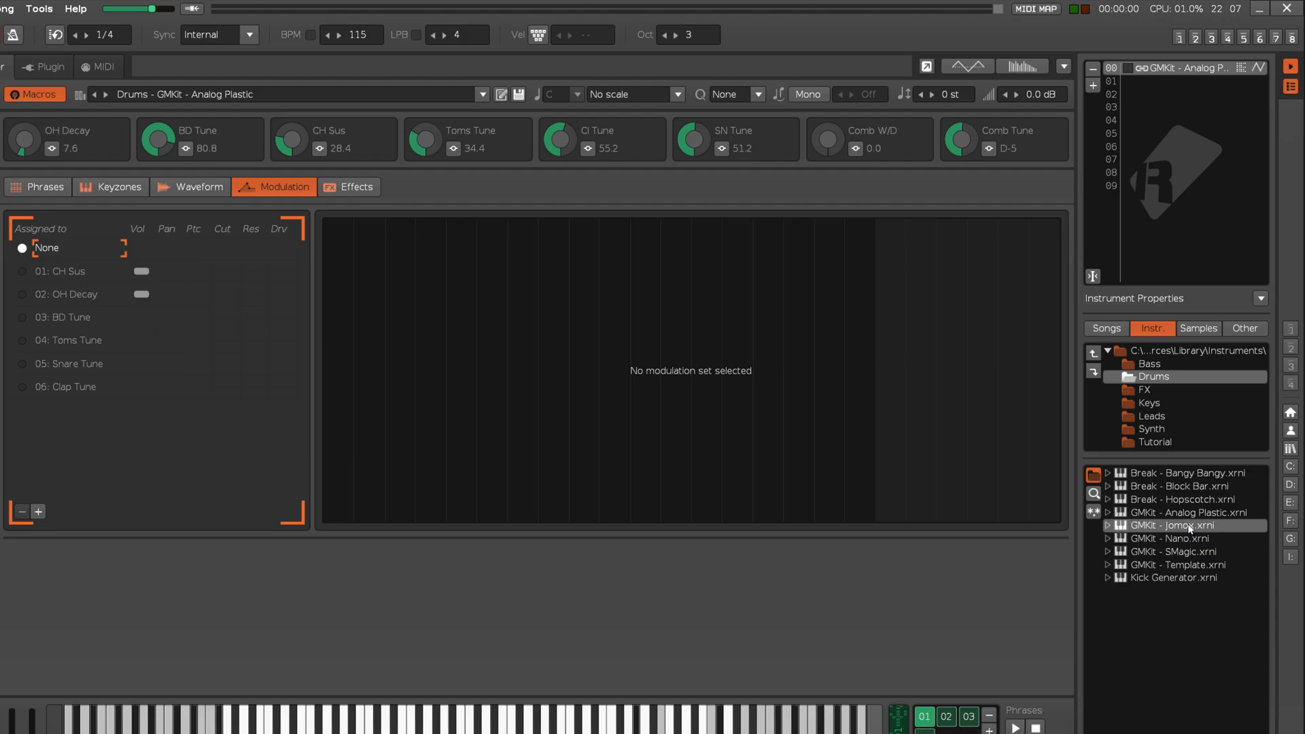
double_click(1174, 539)
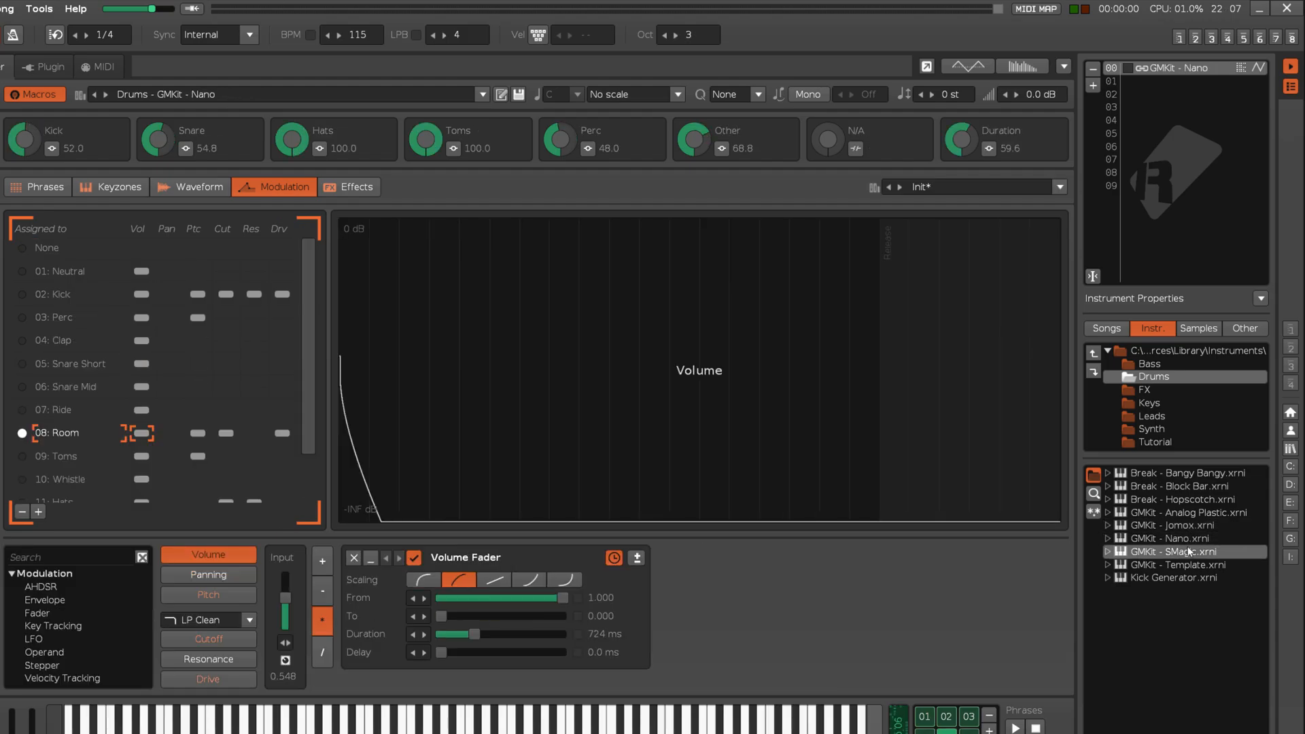
click(1174, 564)
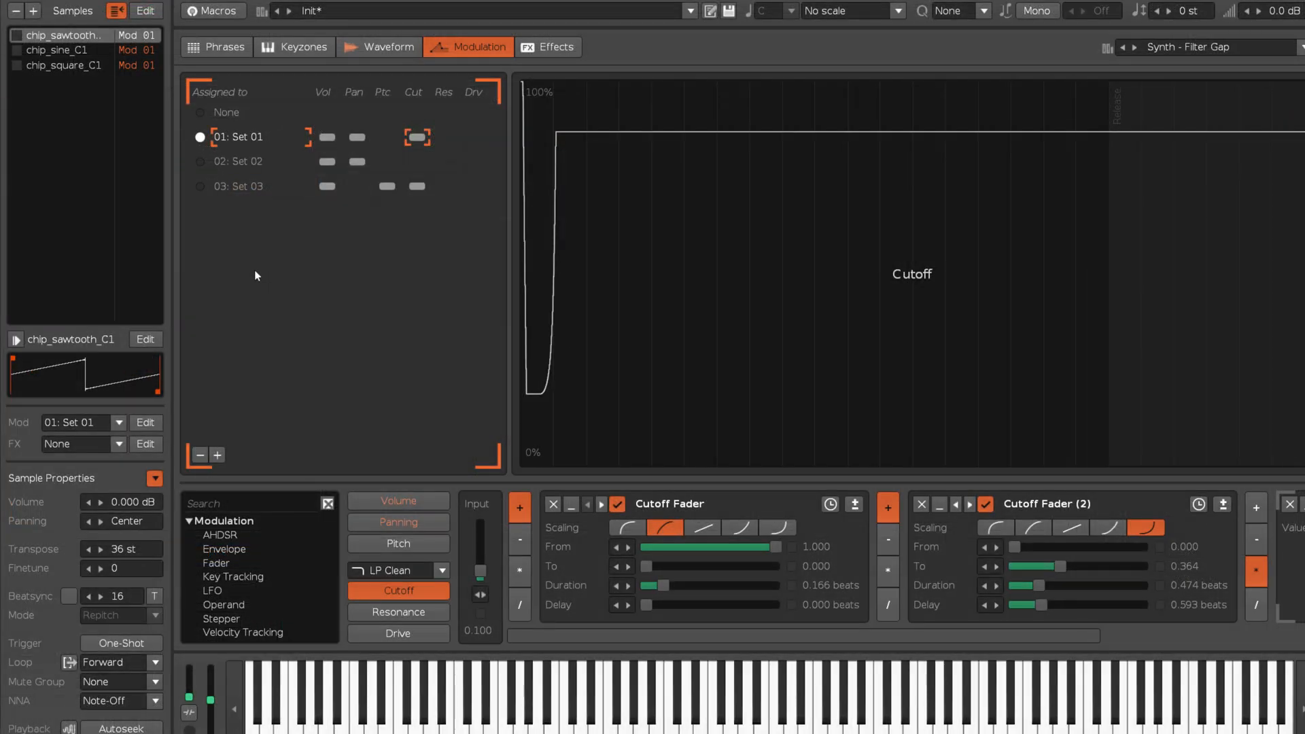
Set the Mod dropdown of each chip sample, including the square, to 01: Set 01
click(59, 49)
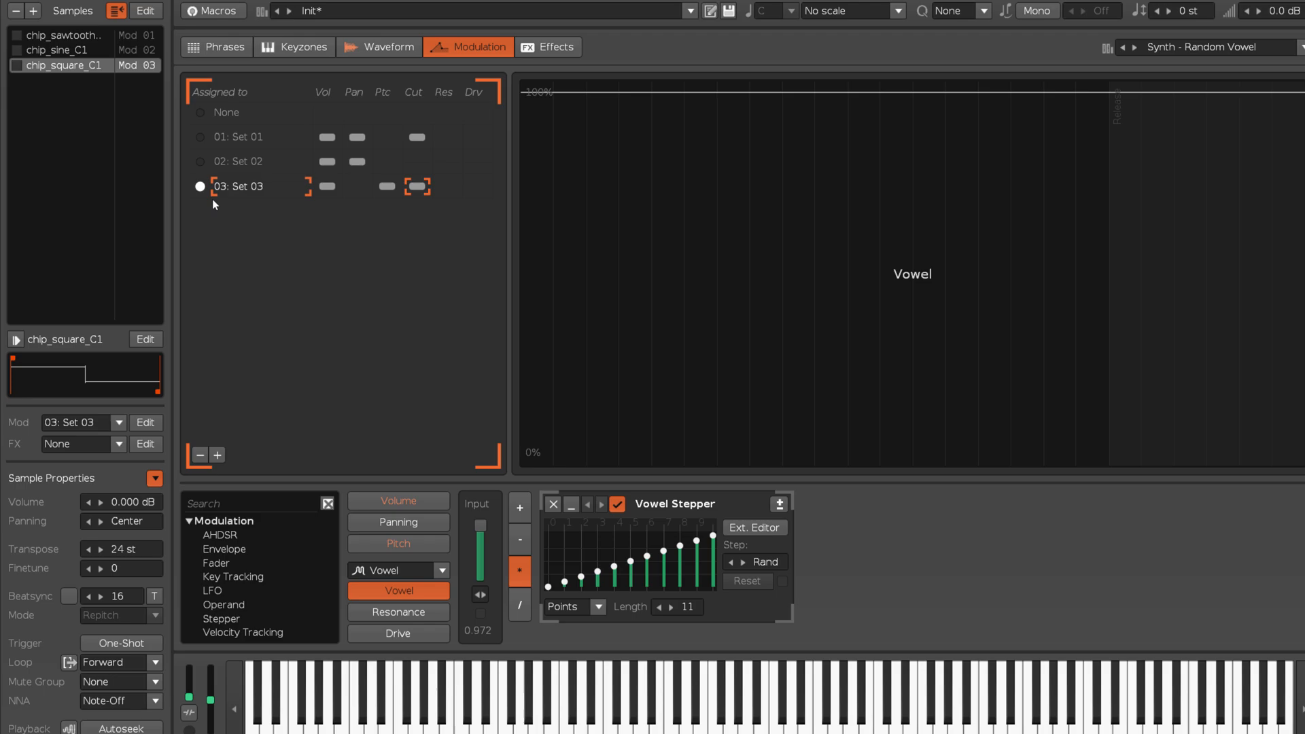
mouse_move(248, 267)
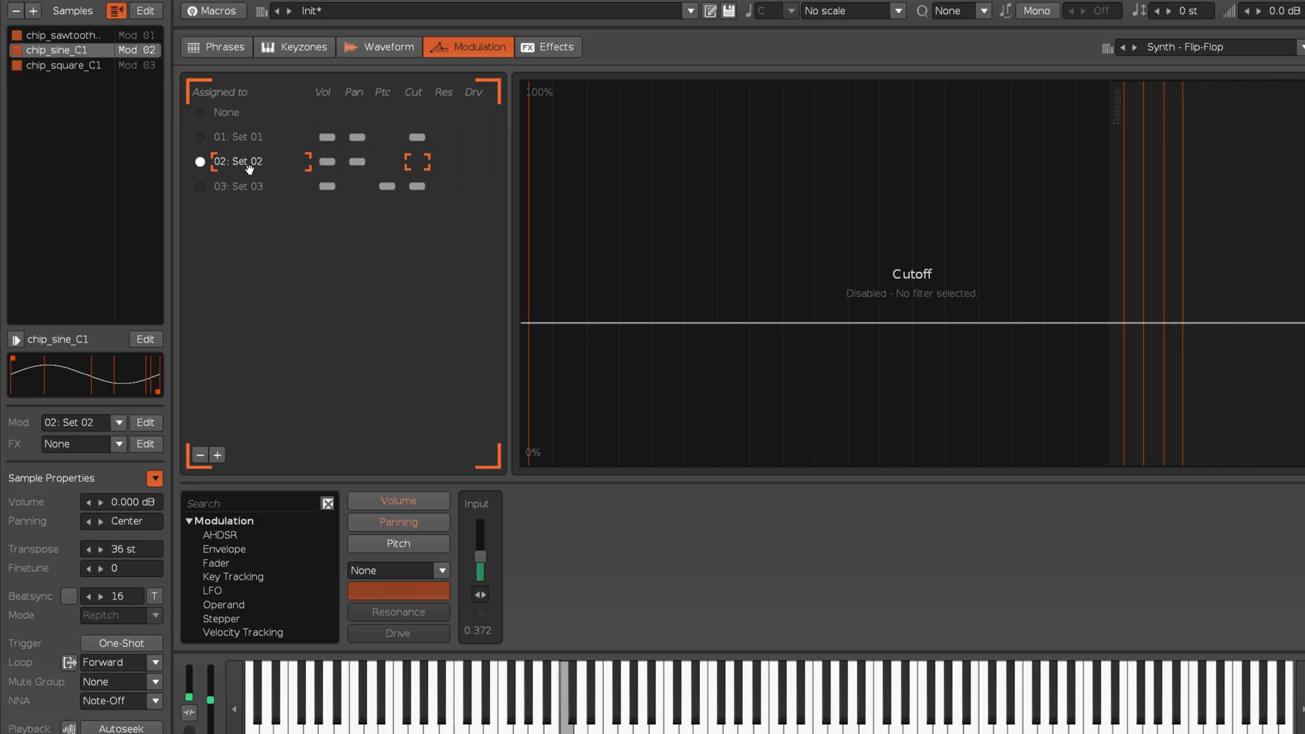
click(397, 522)
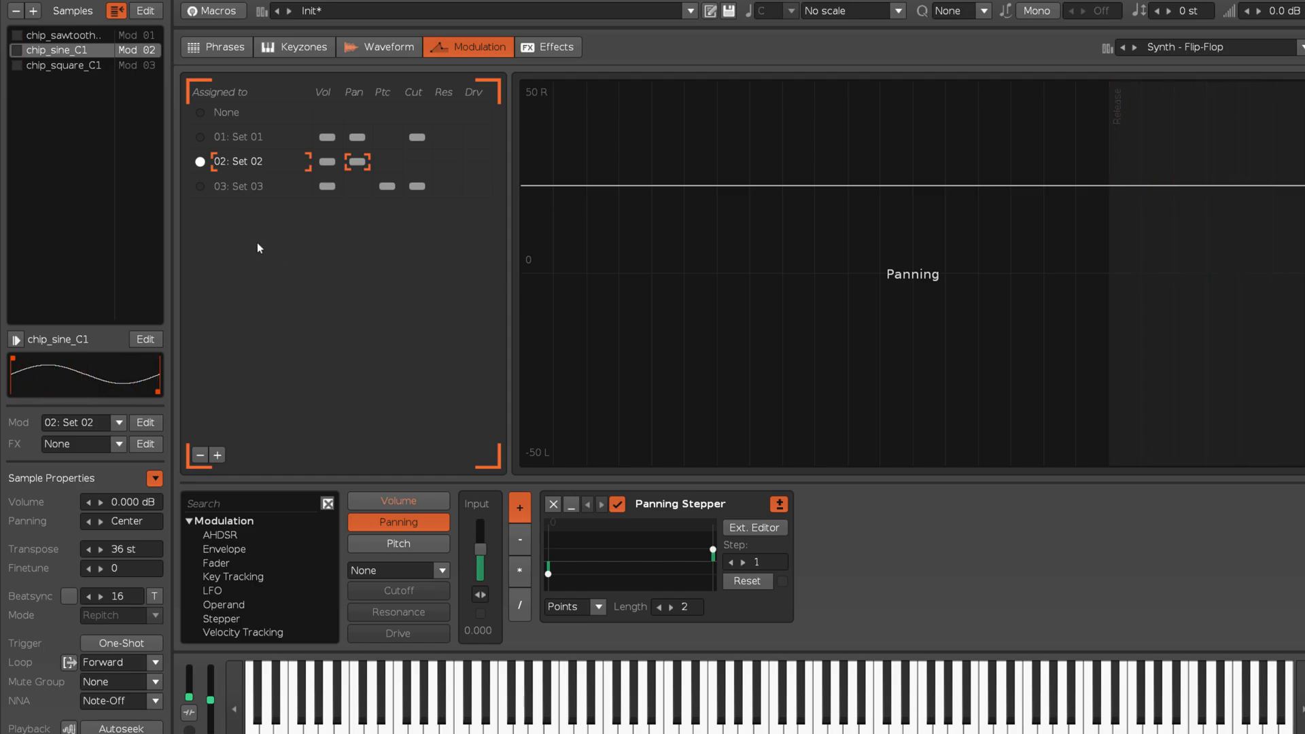
click(61, 65)
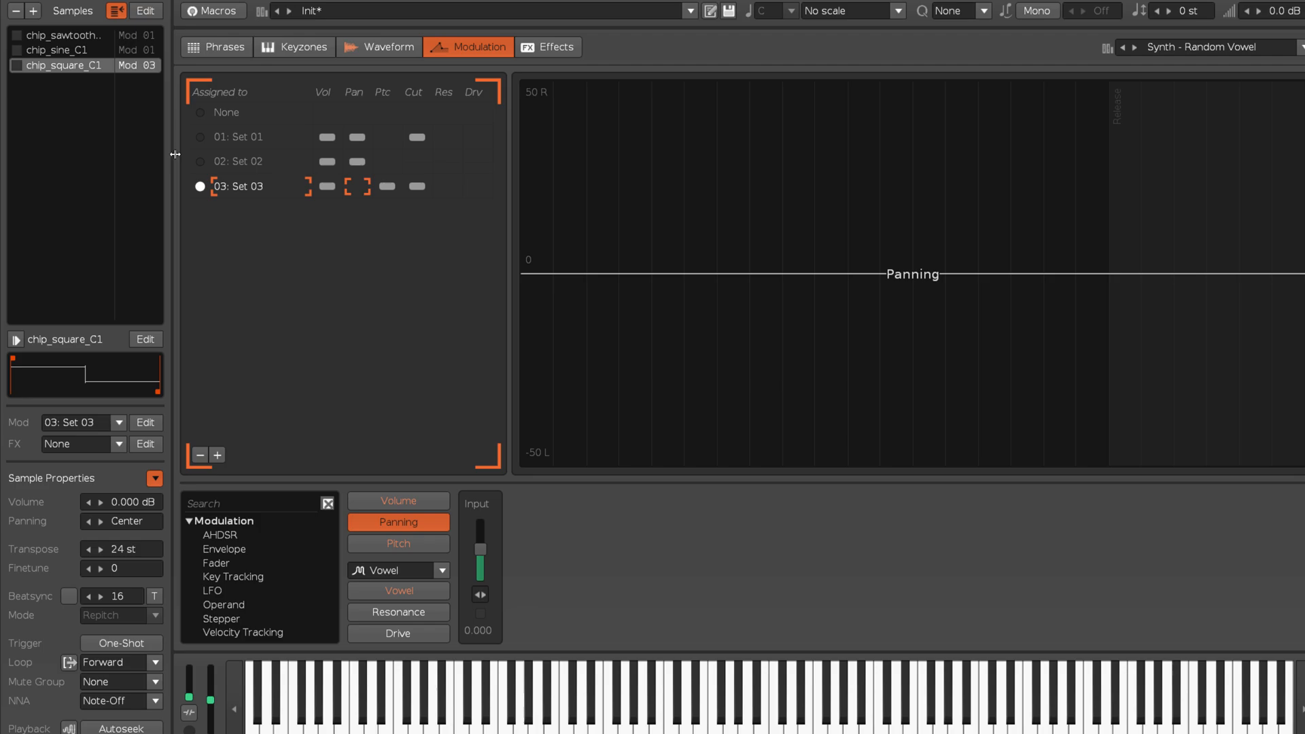
click(199, 137)
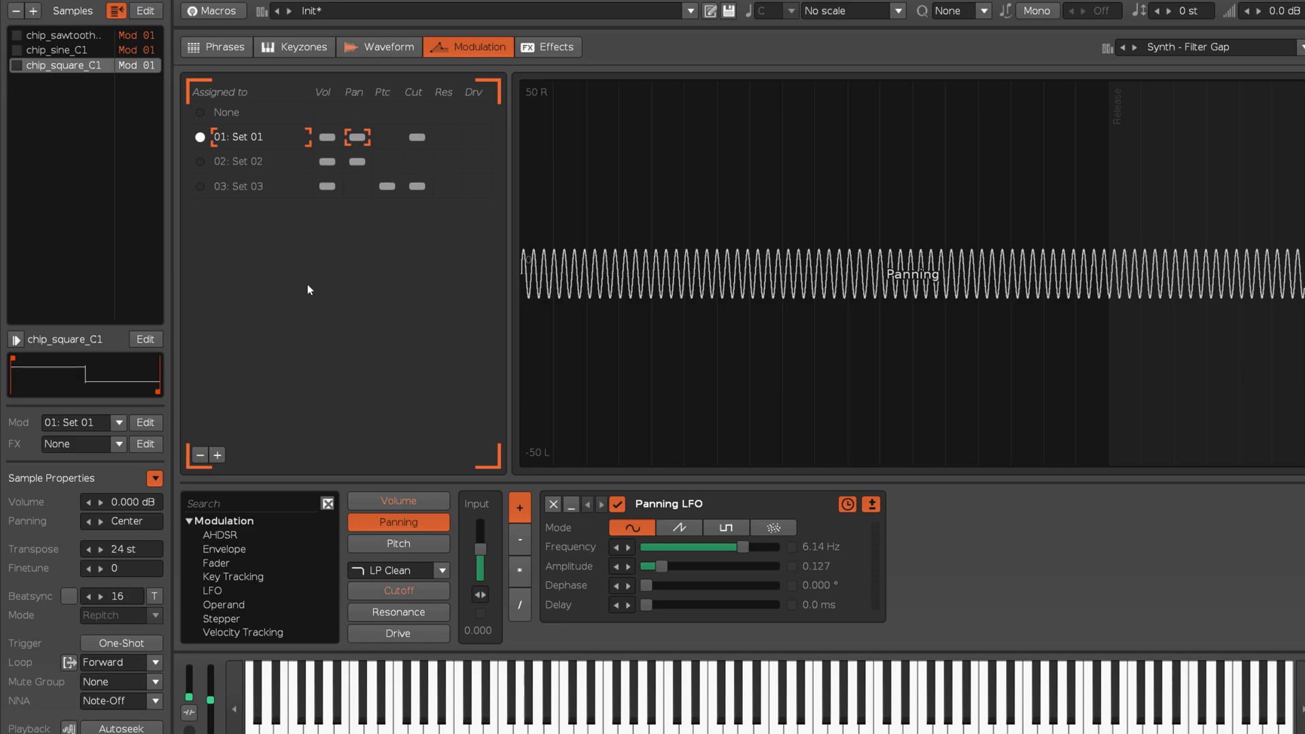
click(398, 590)
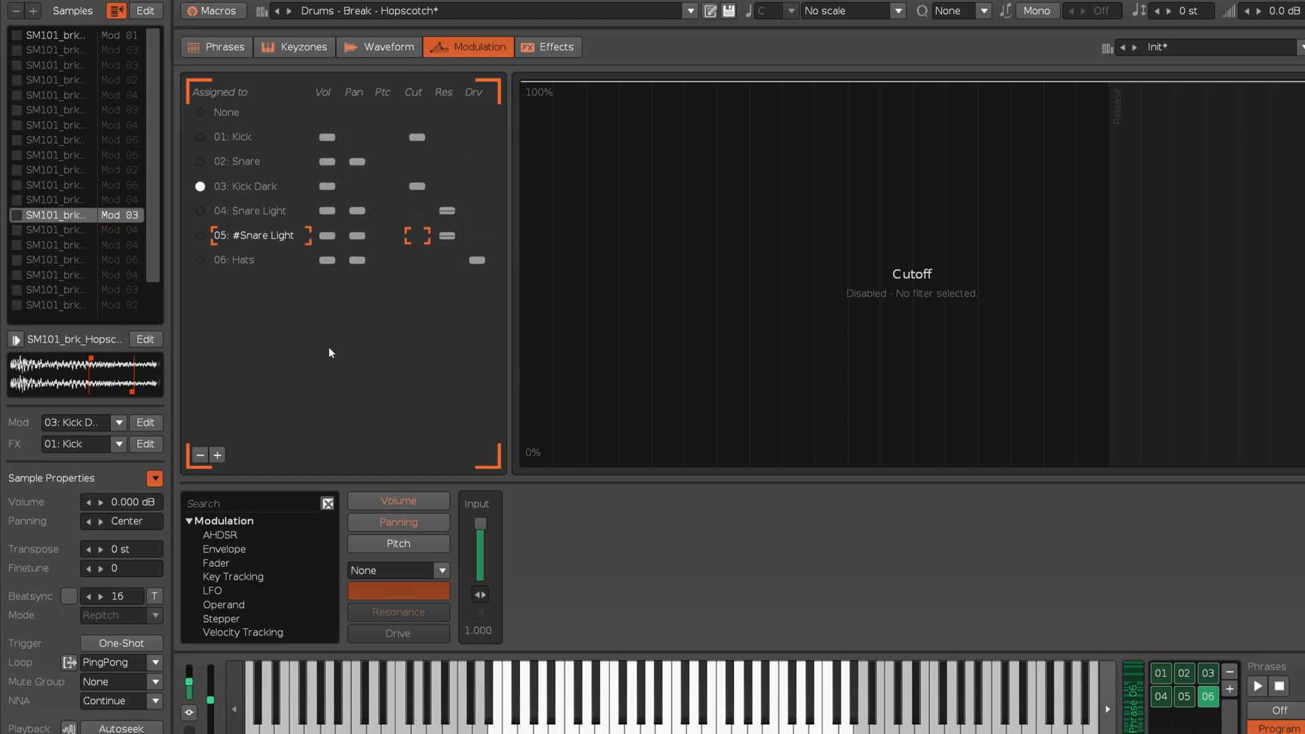
Duplicate the Snare Light and Hats modulation sets
click(236, 259)
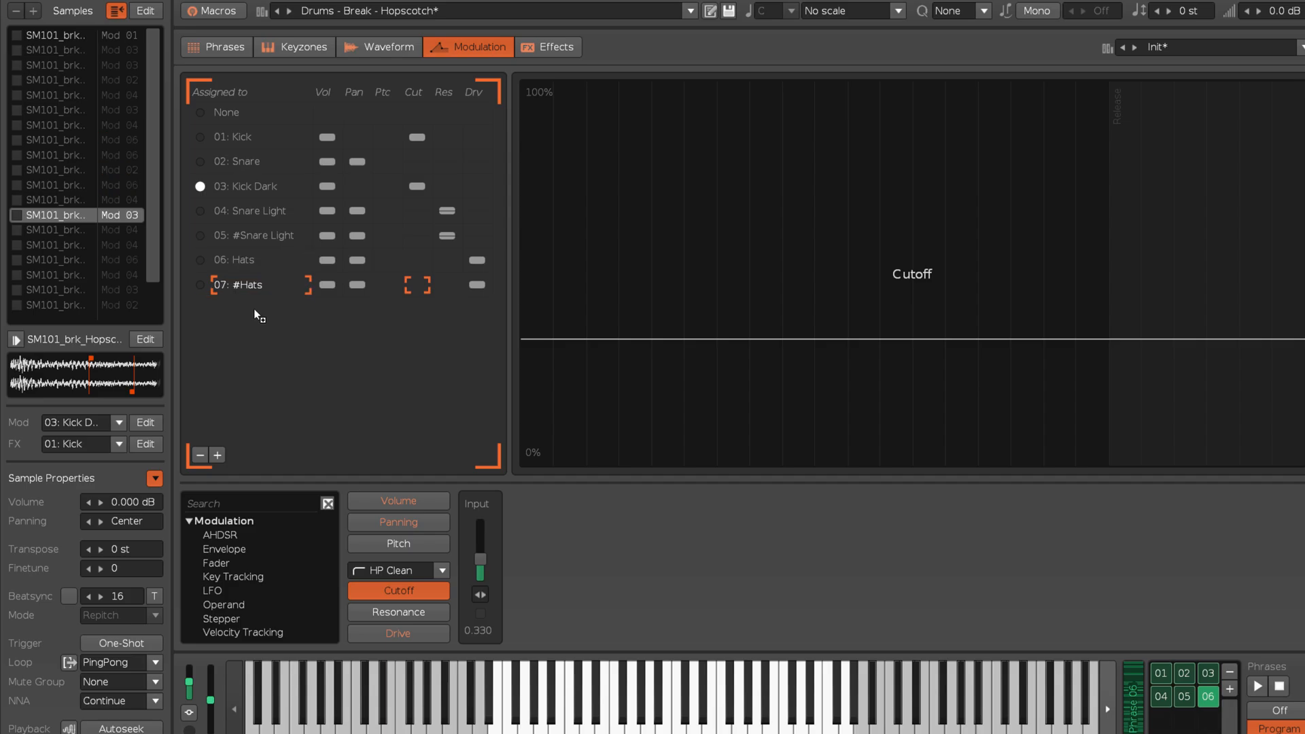
double_click(240, 285)
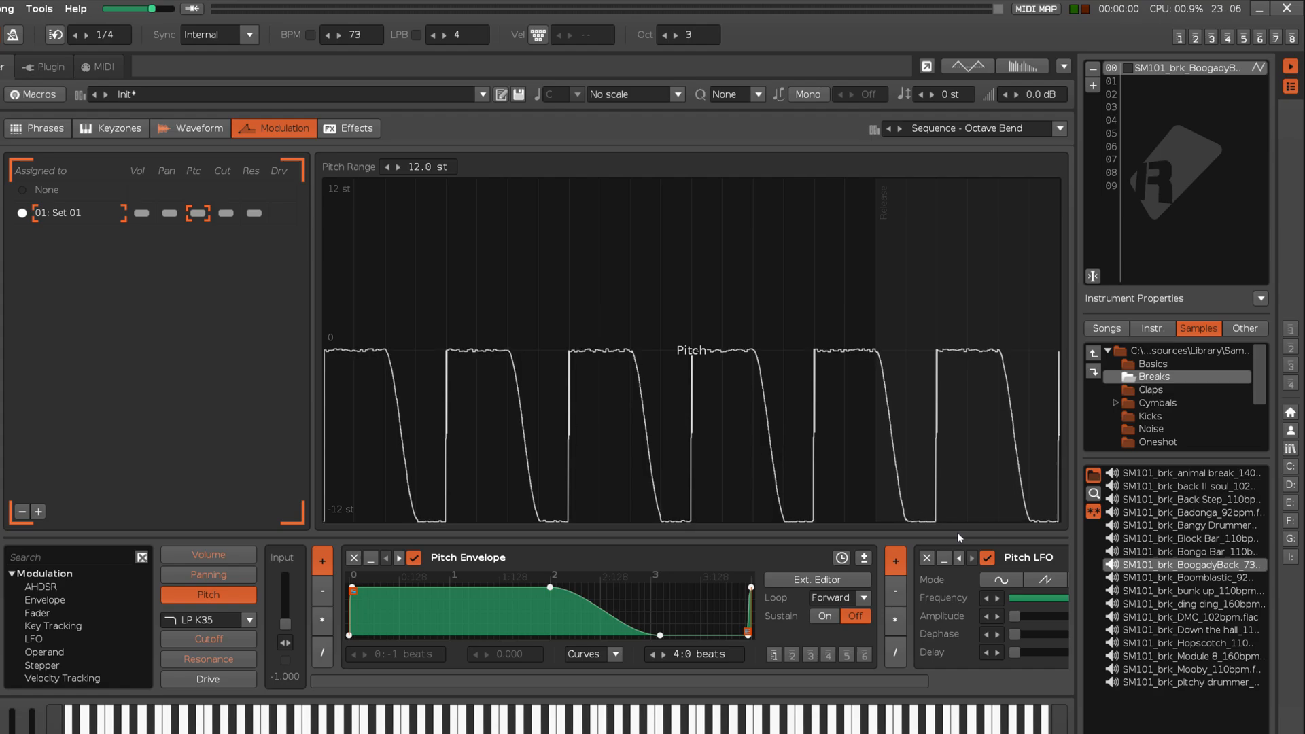
Load the Pad Autopaned preset, add modulation Set 02, then reload the empty Init preset
click(1061, 129)
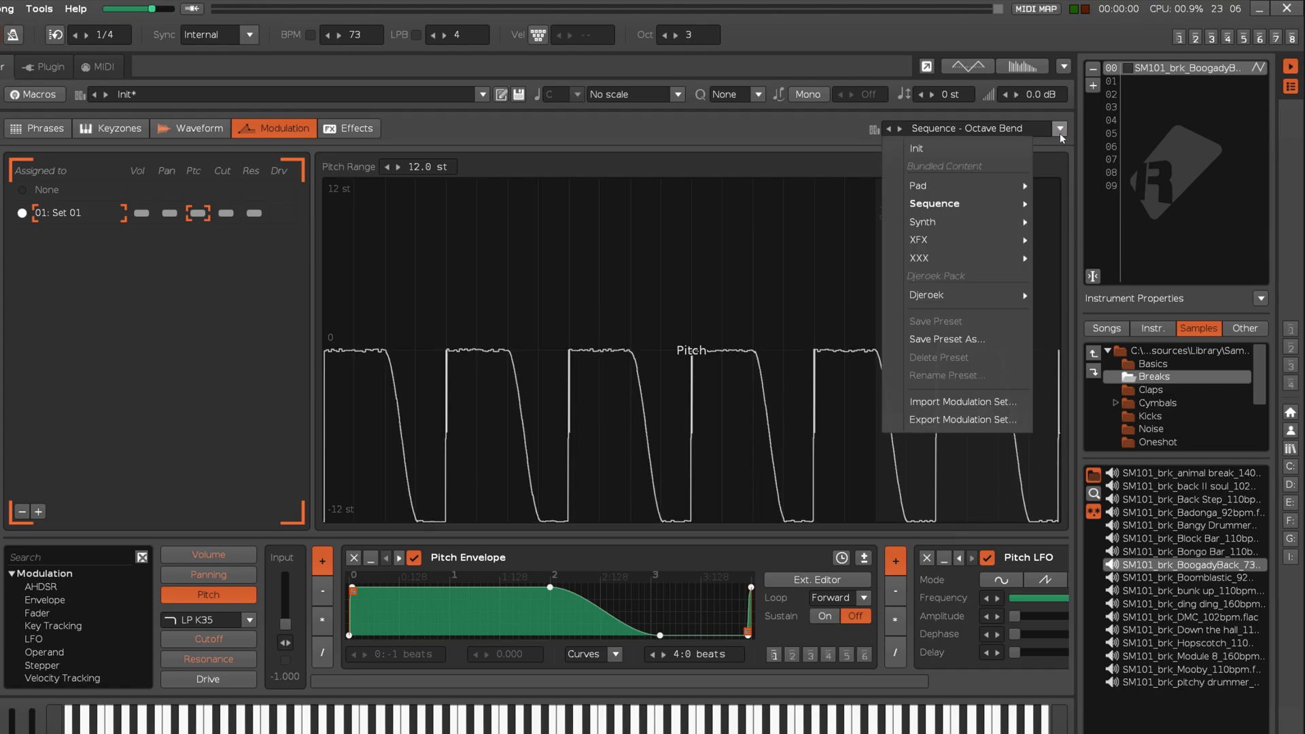
mouse_move(963, 401)
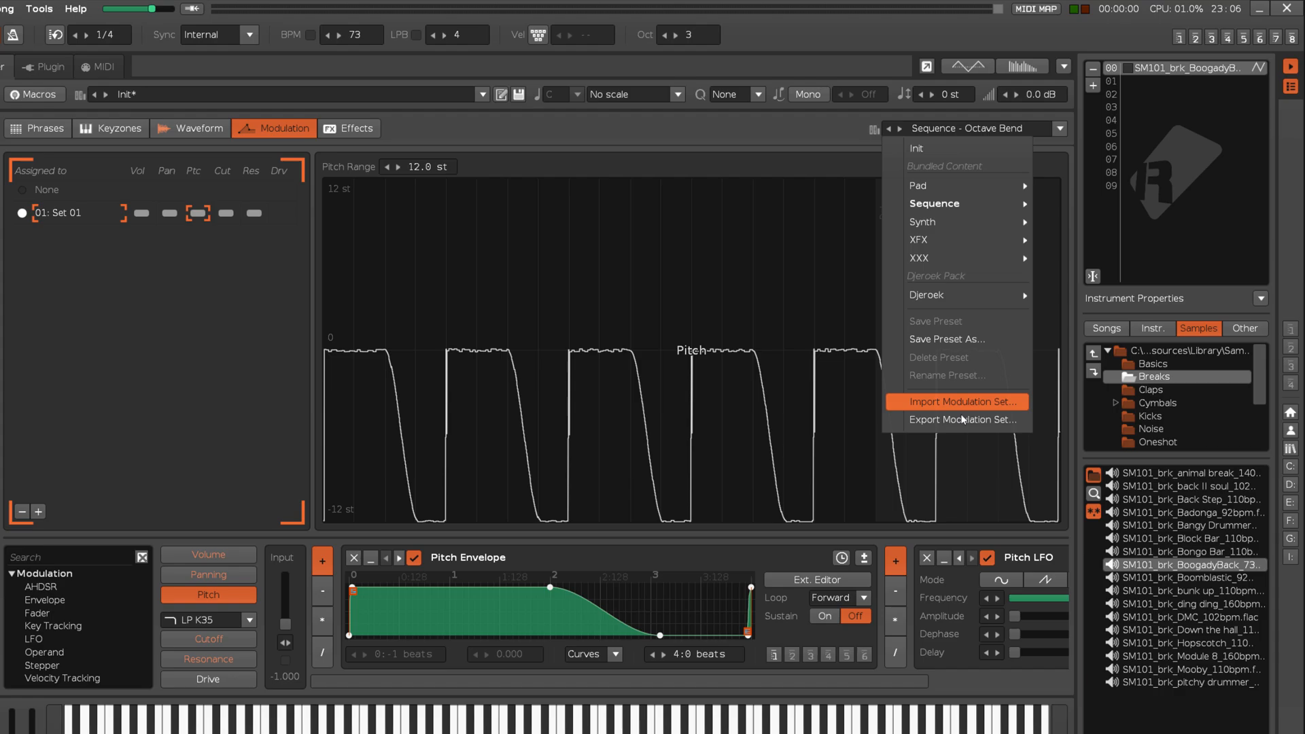
mouse_move(797, 135)
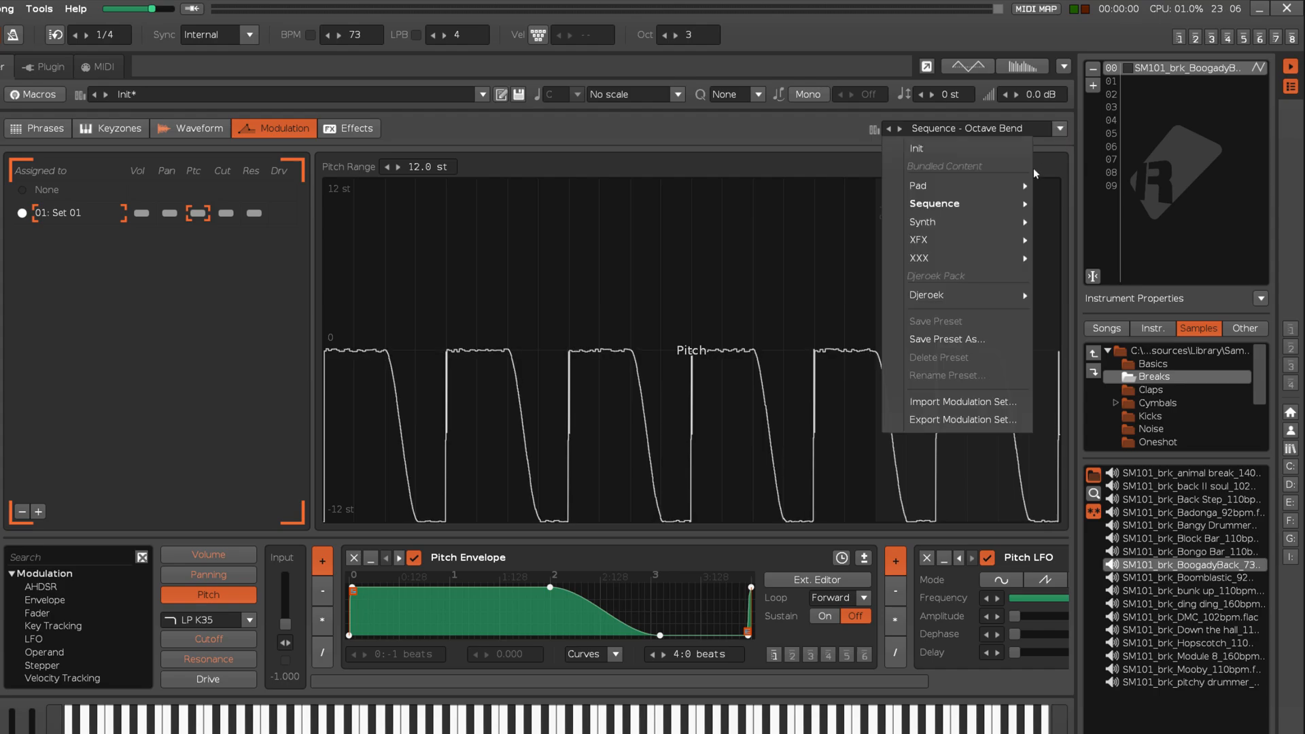
click(918, 186)
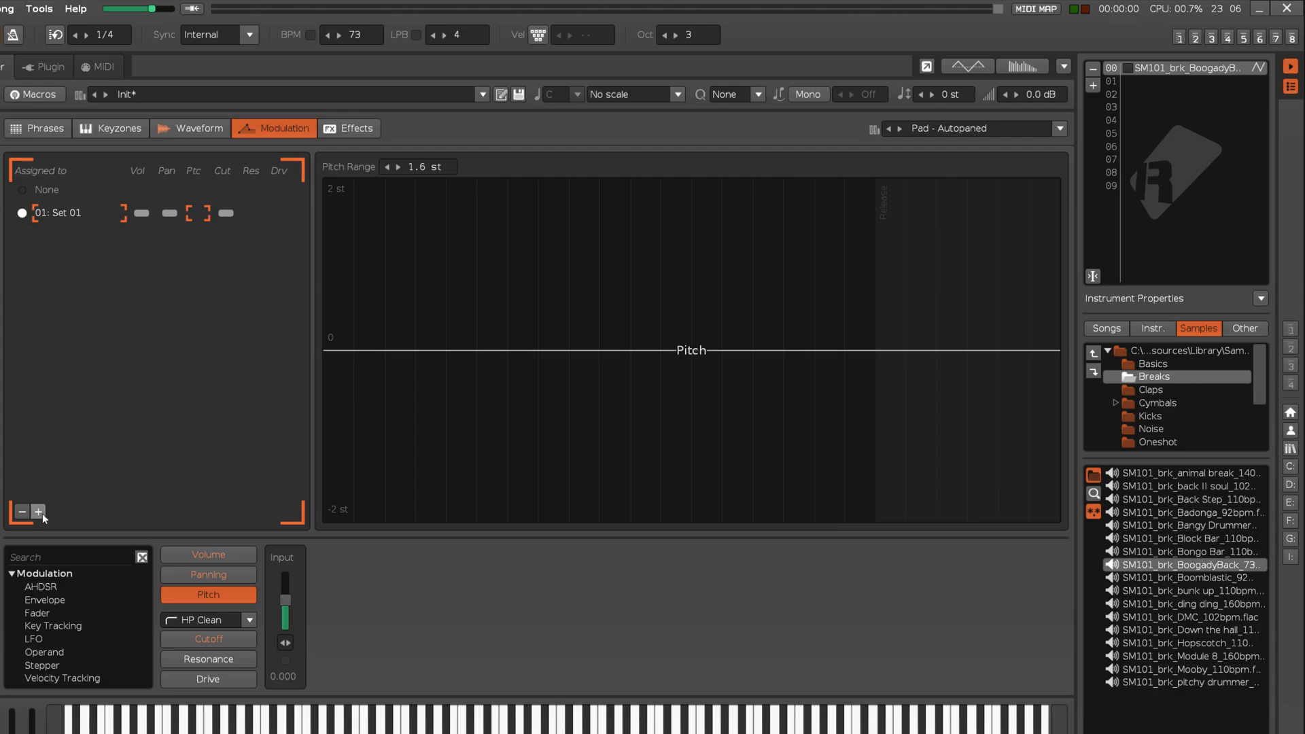
click(1060, 128)
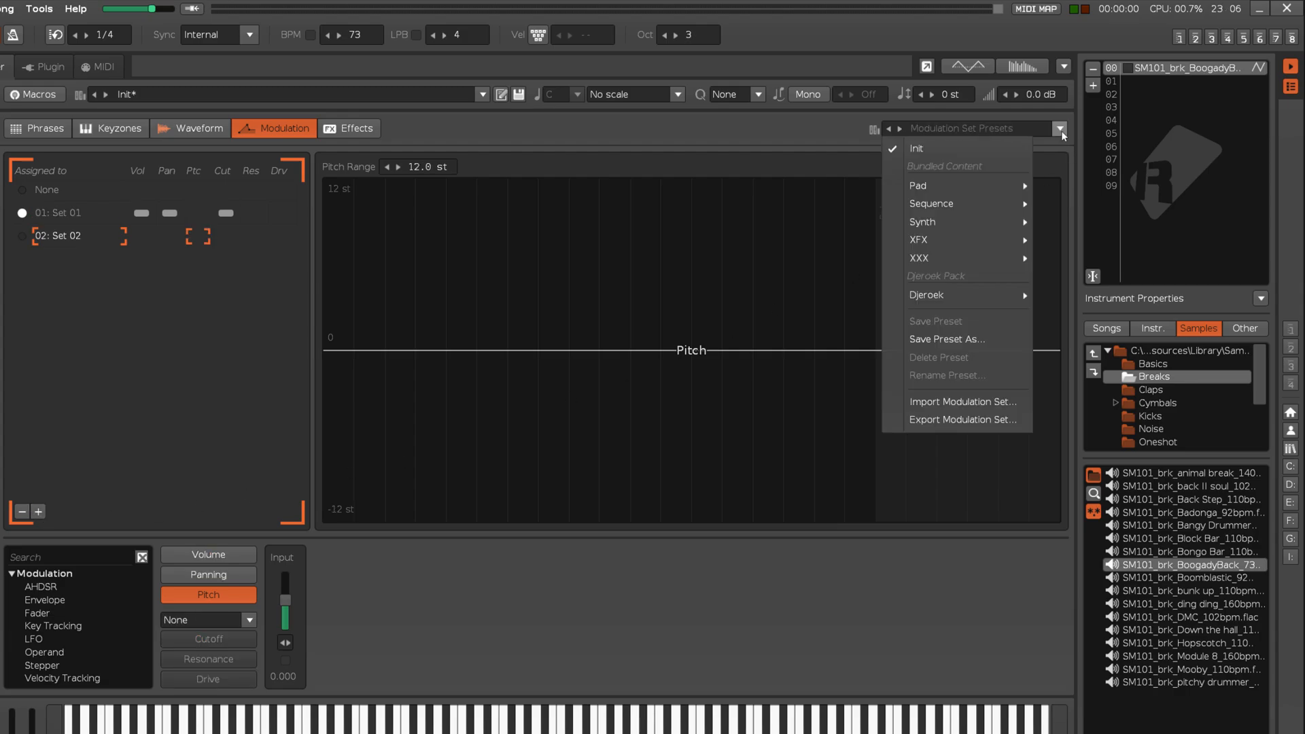
click(919, 240)
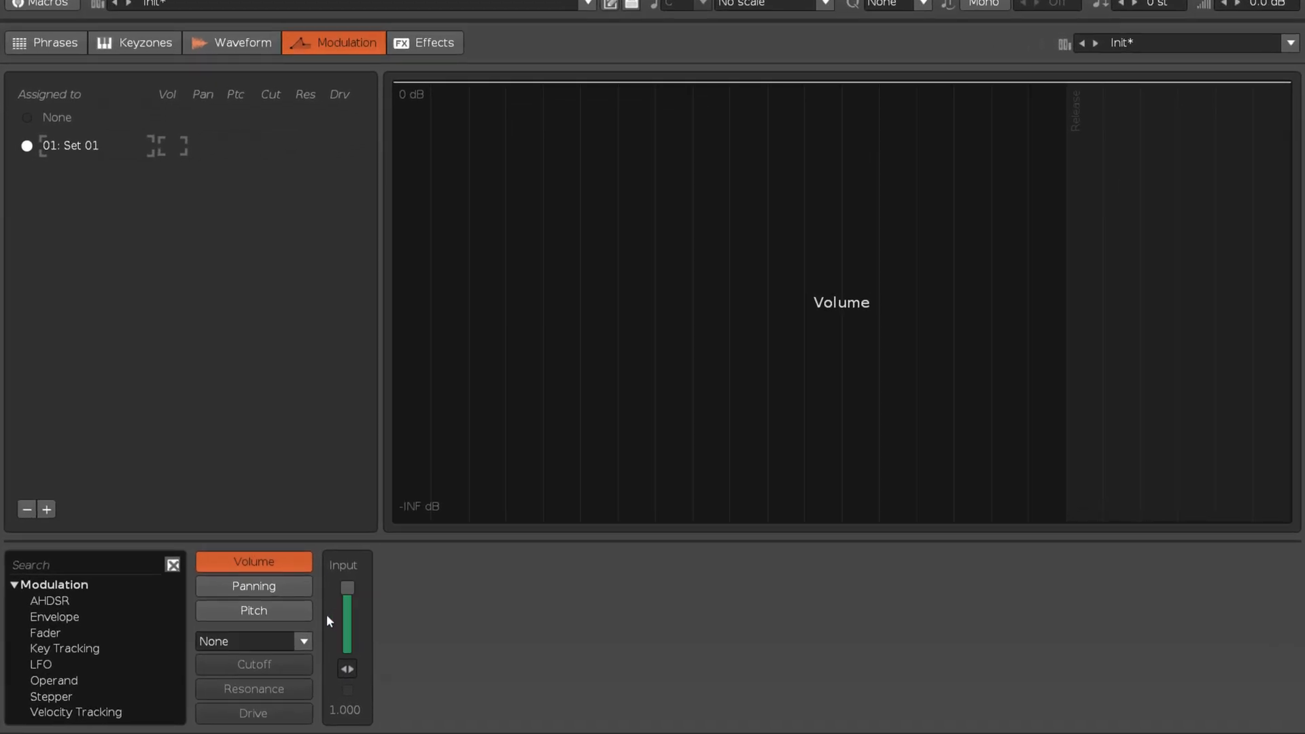
View the cutoff, drive, panning and pitch modulation graphs of empty Set 01
click(253, 664)
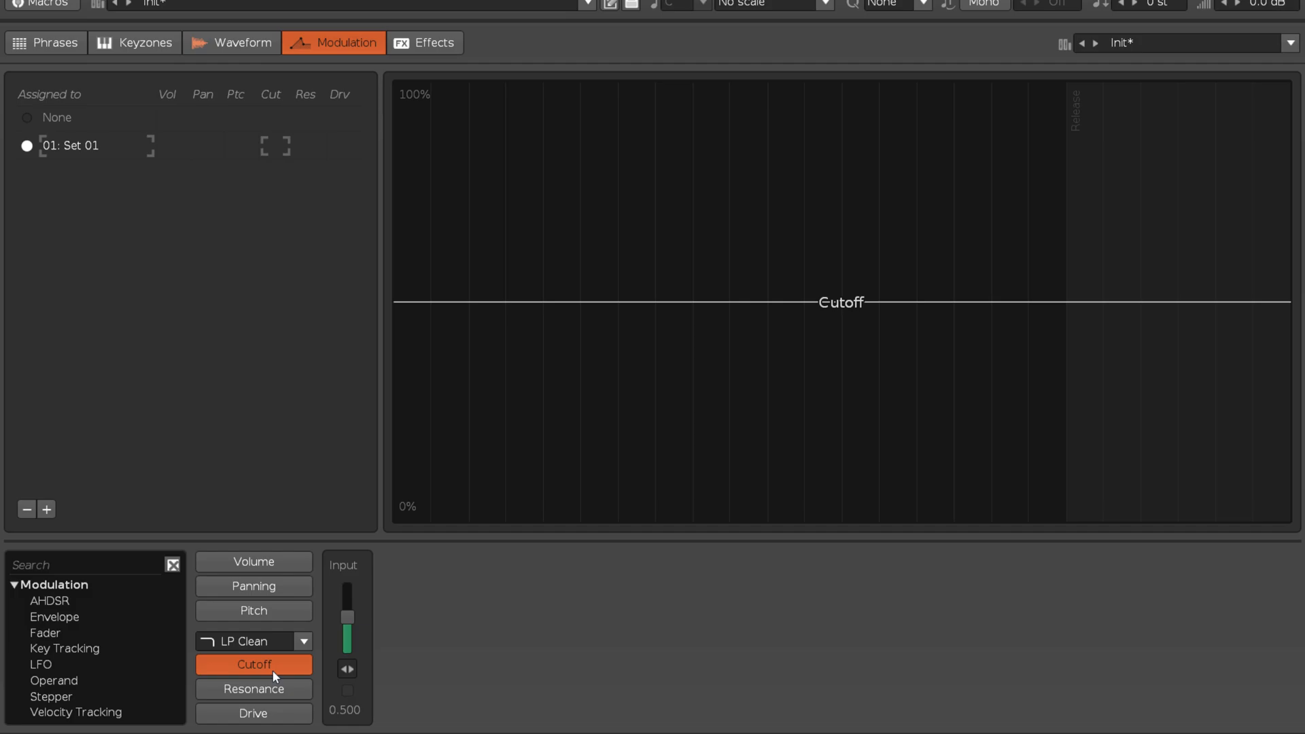
click(253, 713)
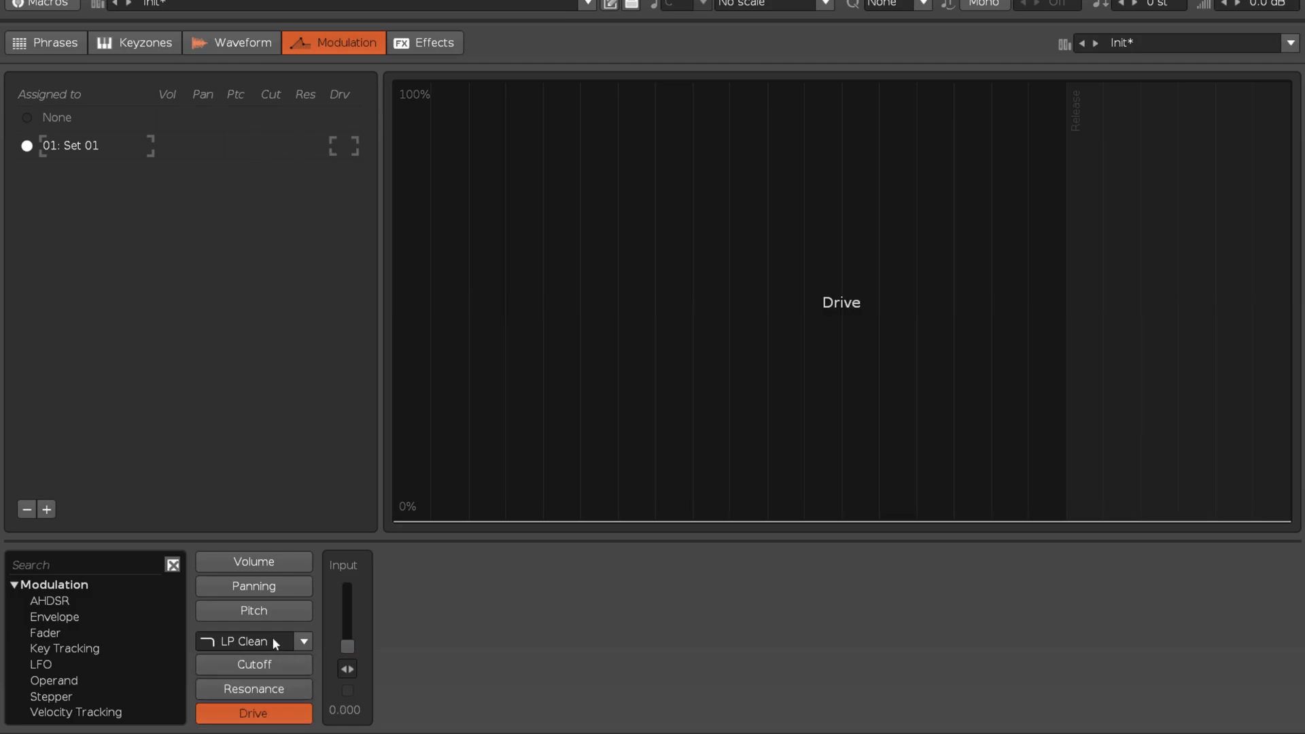
click(253, 586)
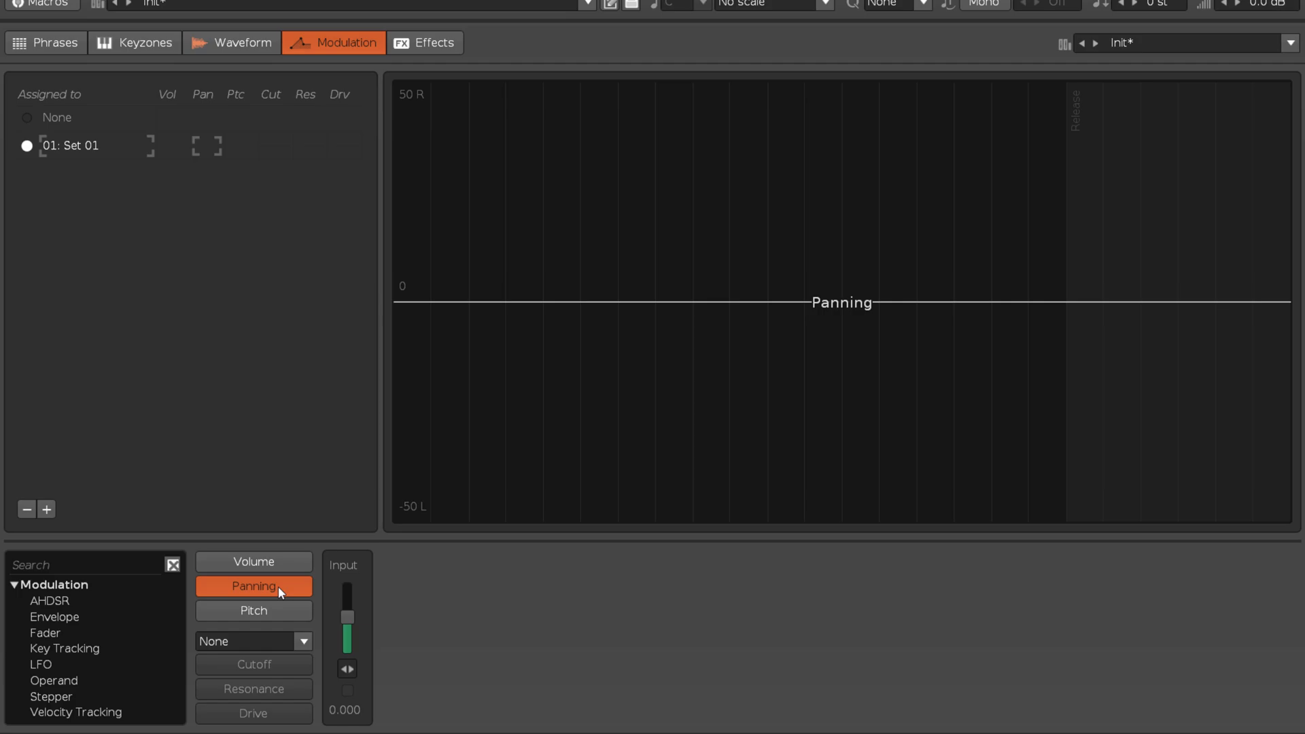
mouse_move(287, 588)
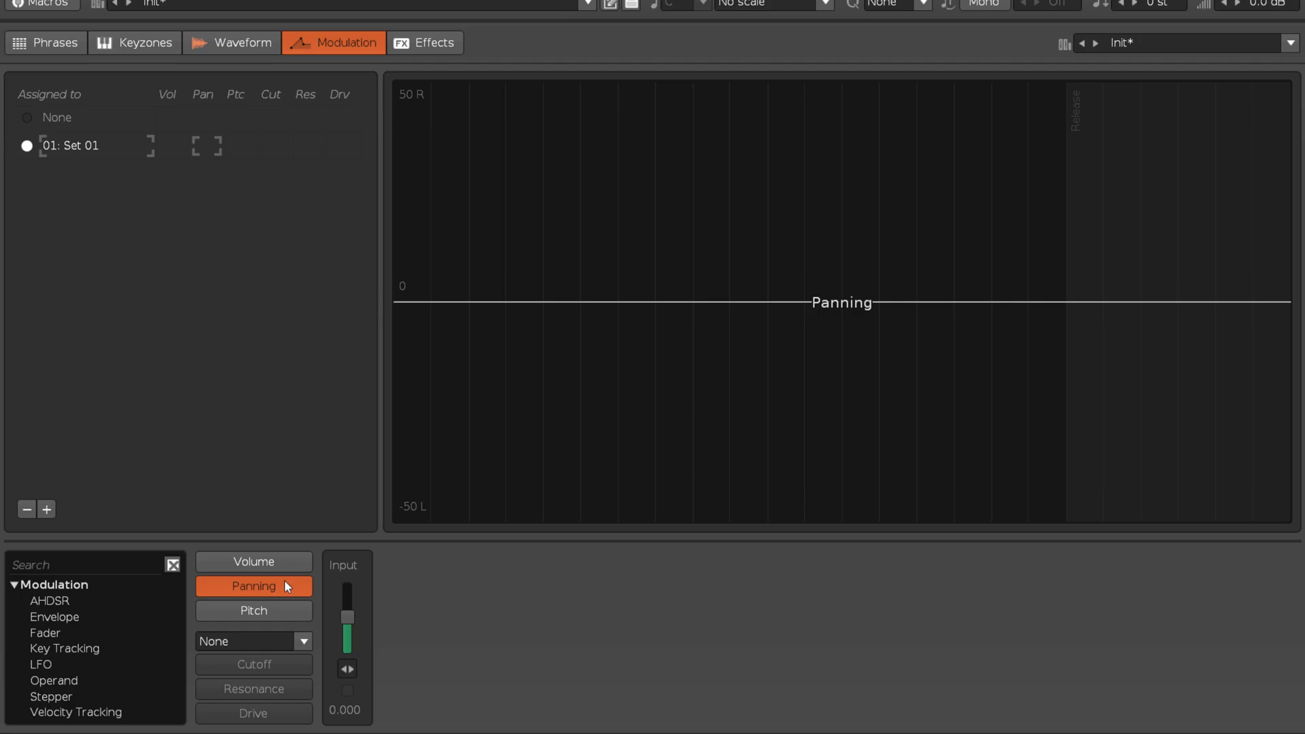
mouse_move(432, 513)
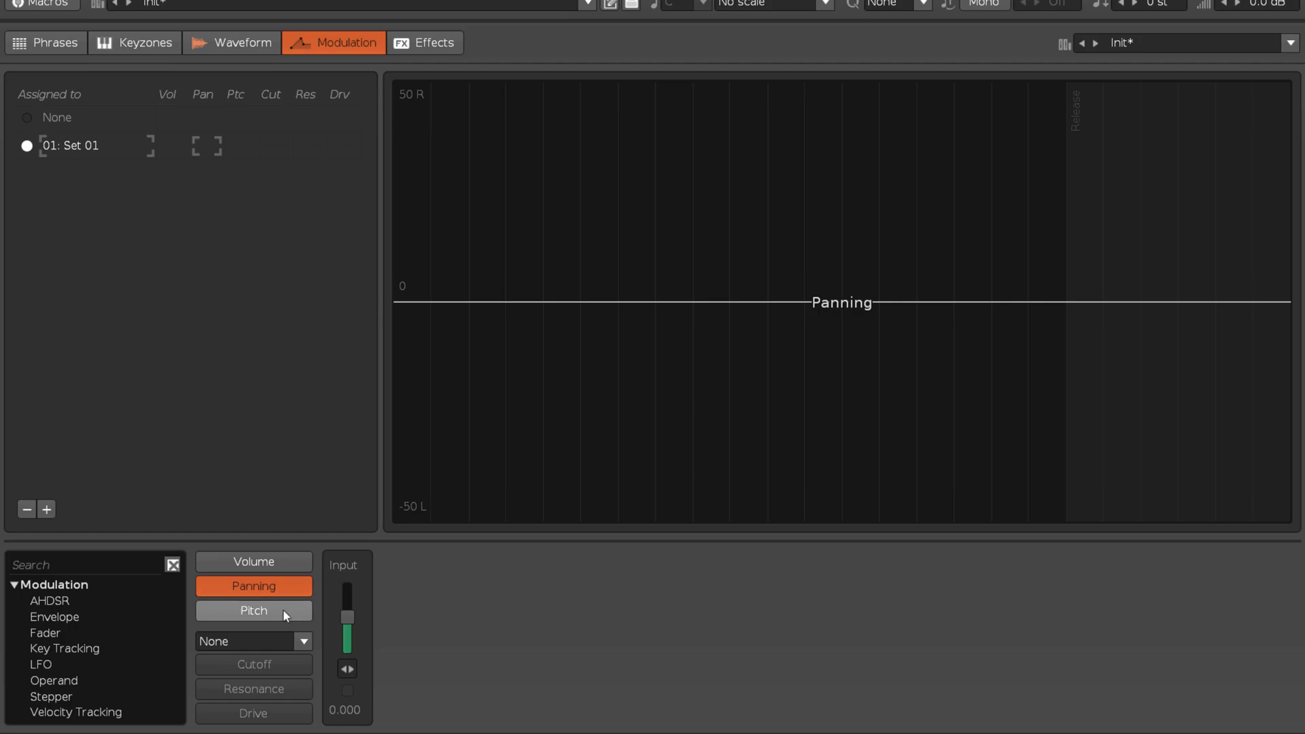
click(254, 611)
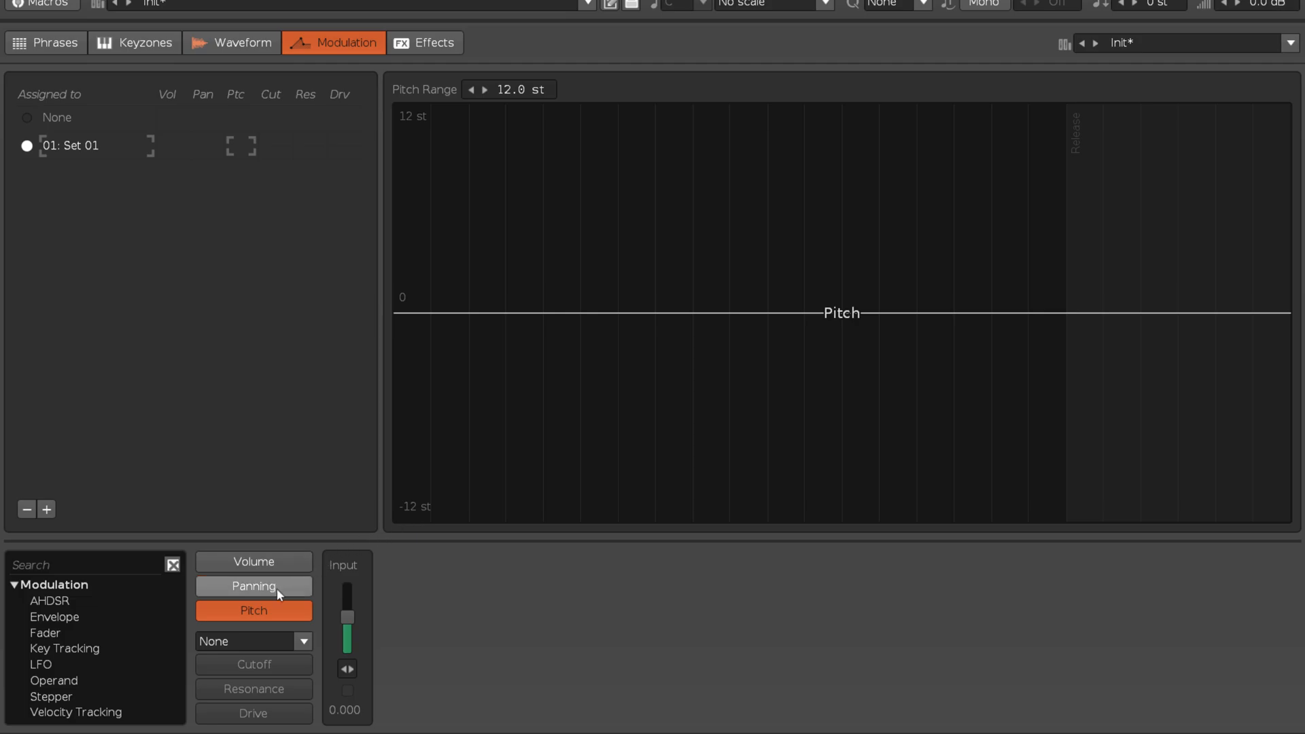
Preview panning with a lower test input, then push the pitch input to maximum
click(253, 586)
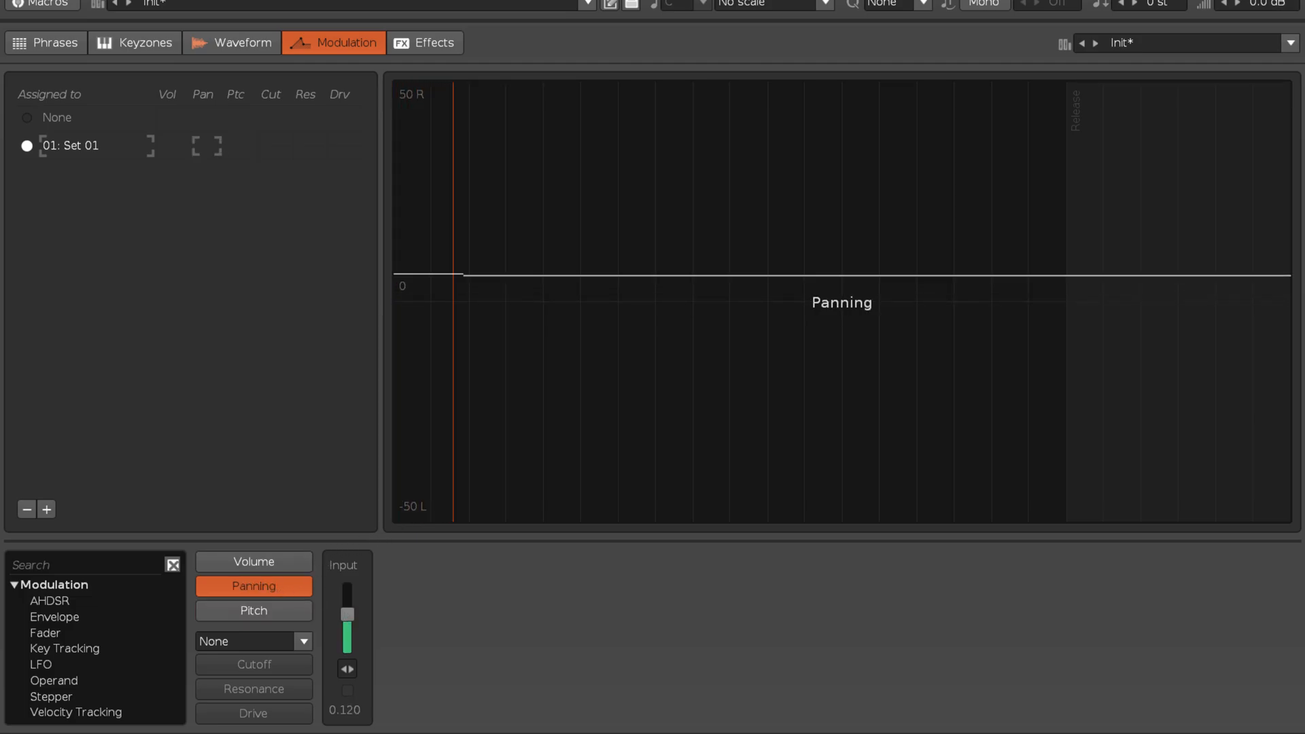
drag(347, 633, 347, 596)
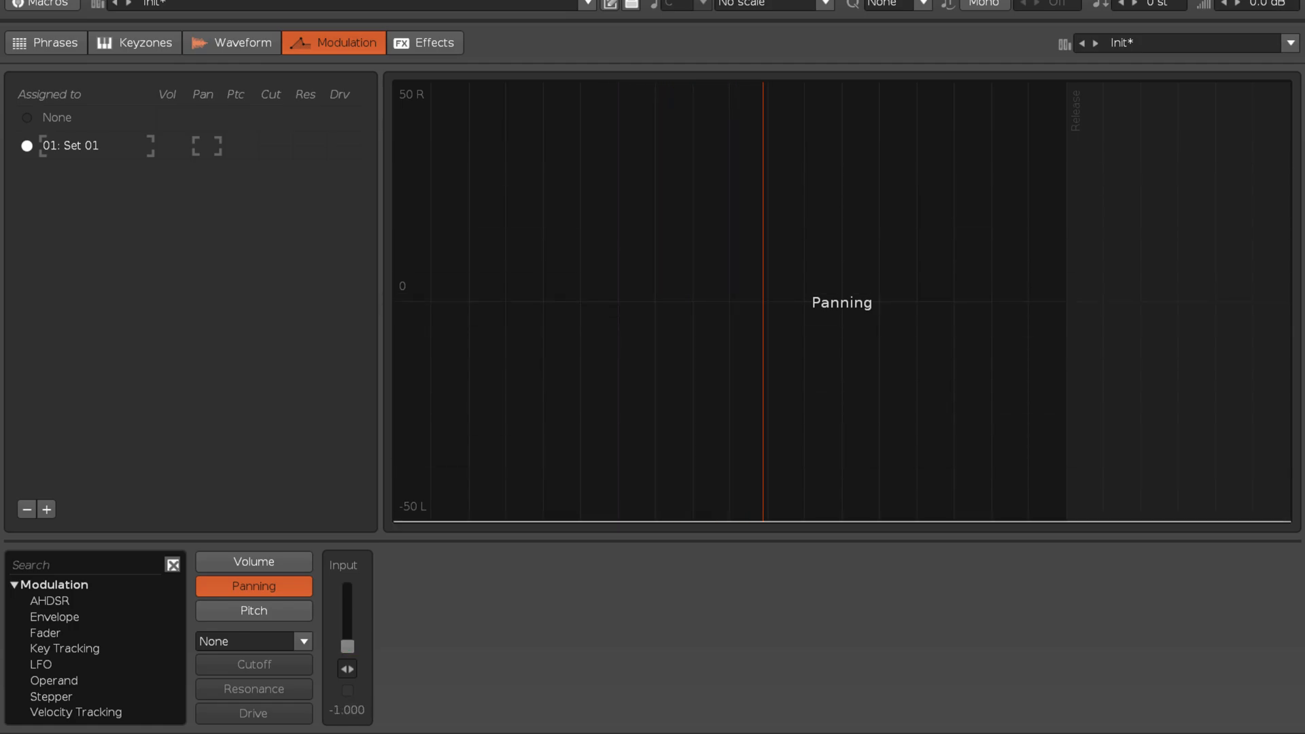
click(253, 610)
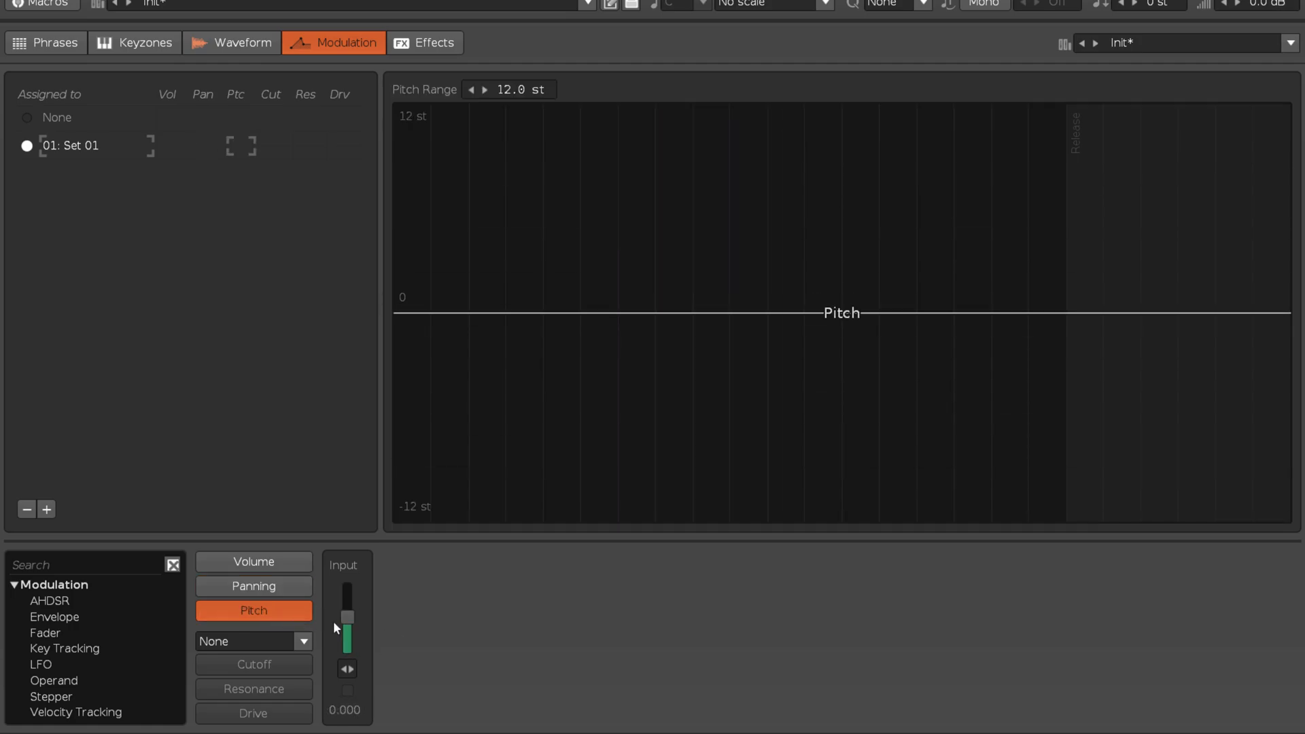
drag(348, 620, 347, 589)
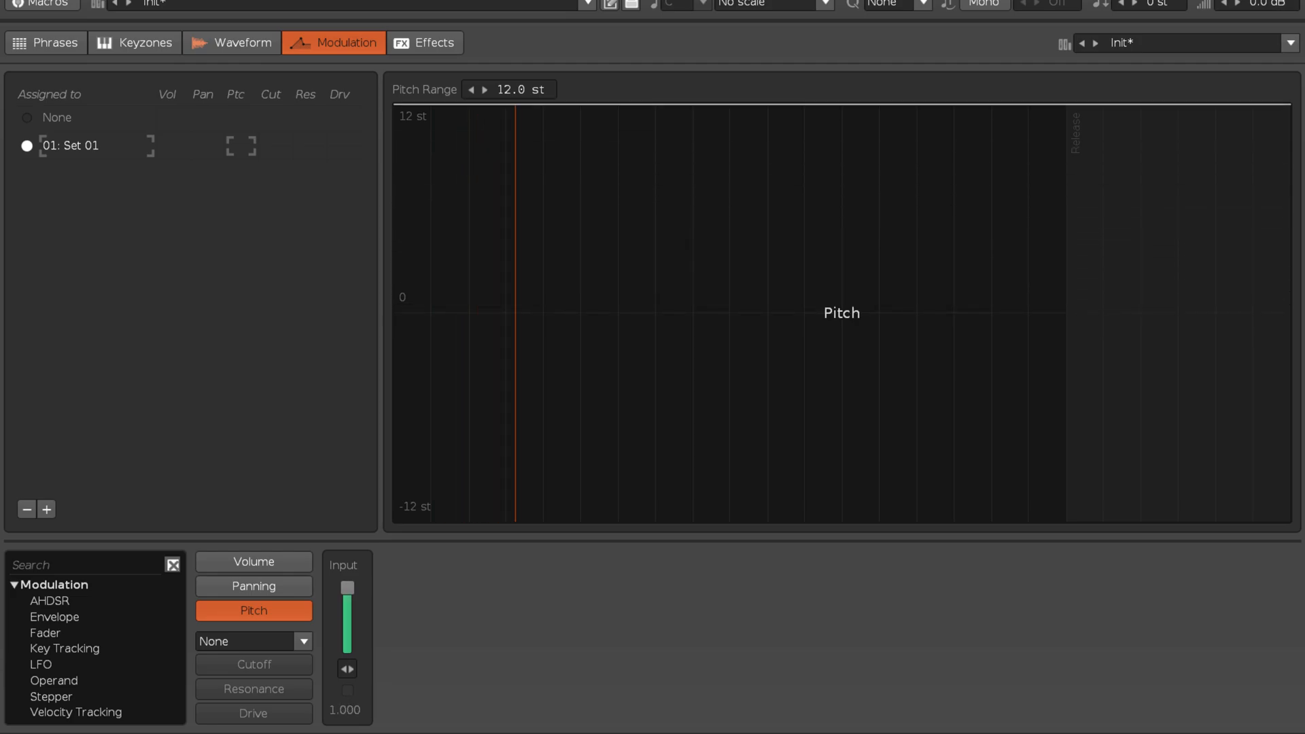
Raise the pitch modulation range to 96 semitones and preview it with the test input slider
drag(347, 589, 347, 647)
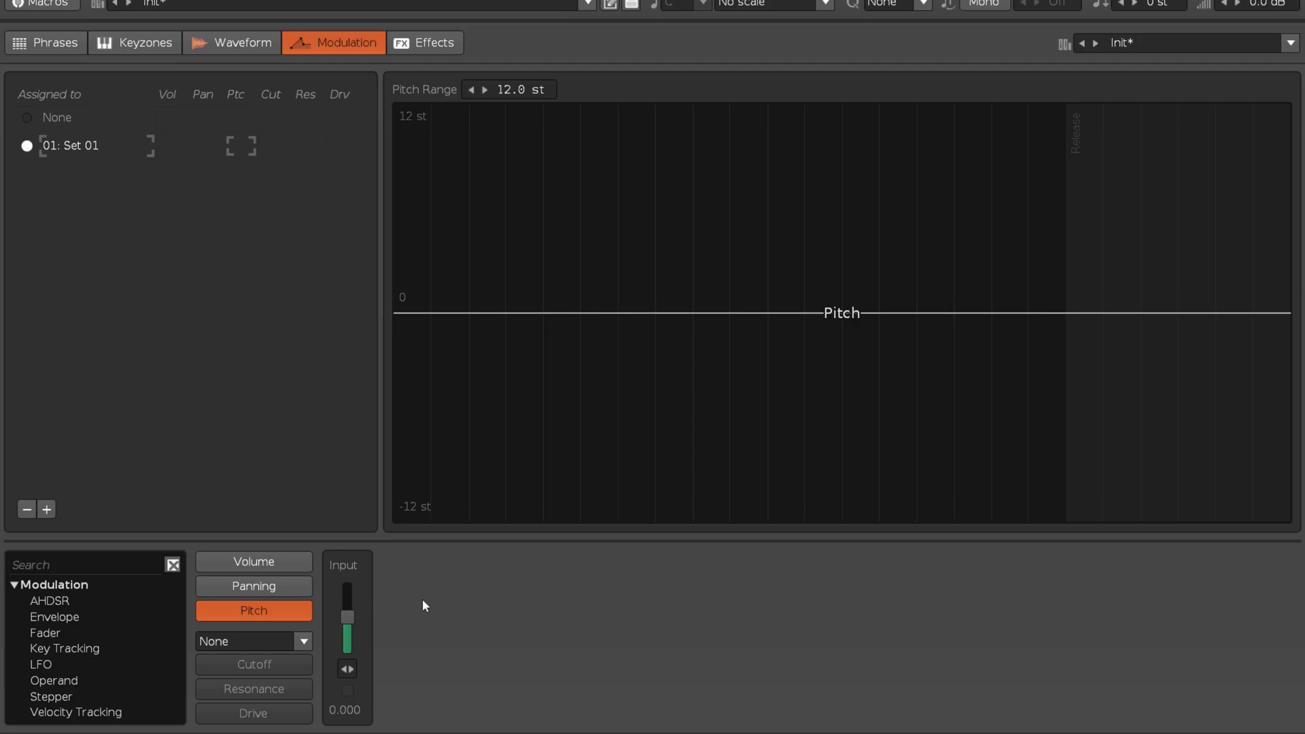
mouse_move(423, 119)
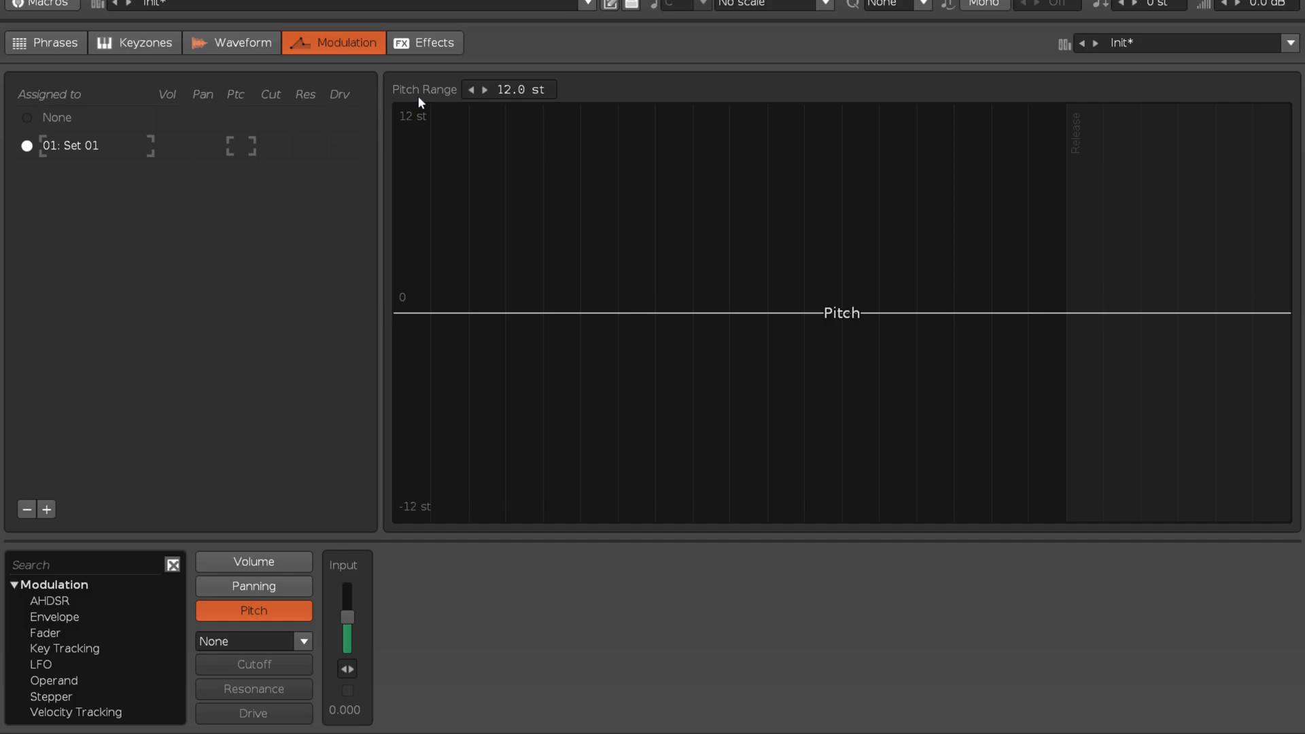
mouse_move(554, 100)
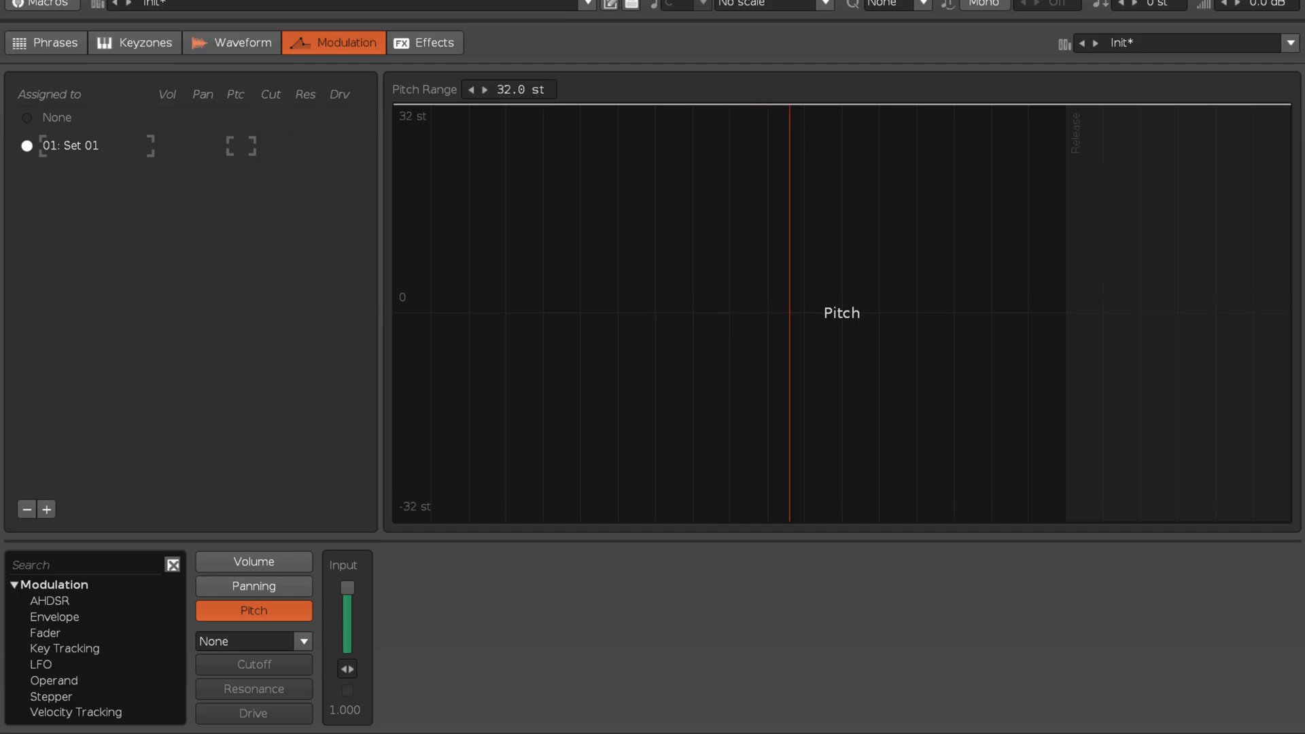
click(486, 89)
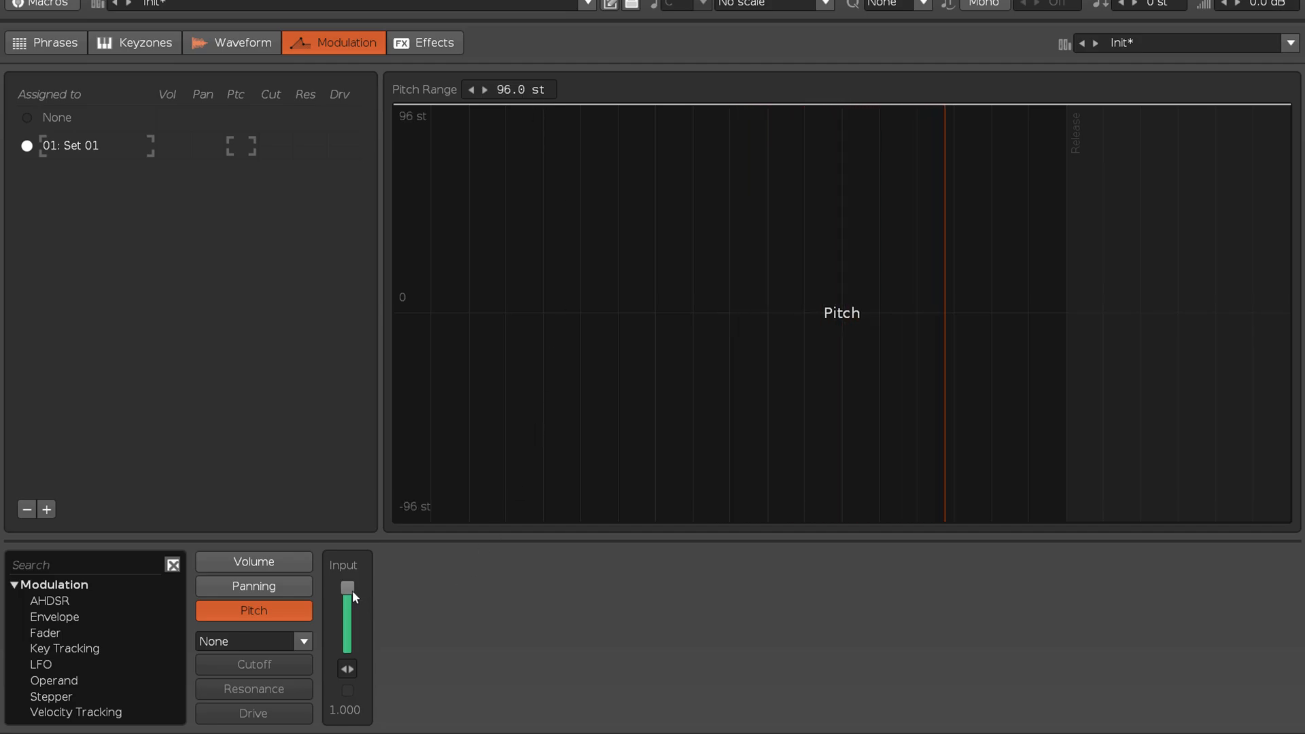
drag(347, 589, 347, 628)
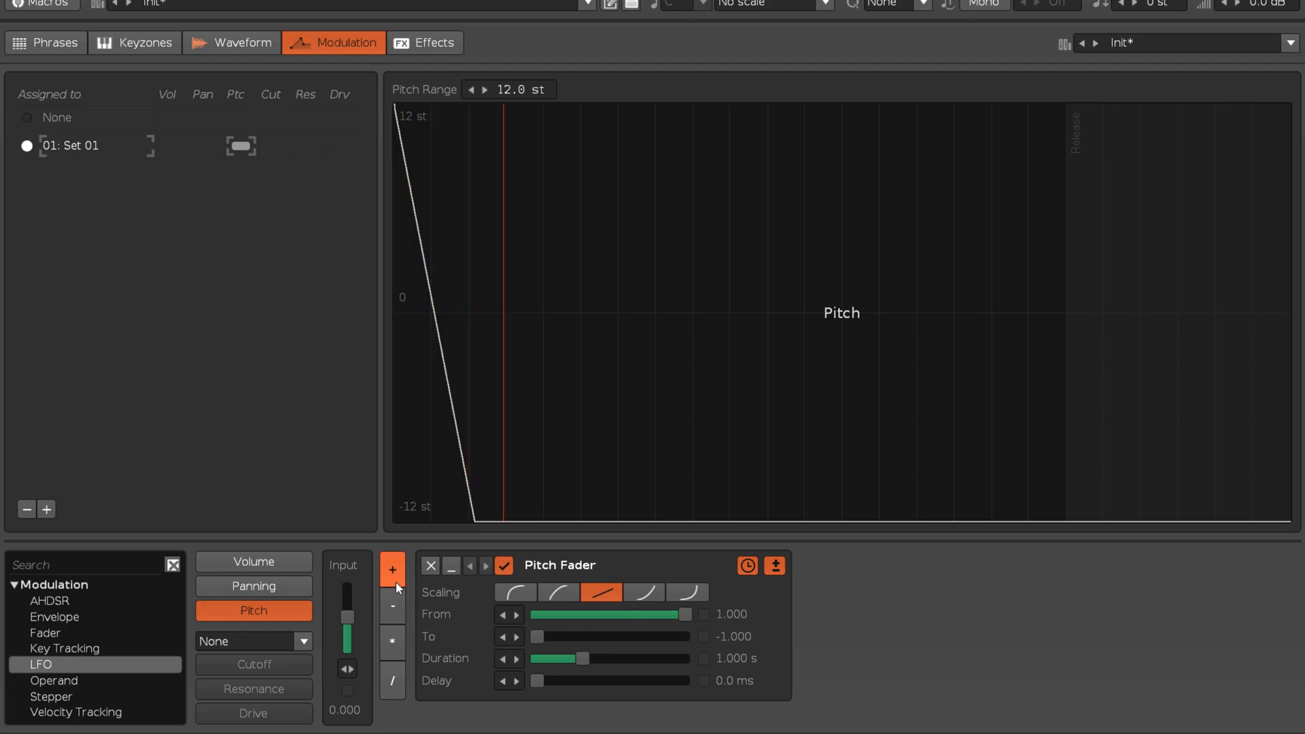
Try subtract and multiply as the Pitch Fader's operator, settling on divide
click(393, 605)
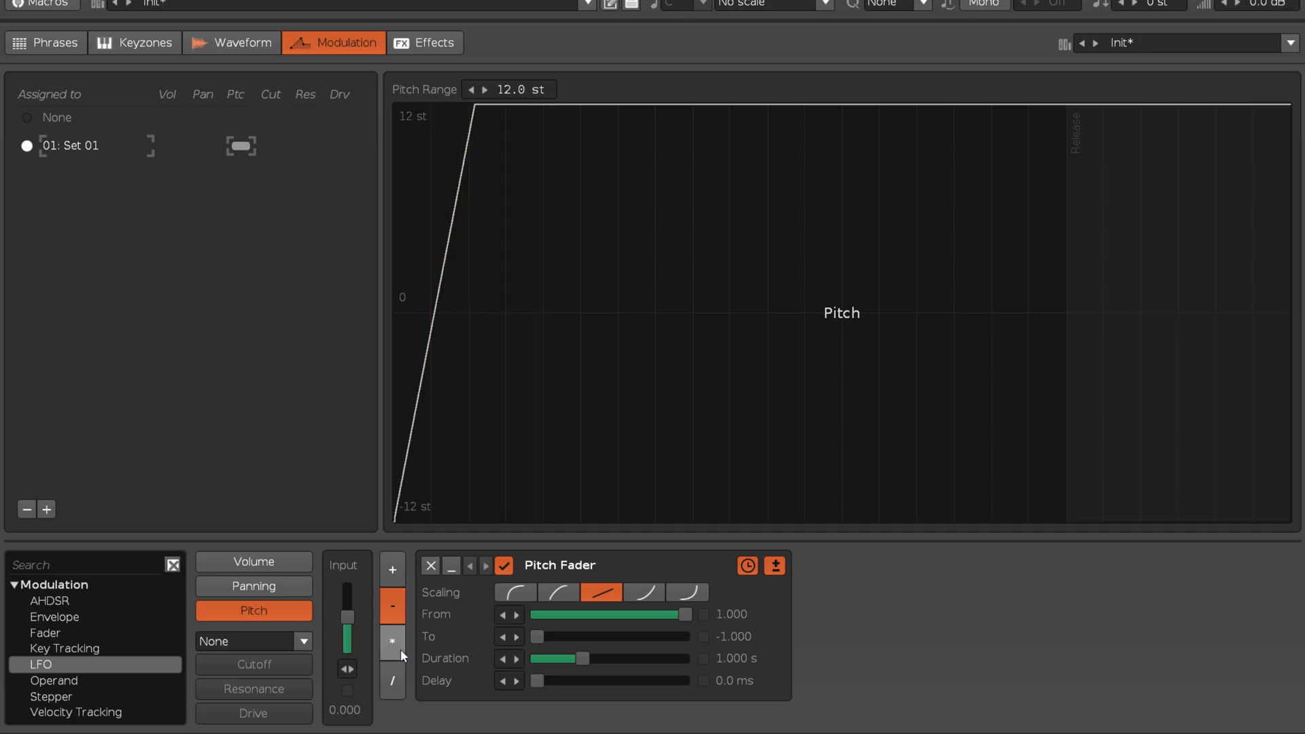
click(393, 642)
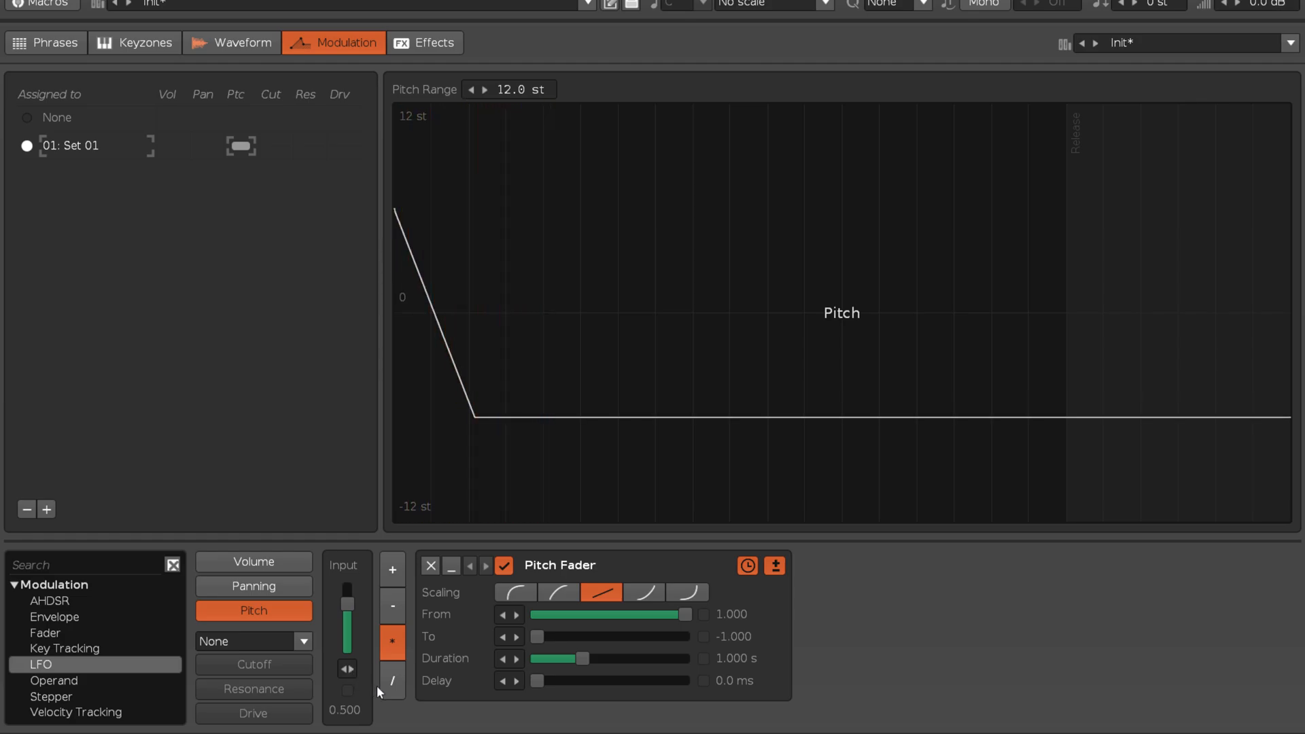
click(392, 682)
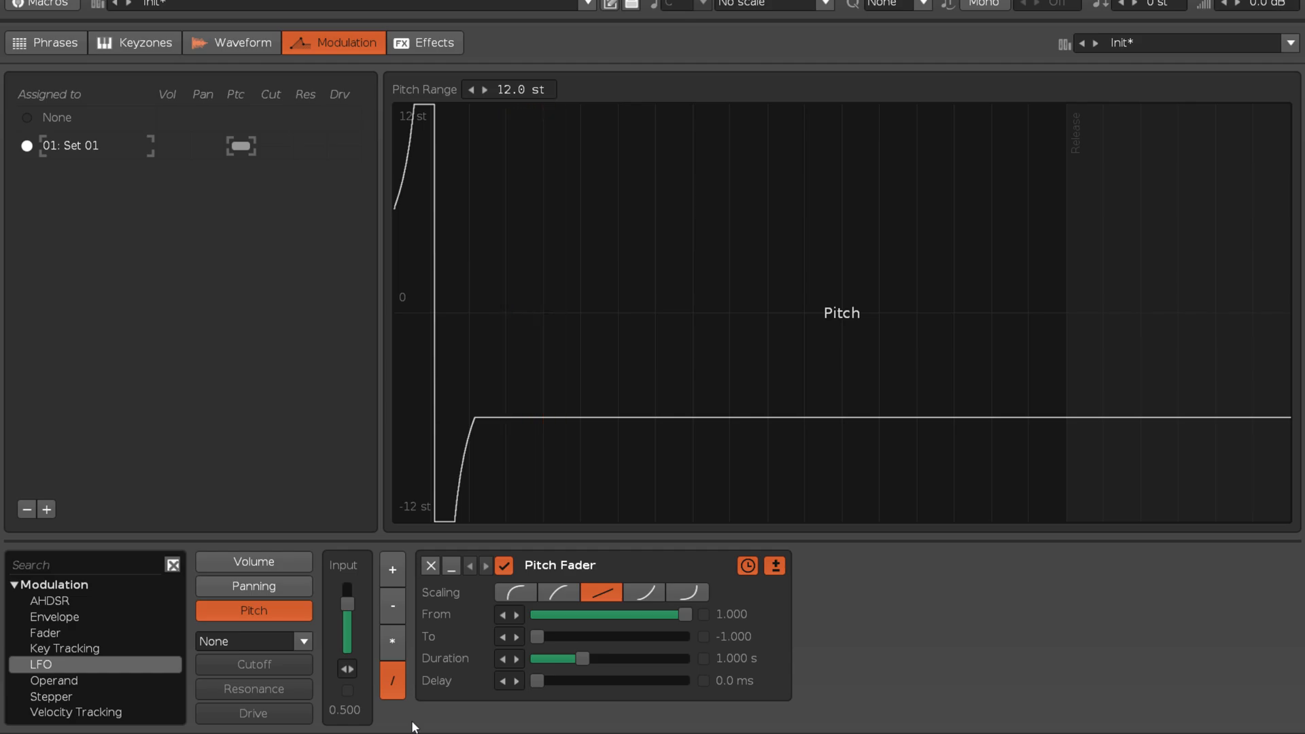
click(253, 561)
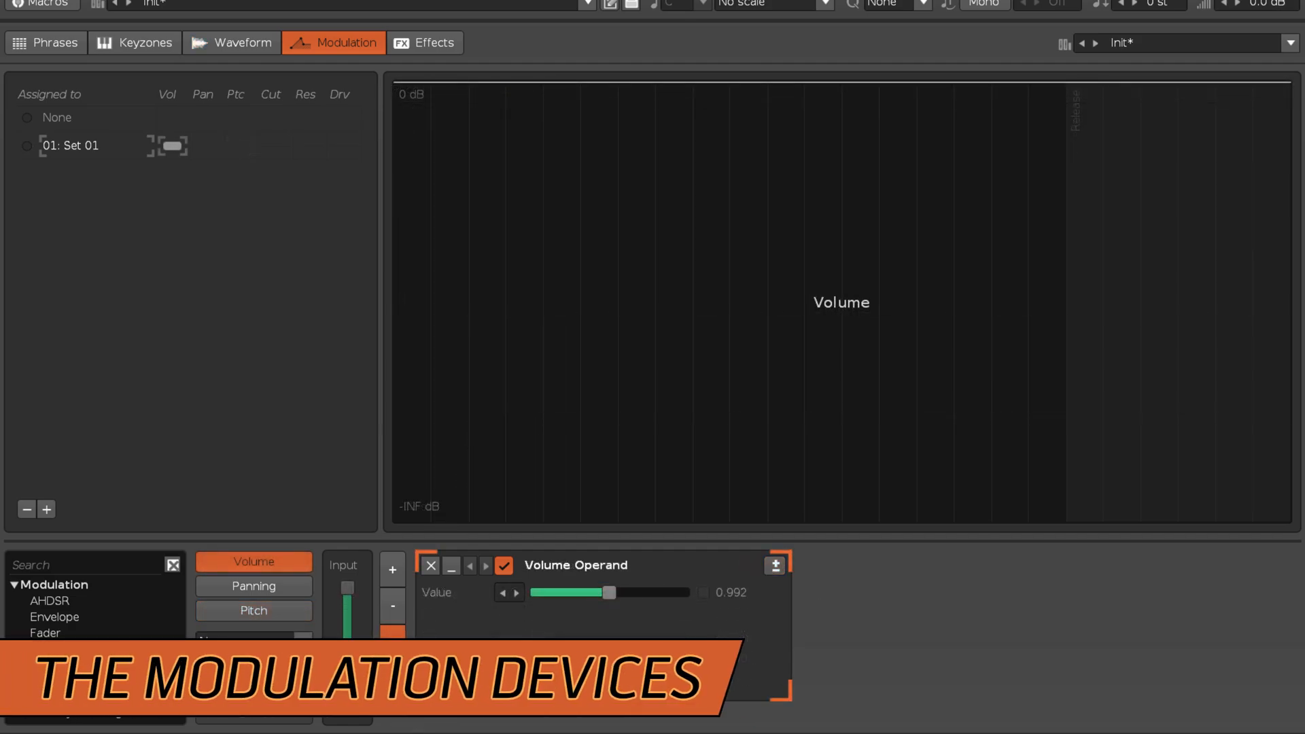
Show the Volume Fader device, then view the lead's stepped Vowel filter envelope
click(46, 634)
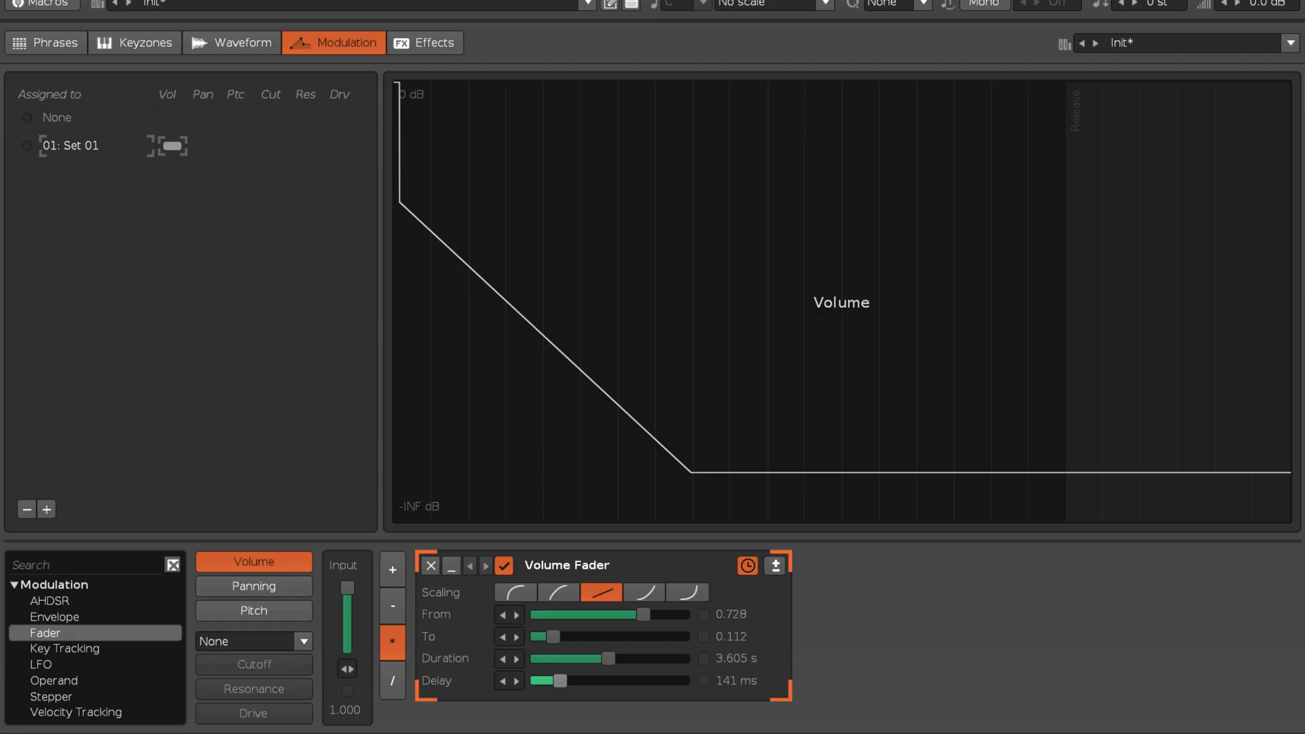
click(644, 593)
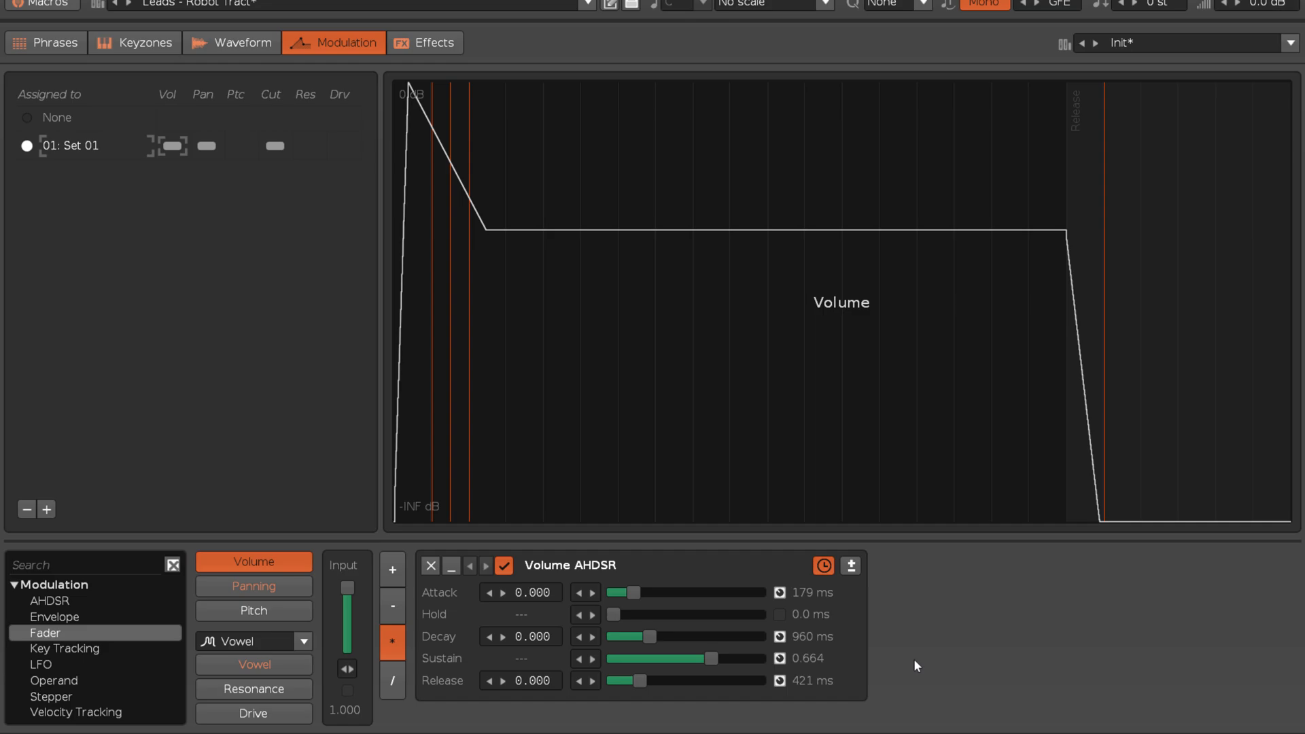
click(254, 664)
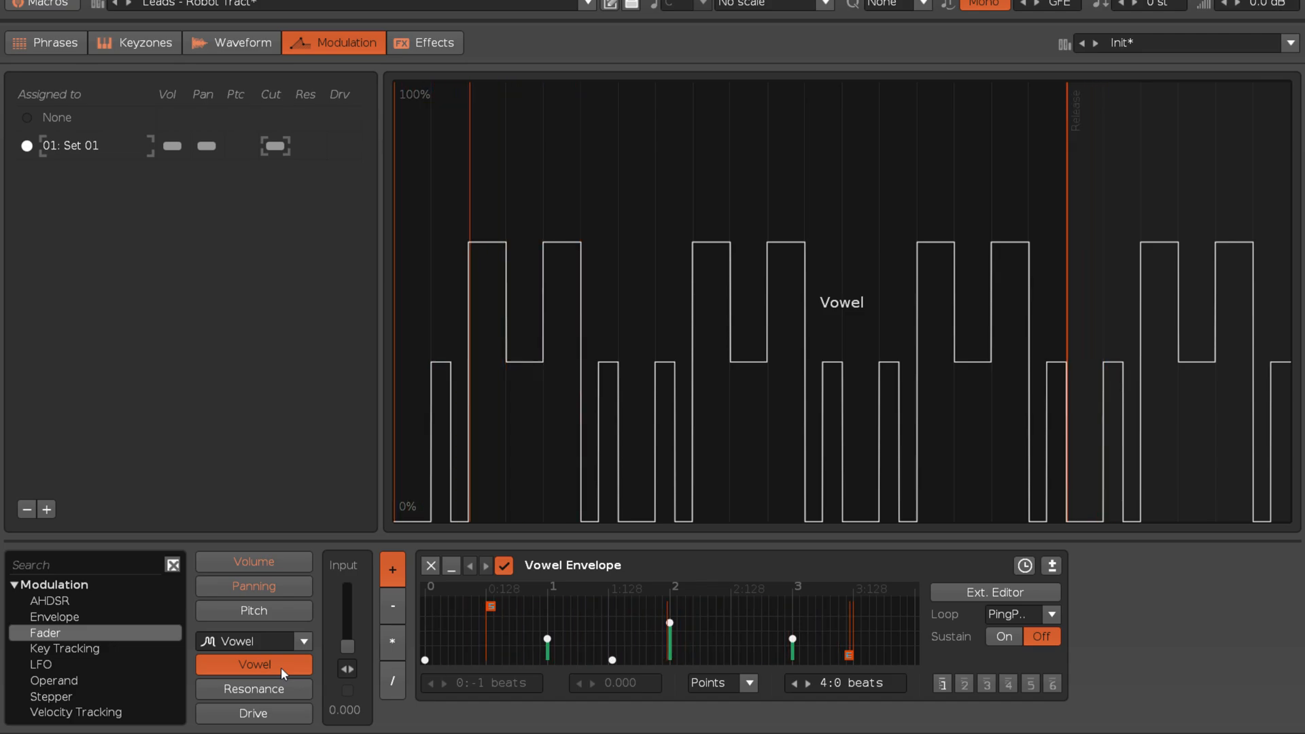
click(254, 560)
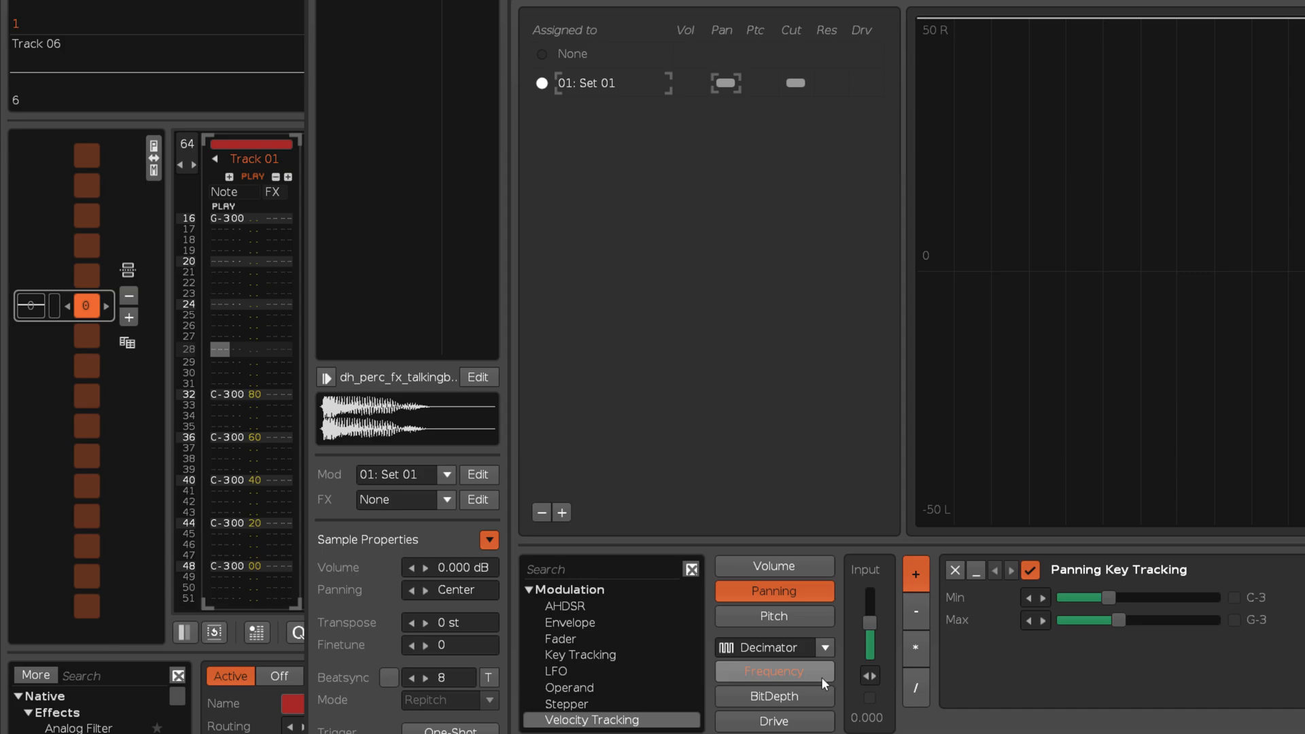
Show the filter frequency modulation graph
click(772, 672)
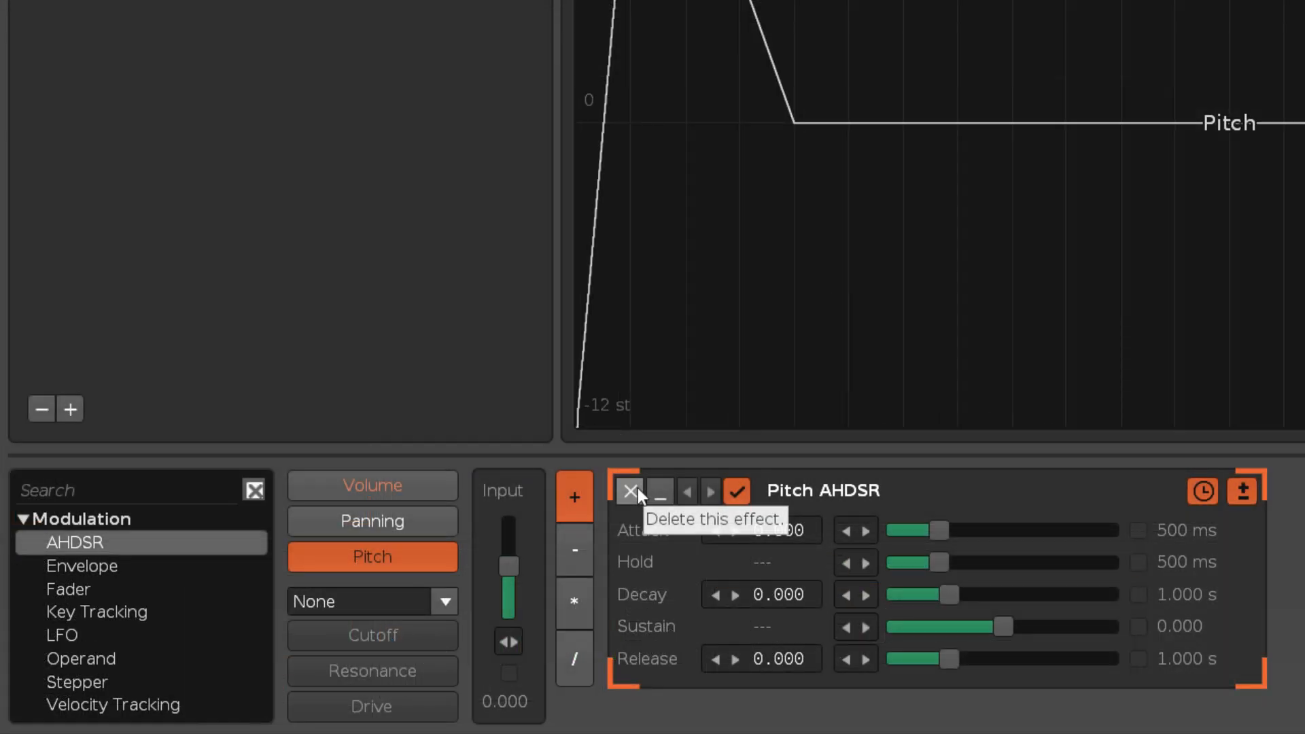
mouse_move(660, 491)
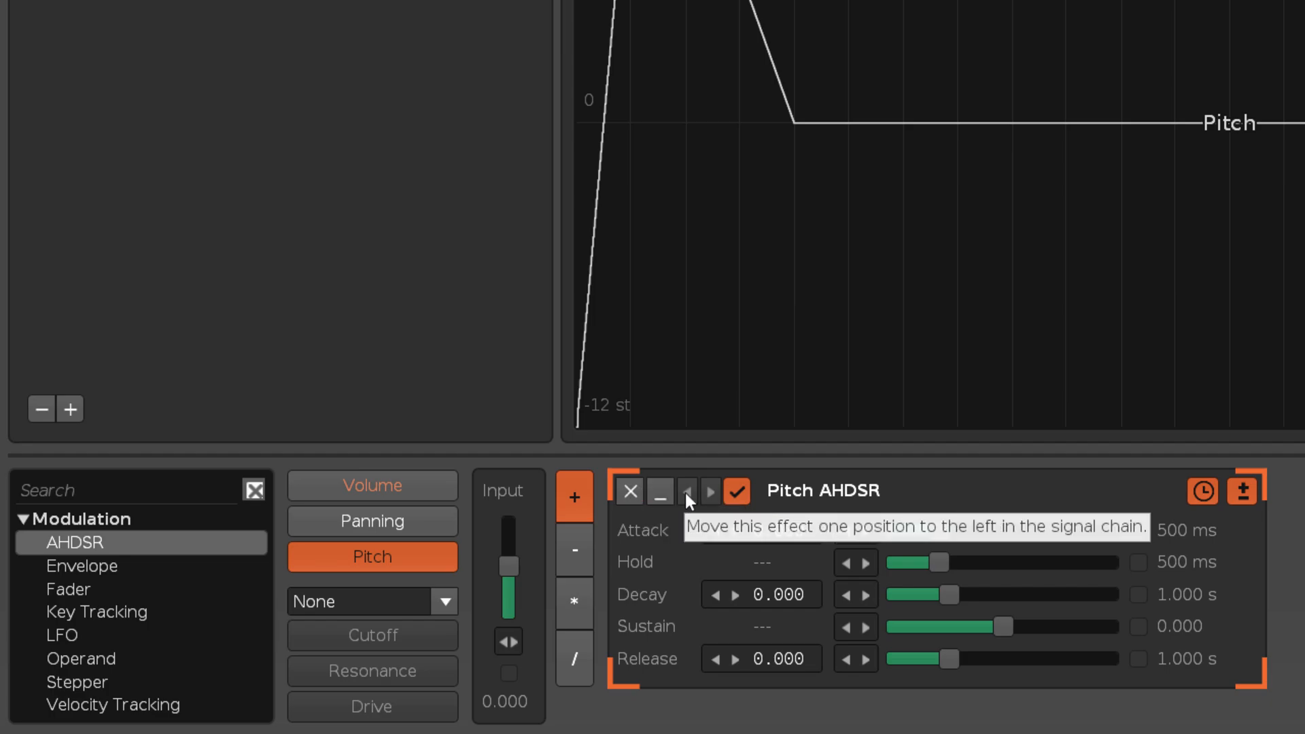
mouse_move(709, 491)
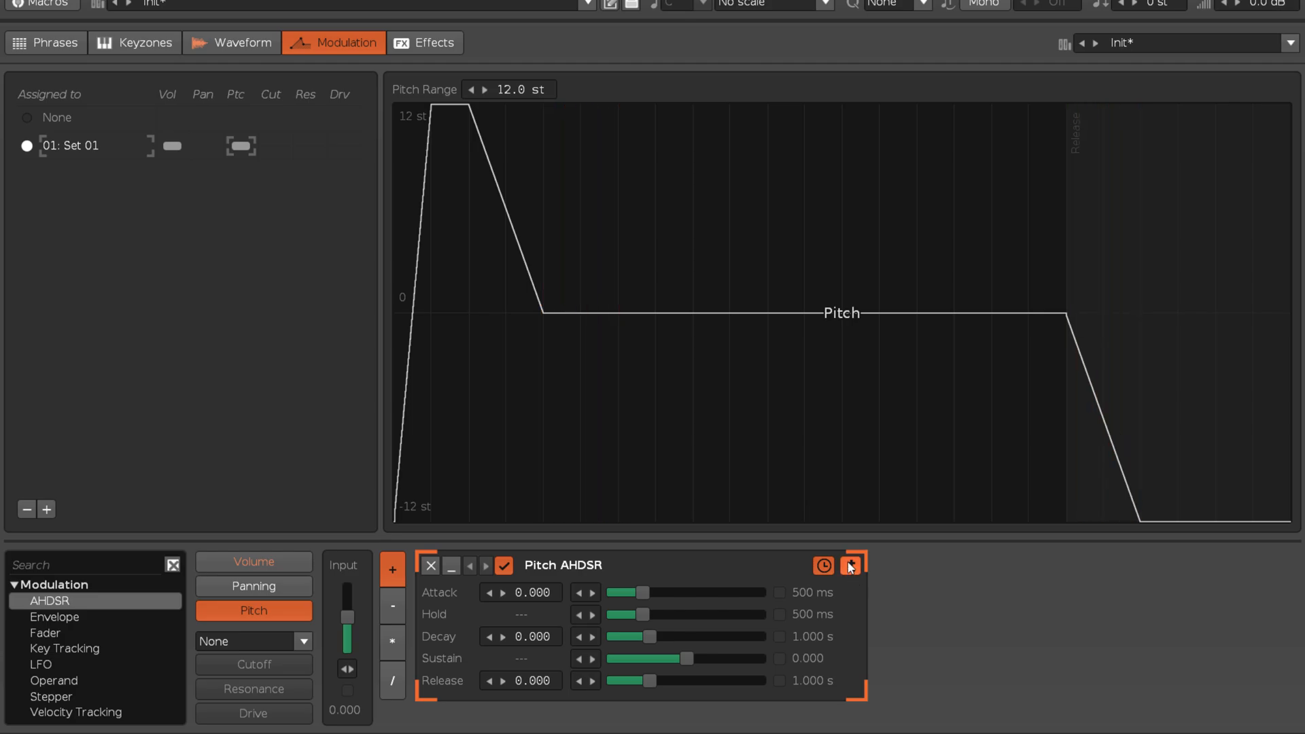
click(849, 565)
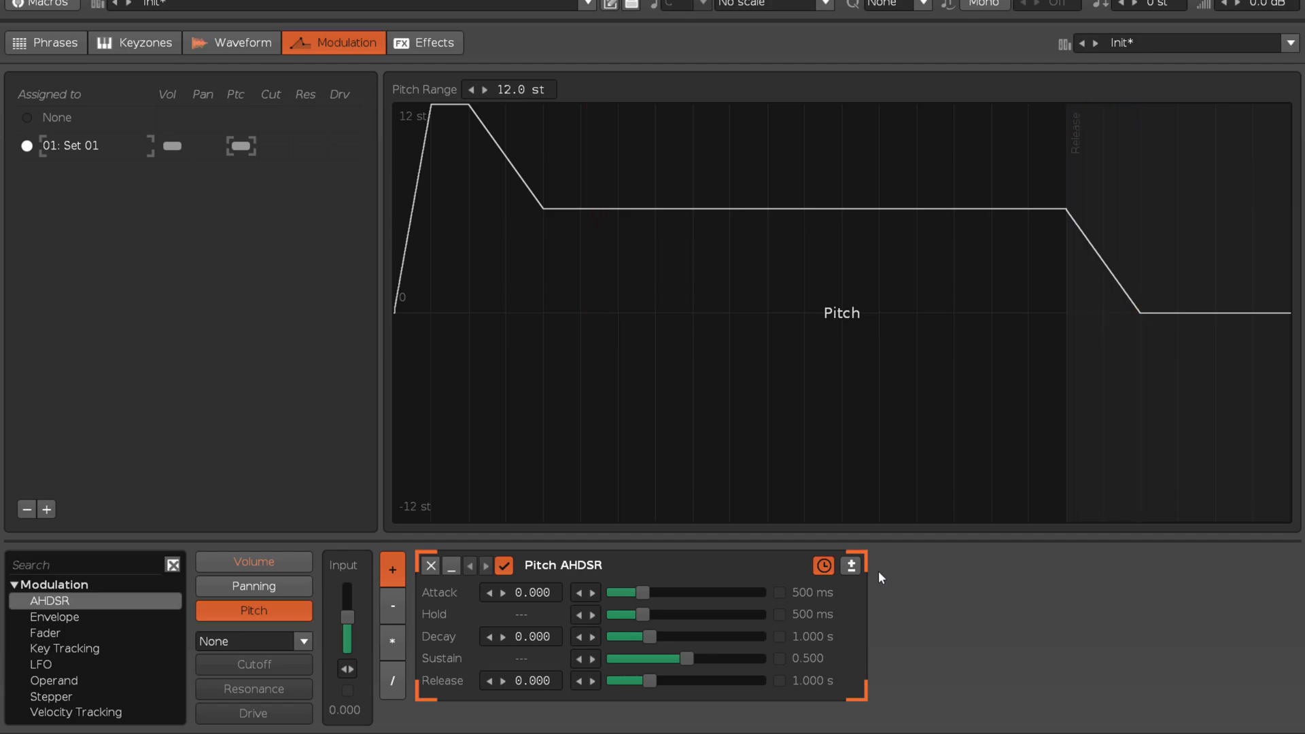
mouse_move(850, 567)
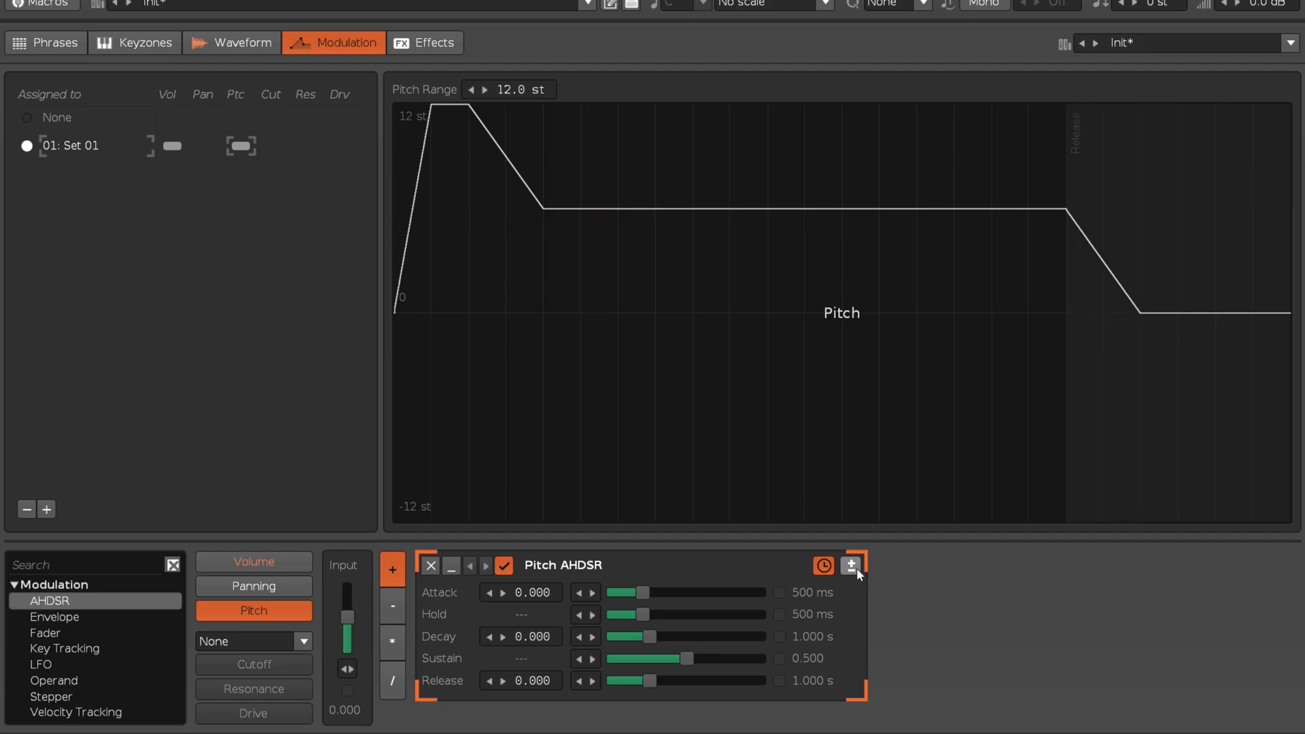
click(822, 565)
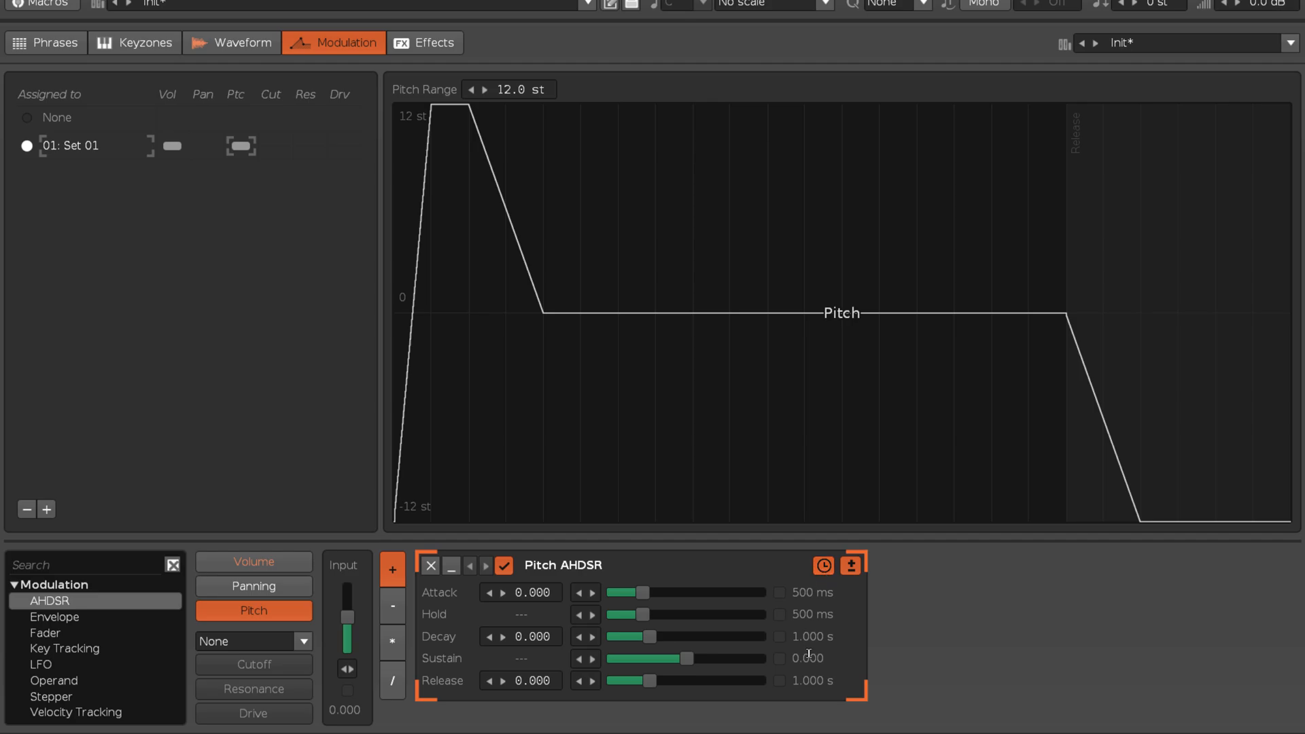
click(823, 567)
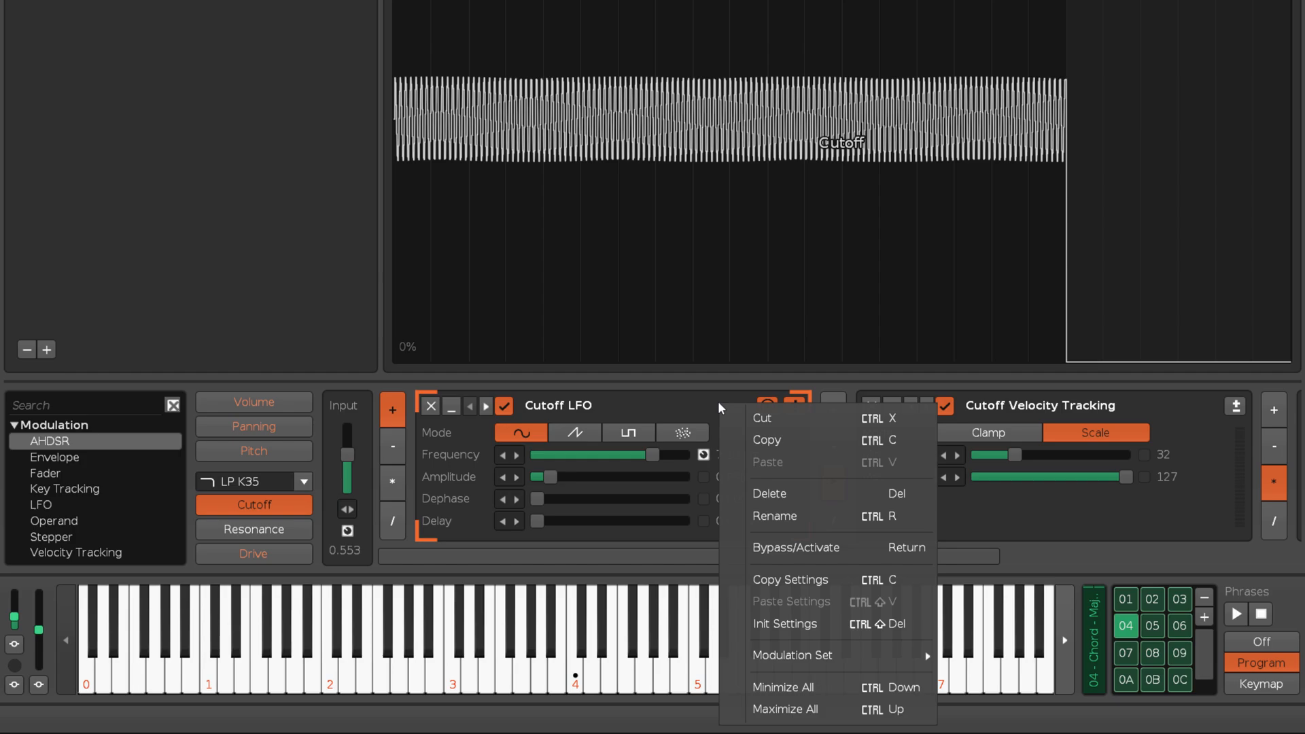
mouse_move(816, 429)
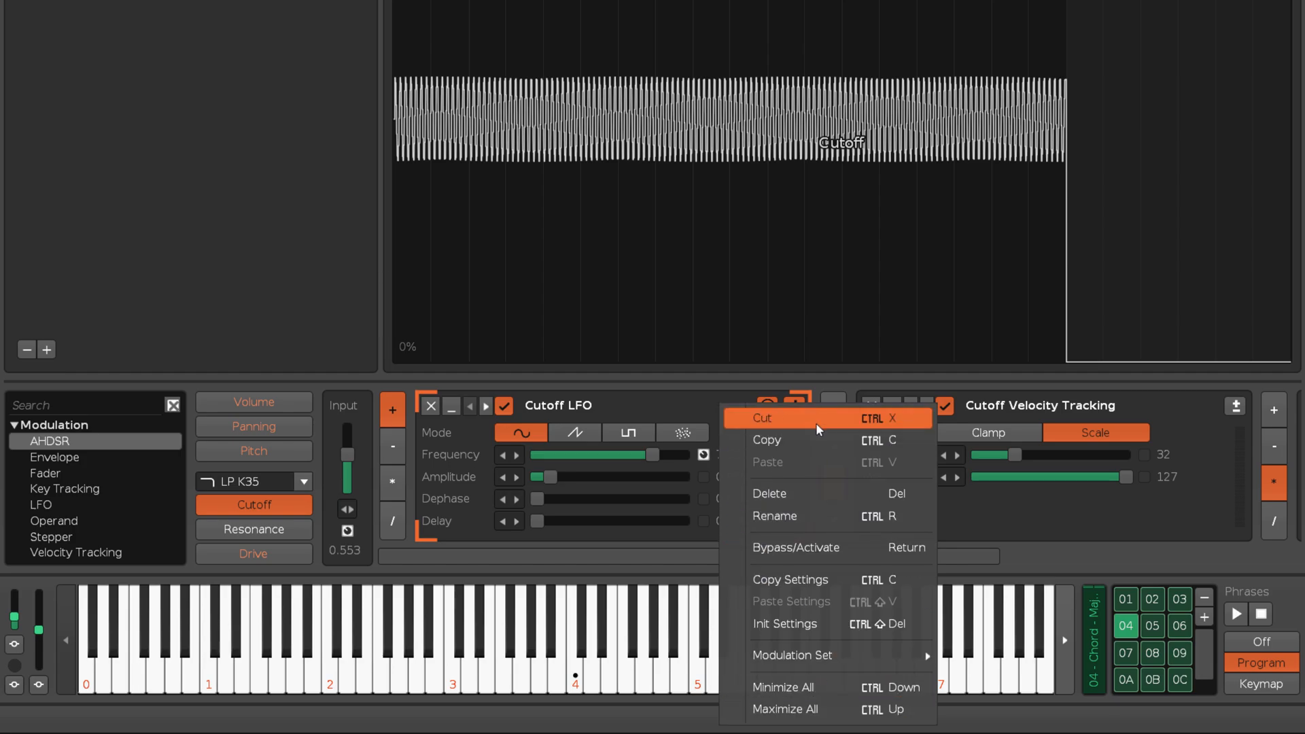
mouse_move(793, 655)
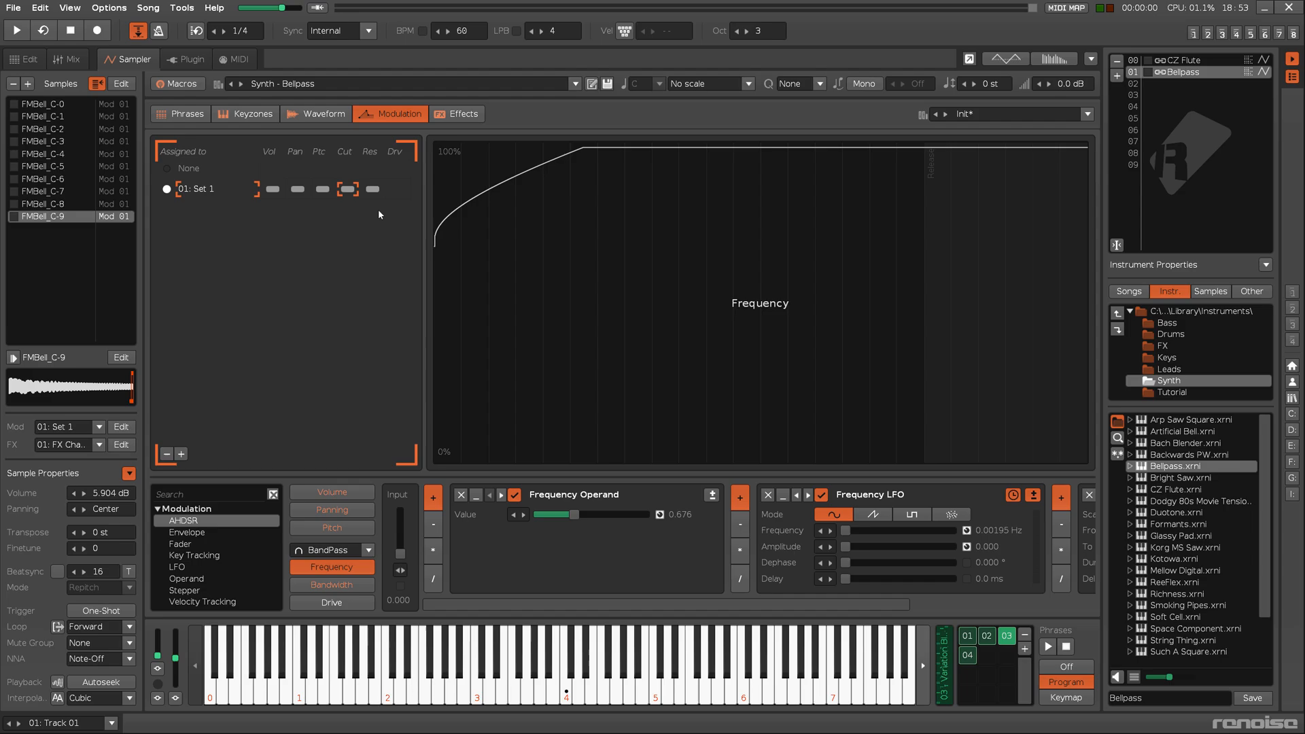
Switch back to the CZ Flute instrument and append a modulation set
click(1174, 59)
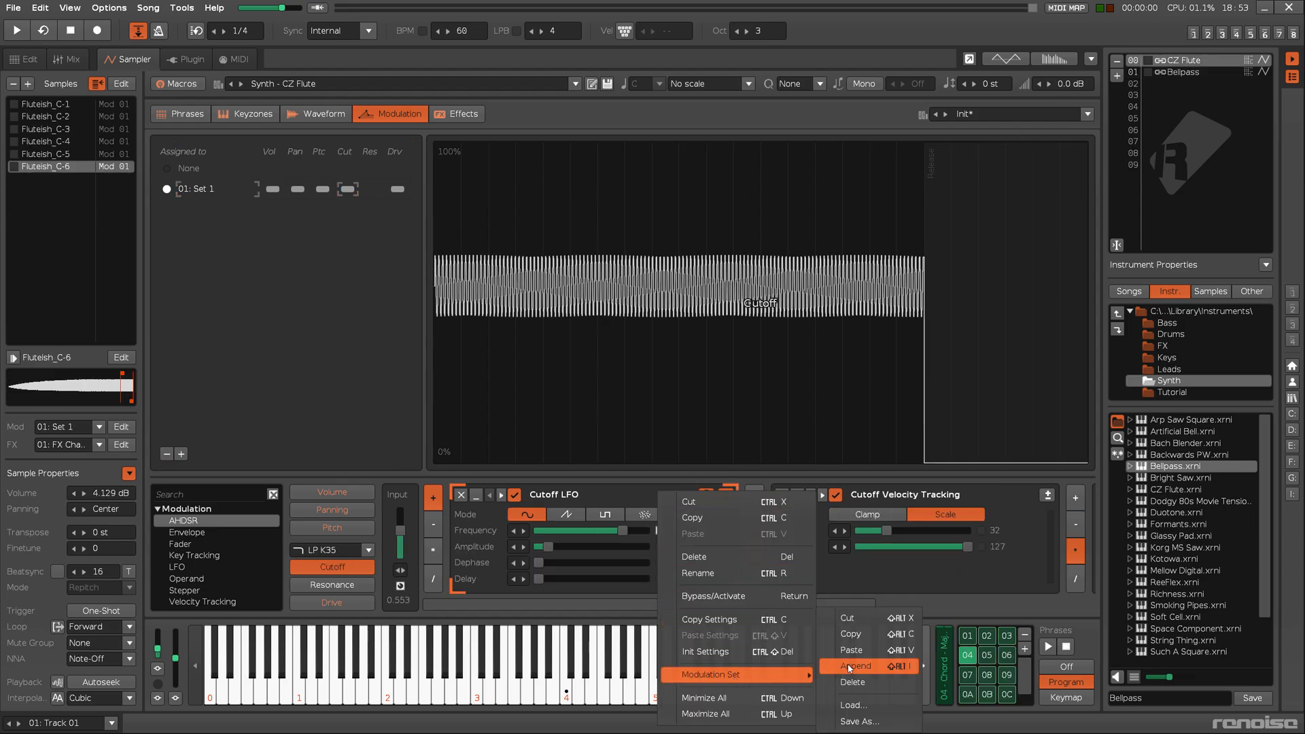
click(858, 666)
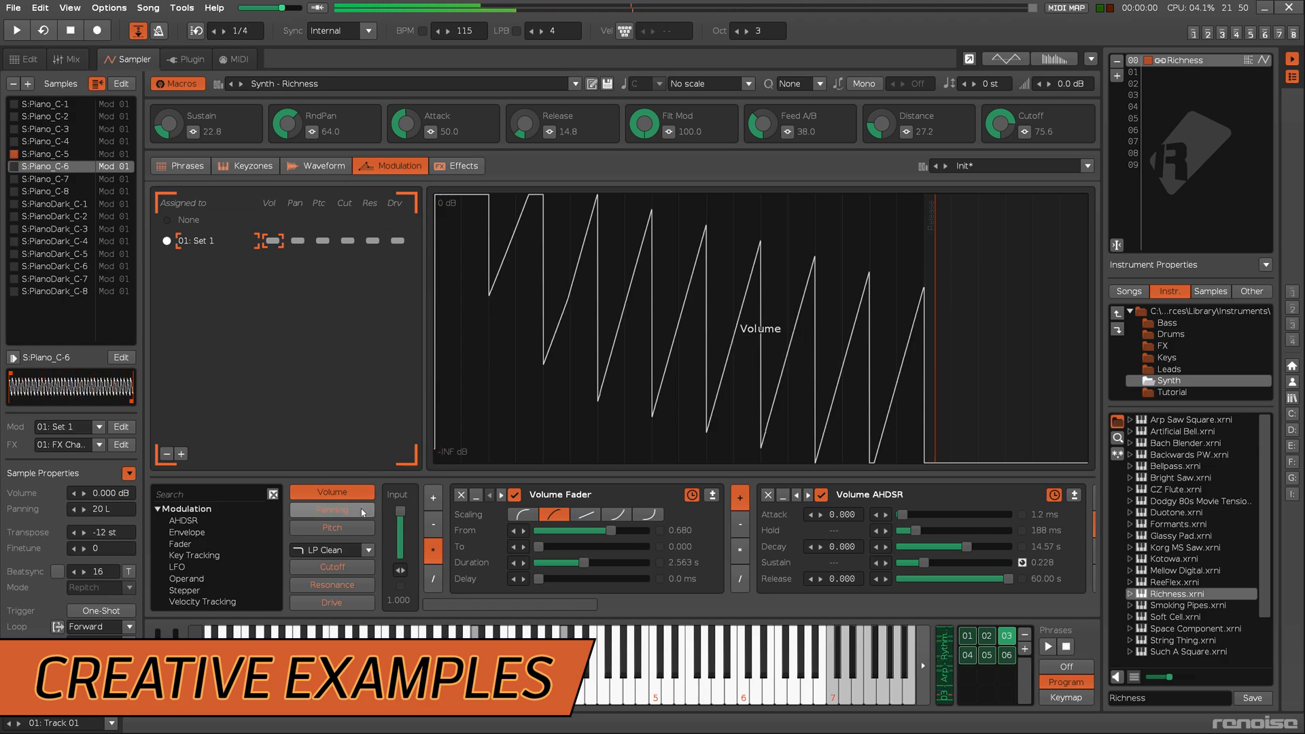
View the Richness synth's panning, pitch, cutoff, resonance and drive modulation, then load Bongo Bar
click(331, 509)
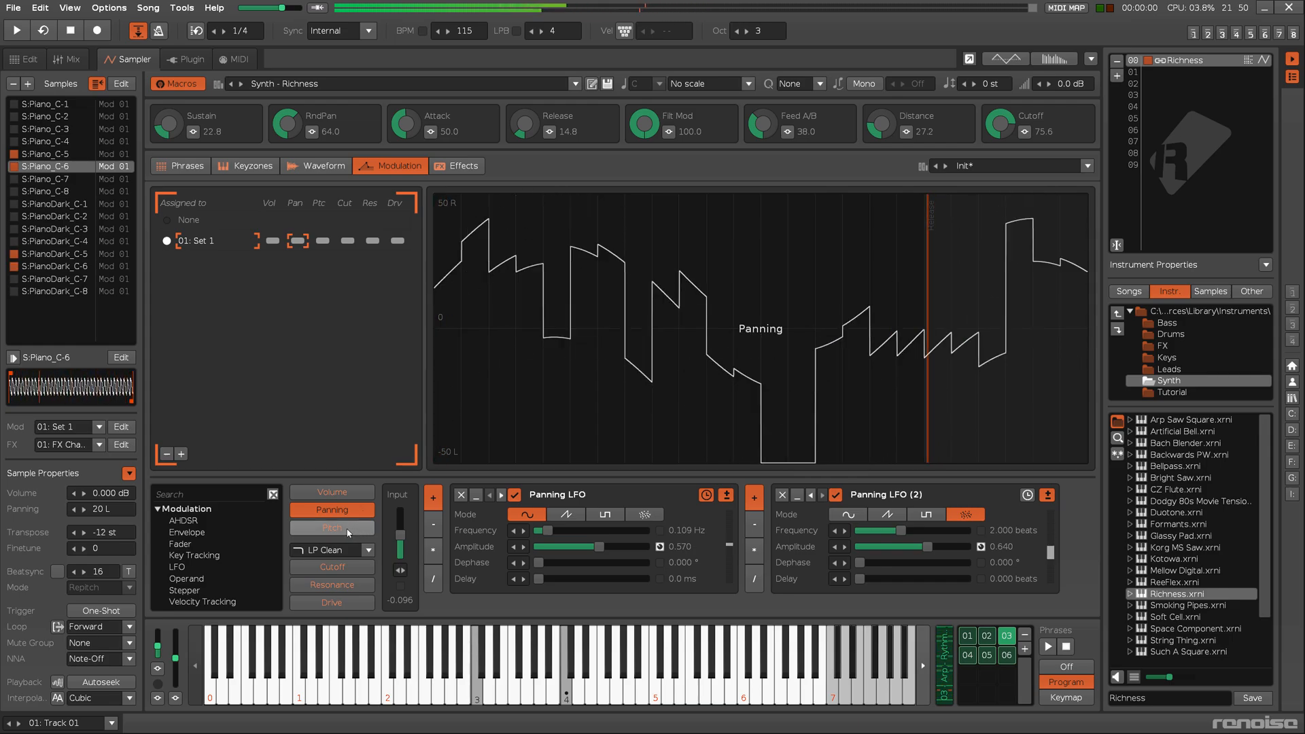
click(332, 527)
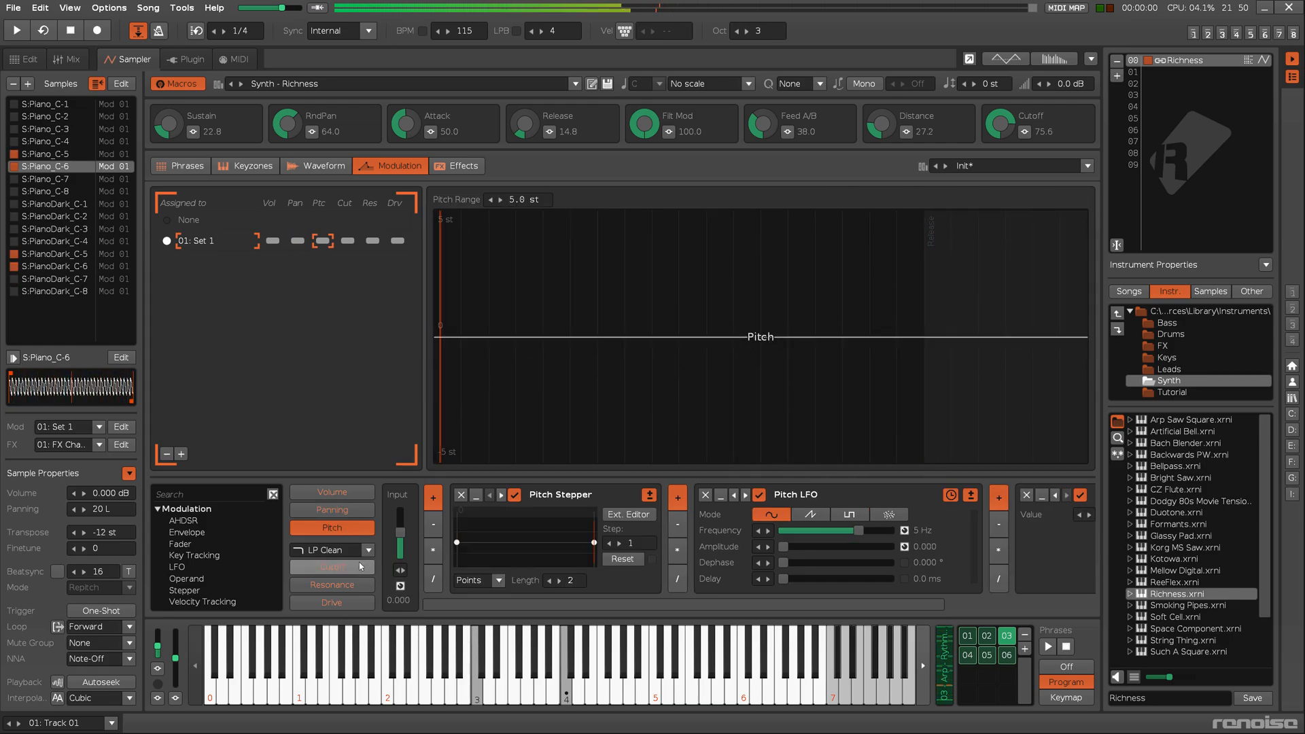
click(331, 567)
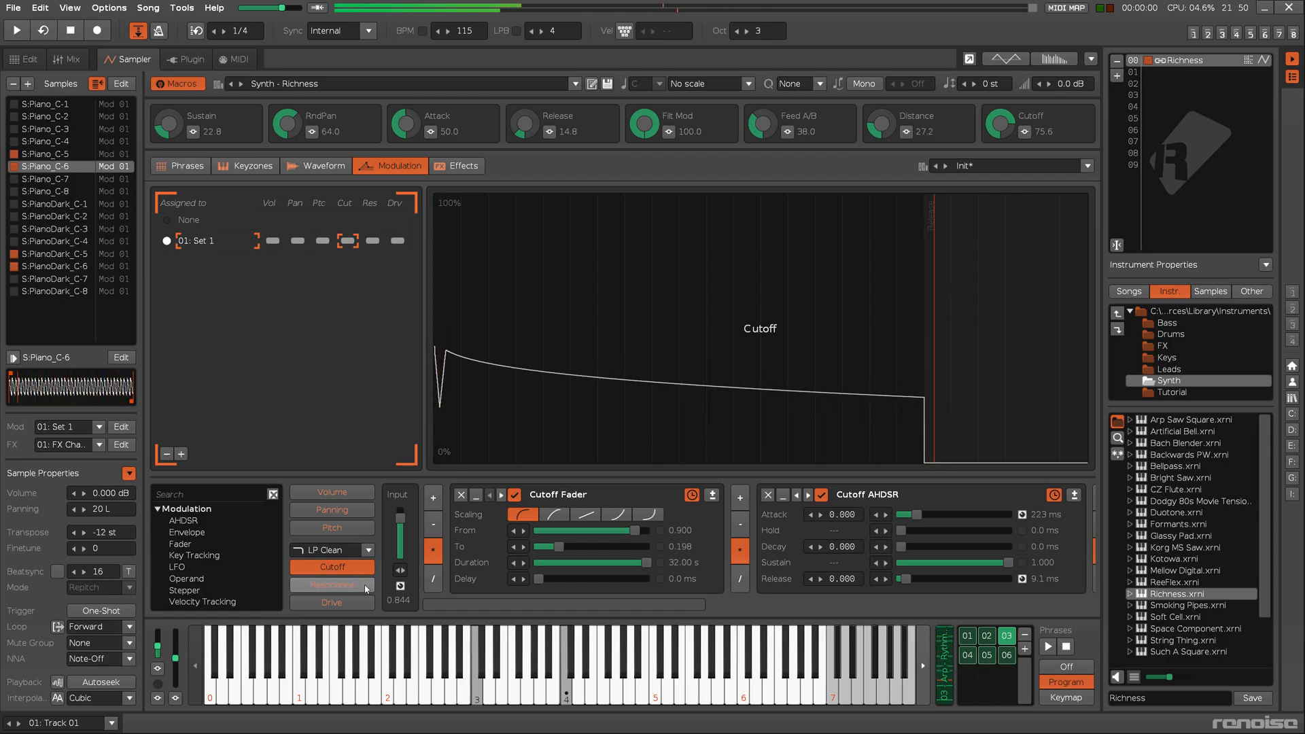
click(331, 586)
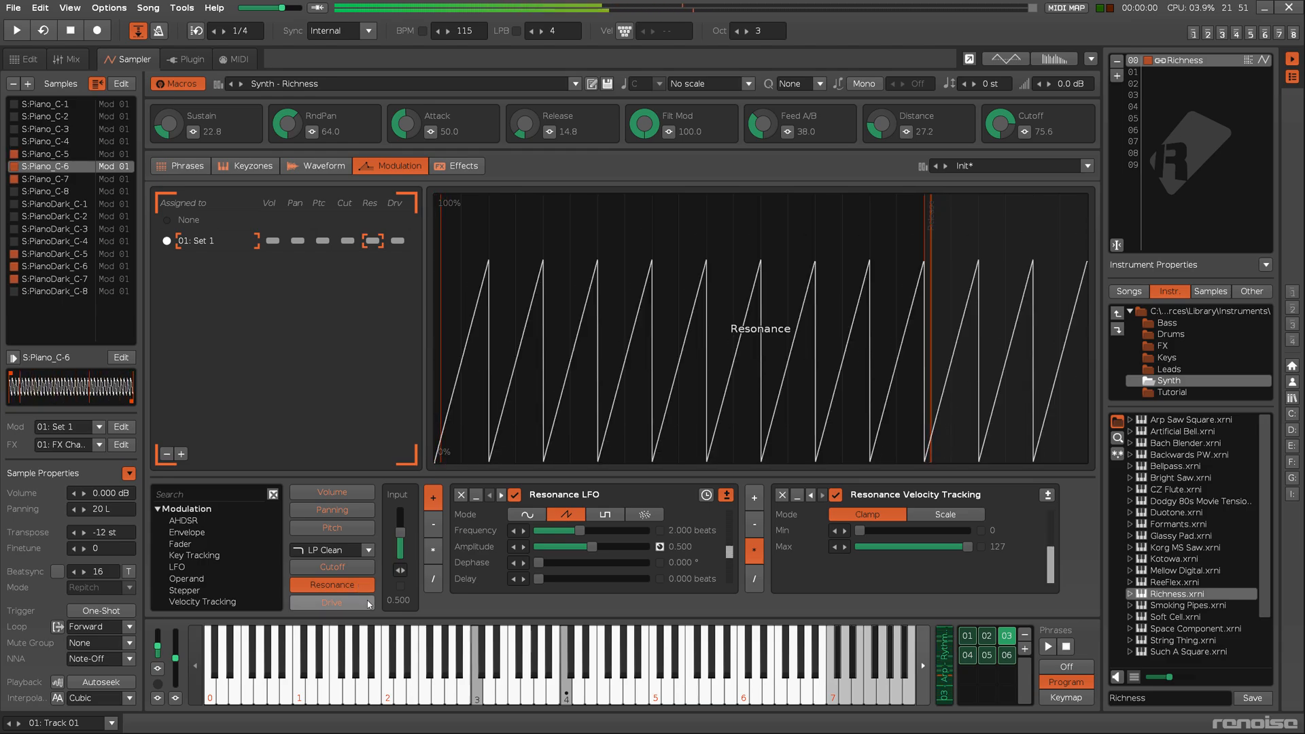
click(331, 601)
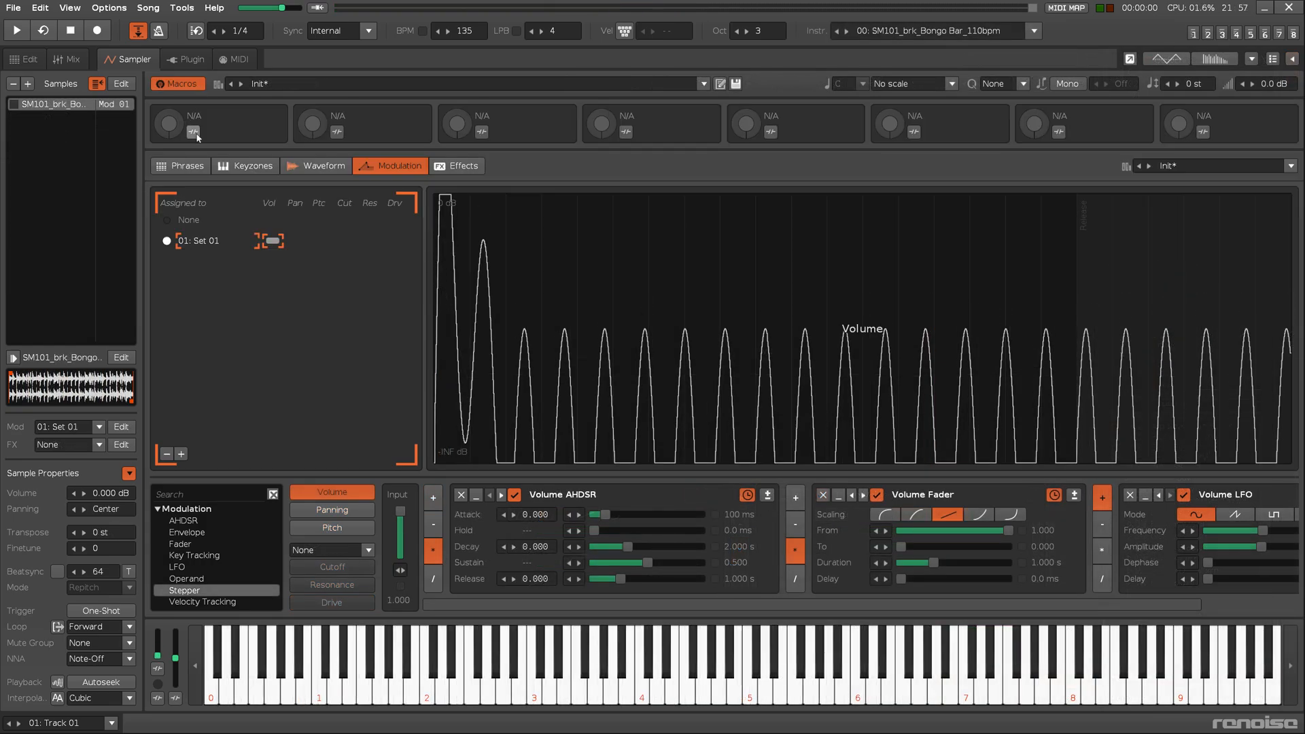
click(194, 133)
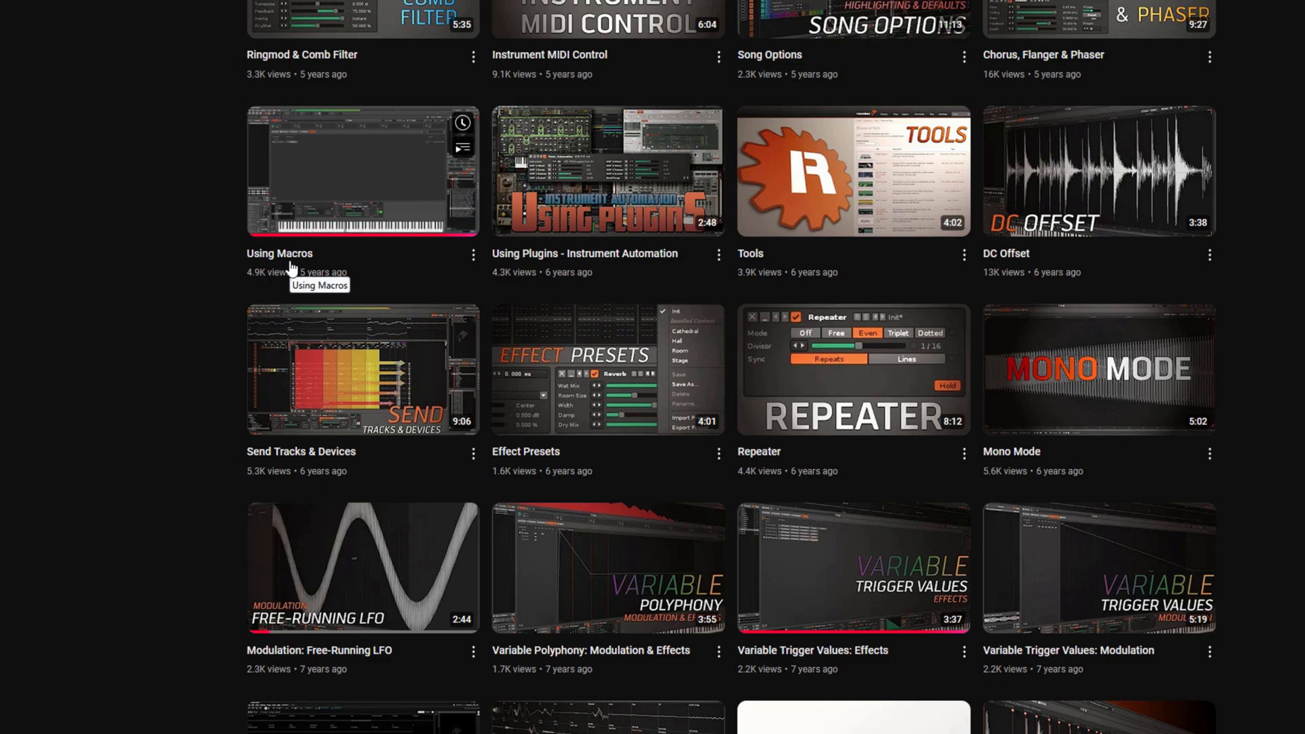
mouse_move(185, 557)
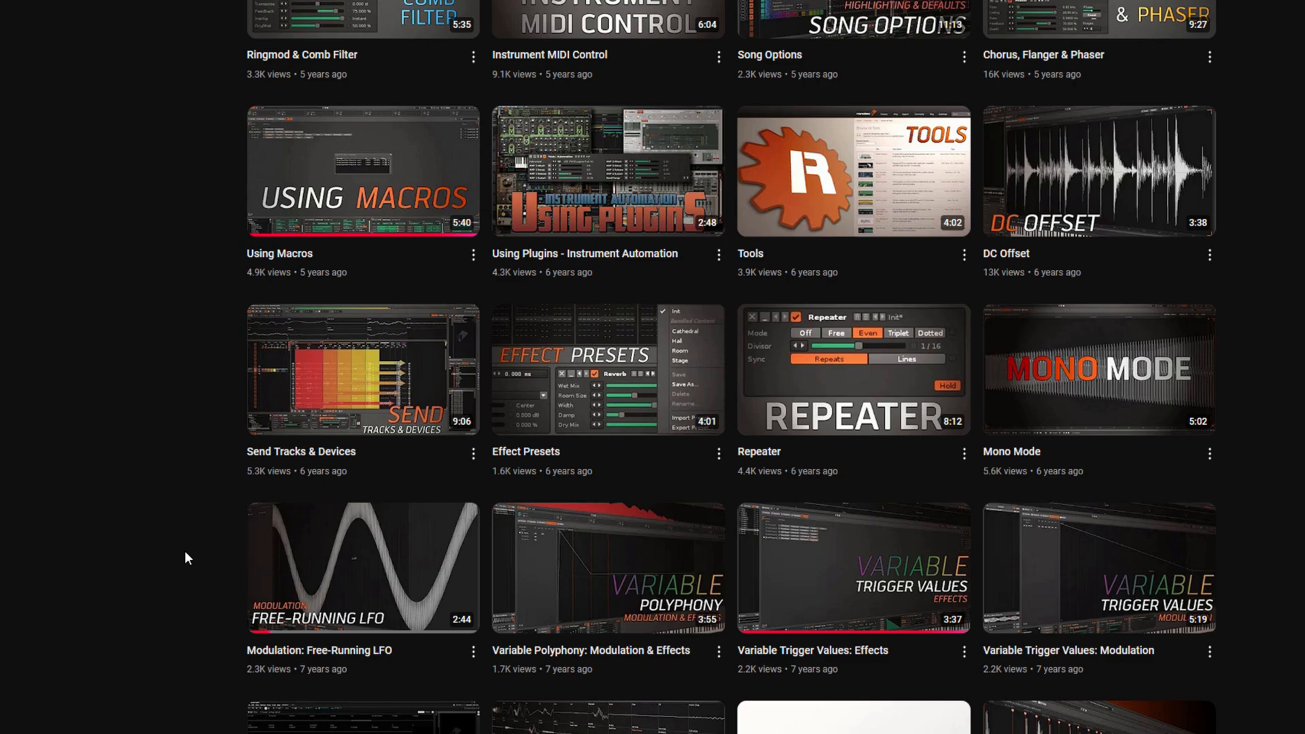
mouse_move(273, 657)
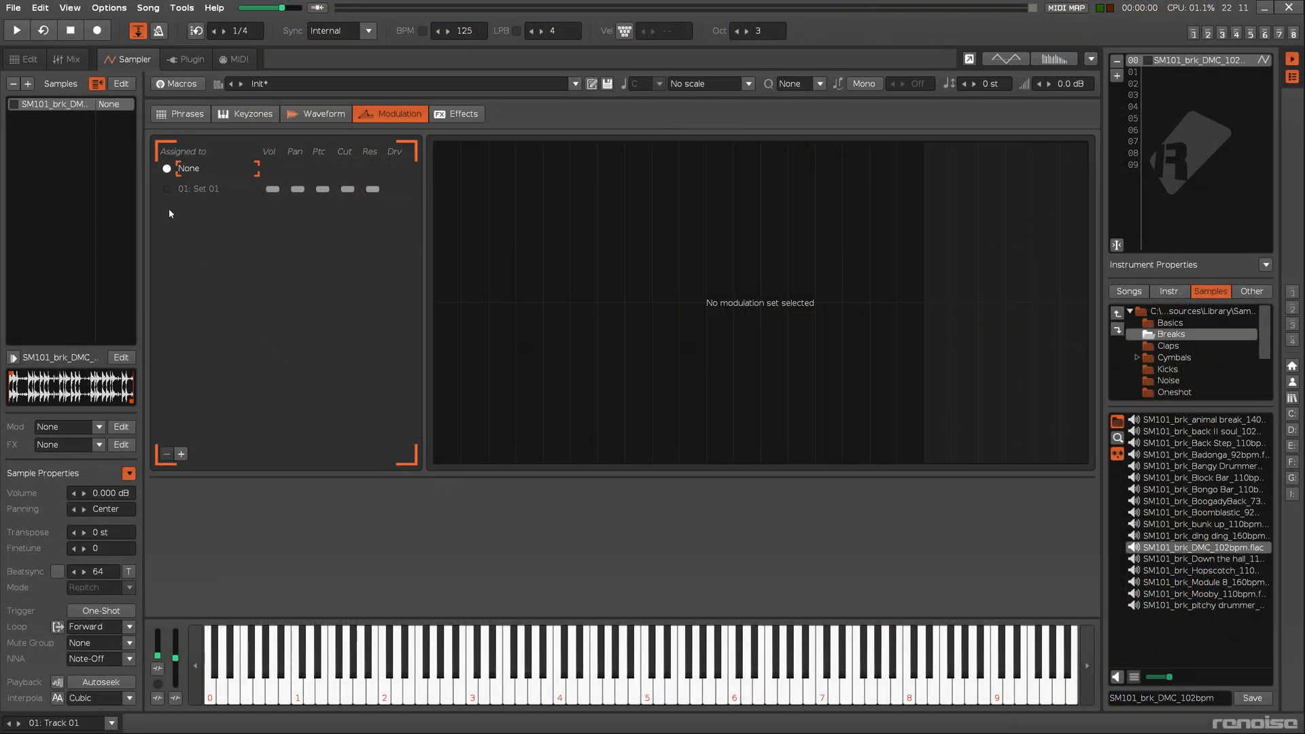
Load the SM101_brk_DMC_102bpm break sample, which has no modulation set
click(168, 188)
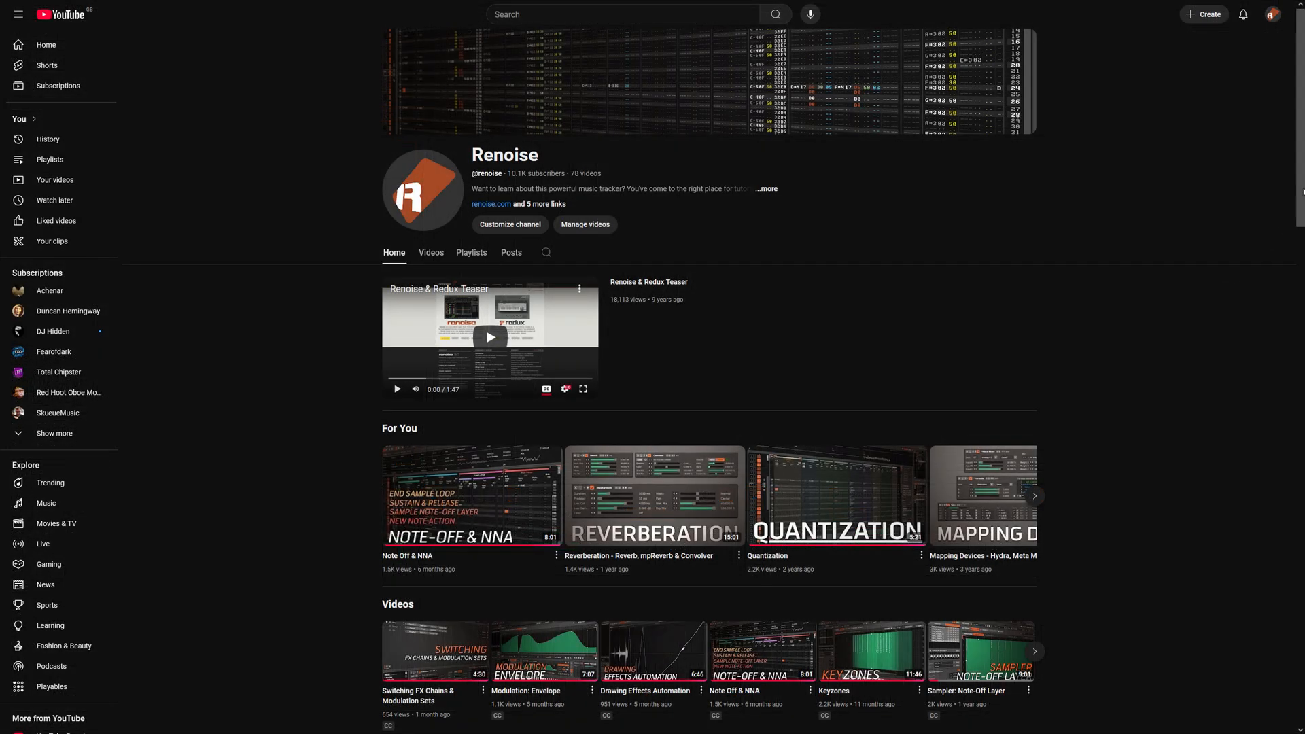
Scroll the Renoise YouTube channel home page through its recent tutorial videos
scroll(down, 3)
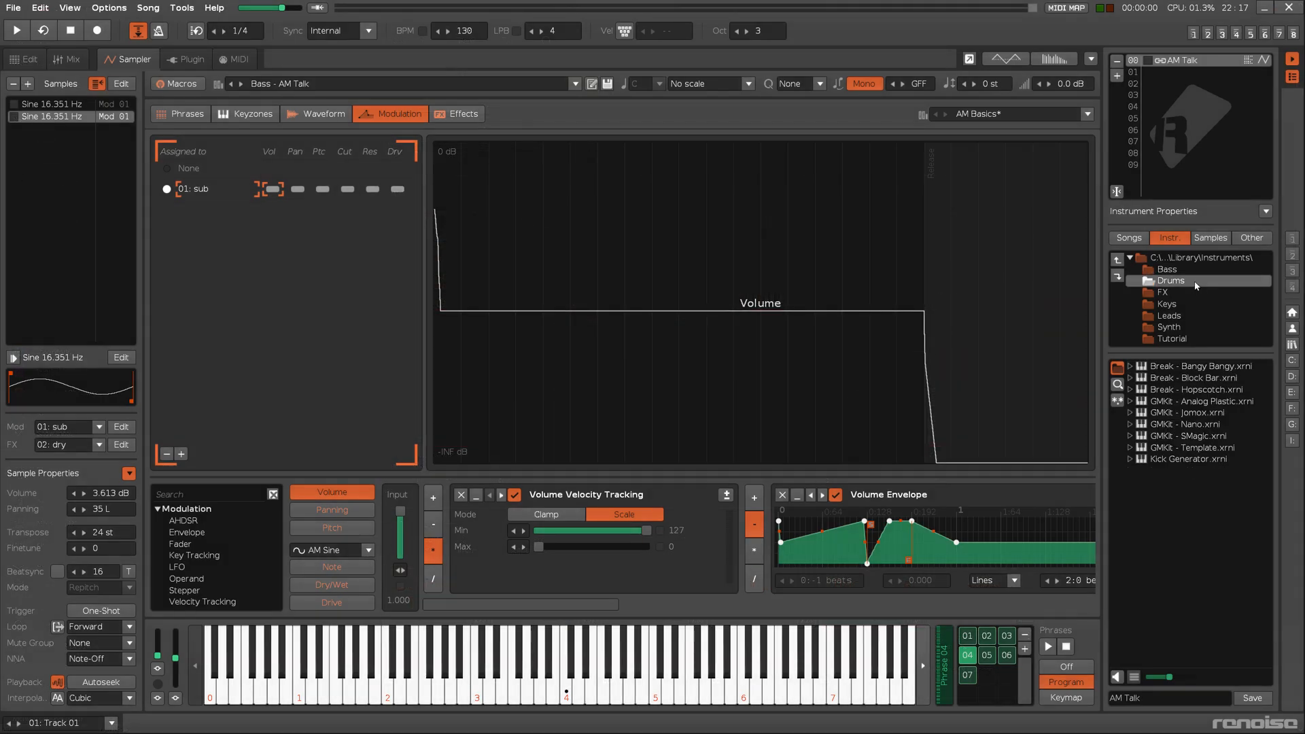
Browse the bundled Keys and Tutorial instruments, then list the modulation set presets
click(1168, 303)
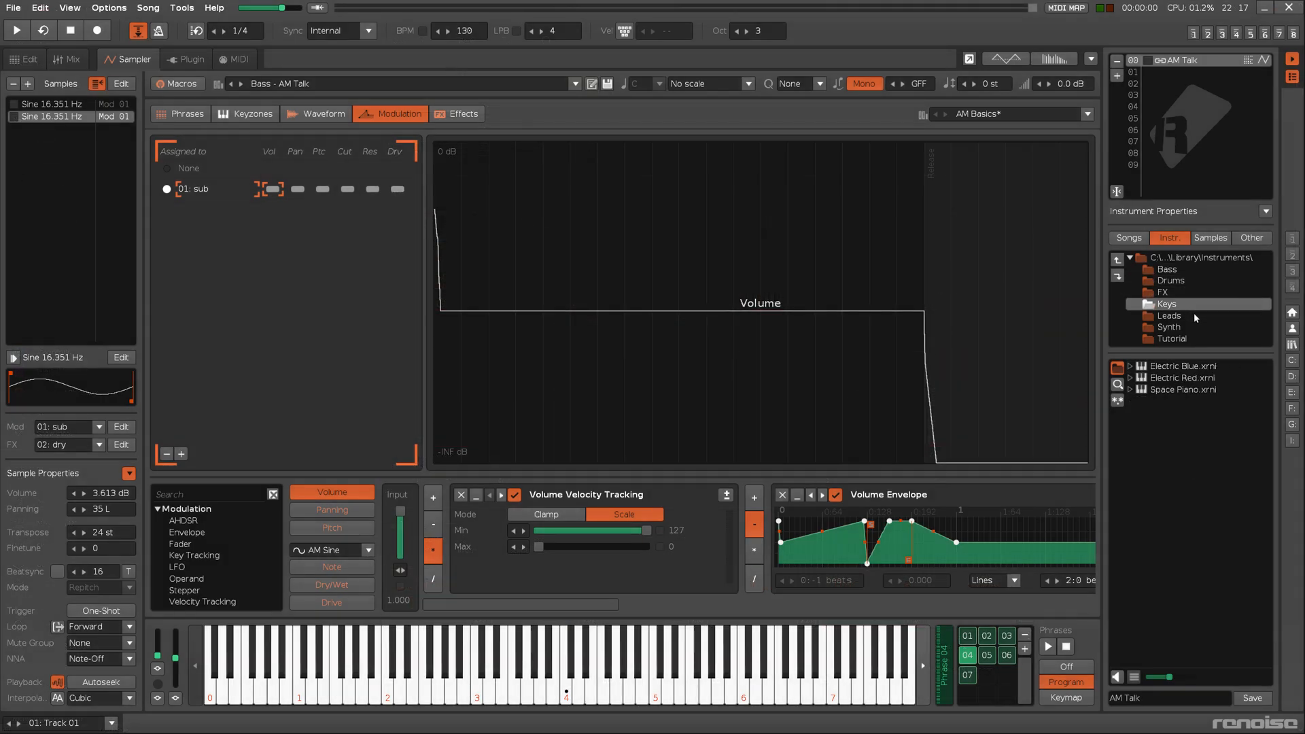
click(1171, 338)
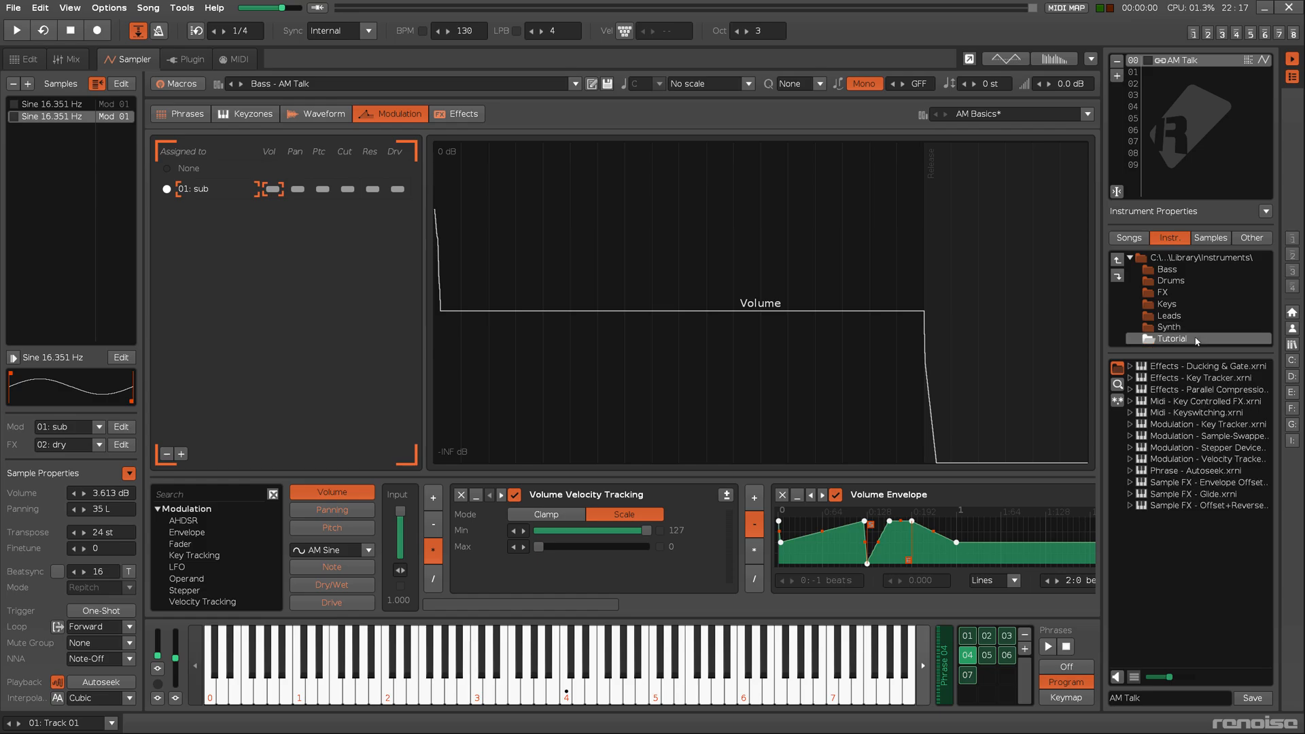
click(1087, 114)
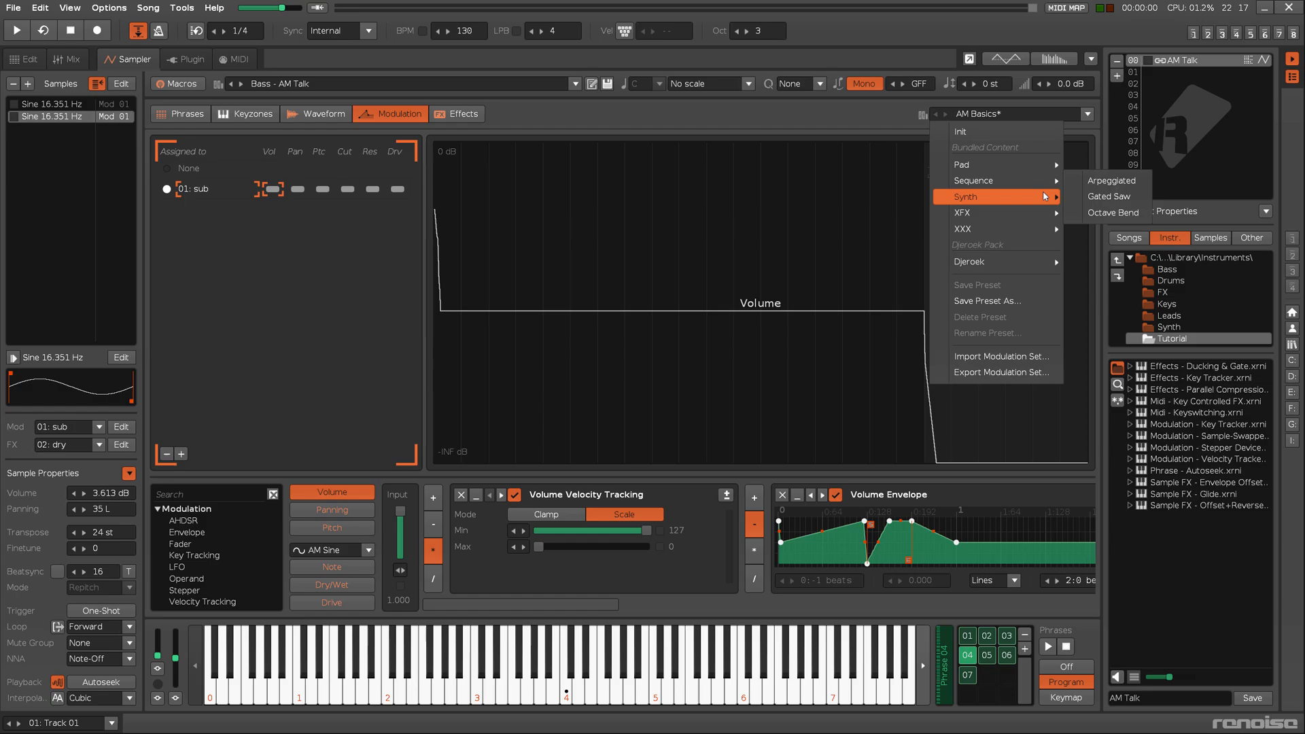
mouse_move(963, 229)
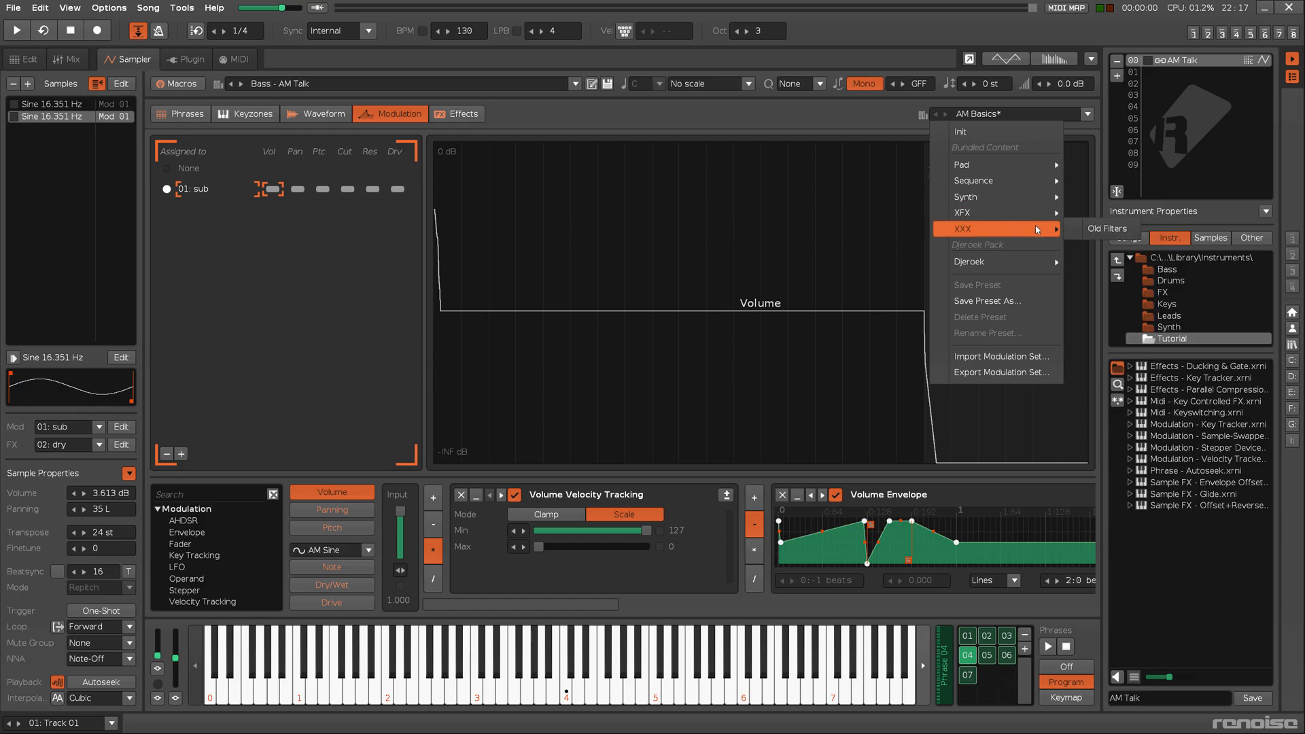